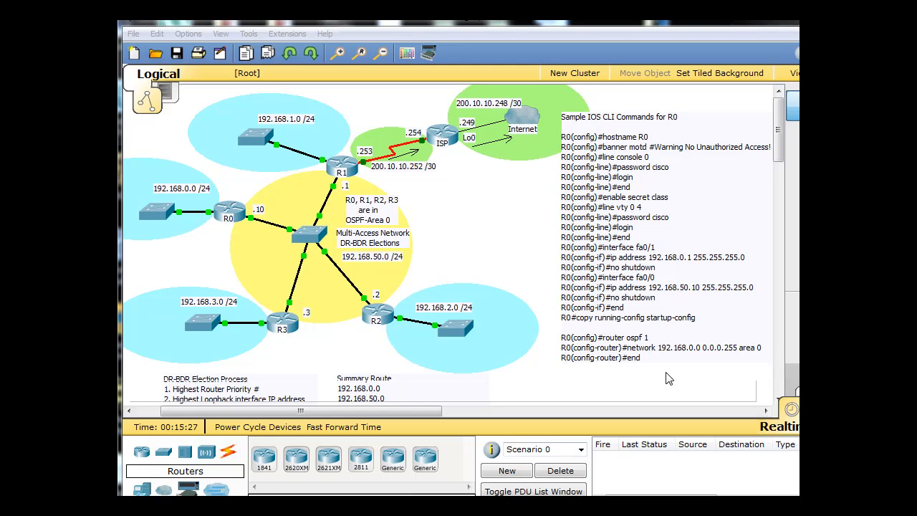
pyautogui.moveTo(264, 187)
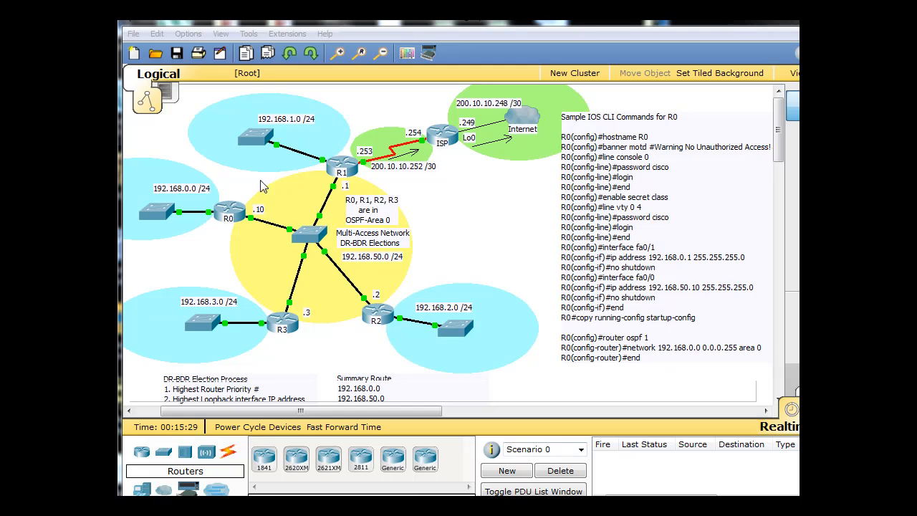
pyautogui.moveTo(511, 238)
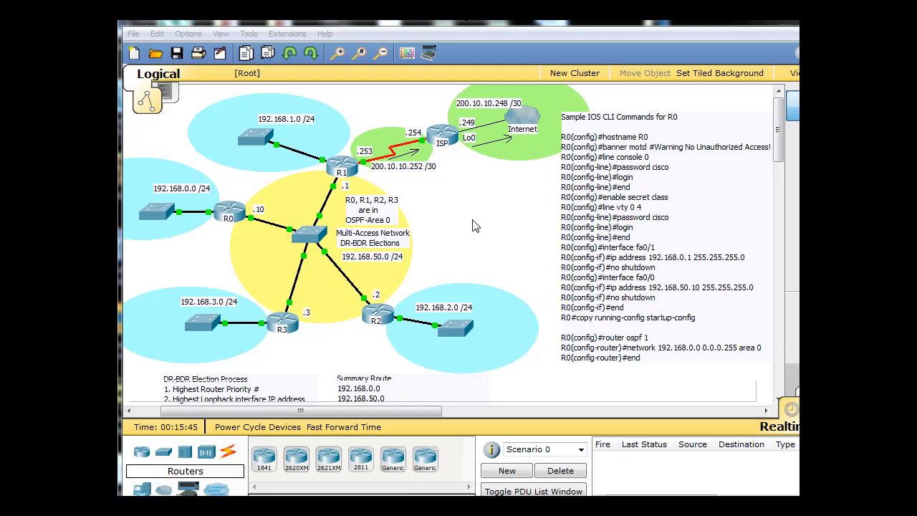
pyautogui.moveTo(408, 361)
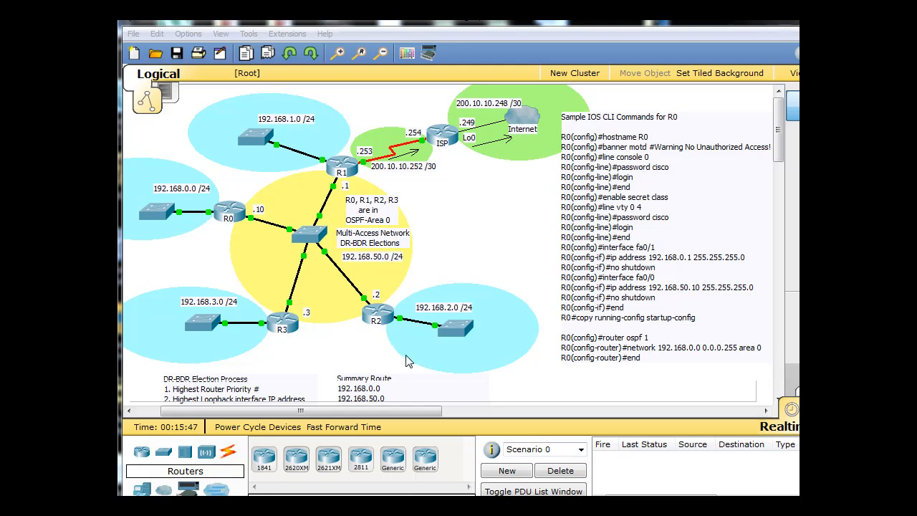
pyautogui.moveTo(473, 190)
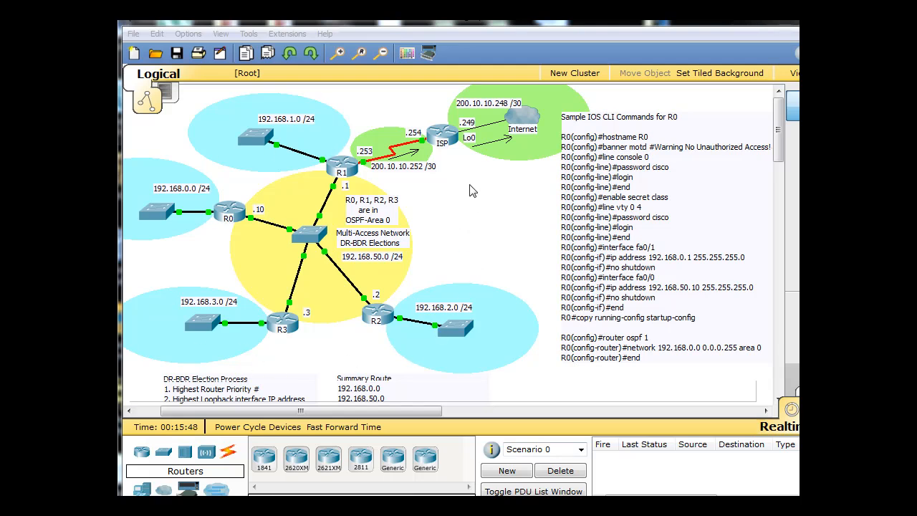
pyautogui.moveTo(464, 199)
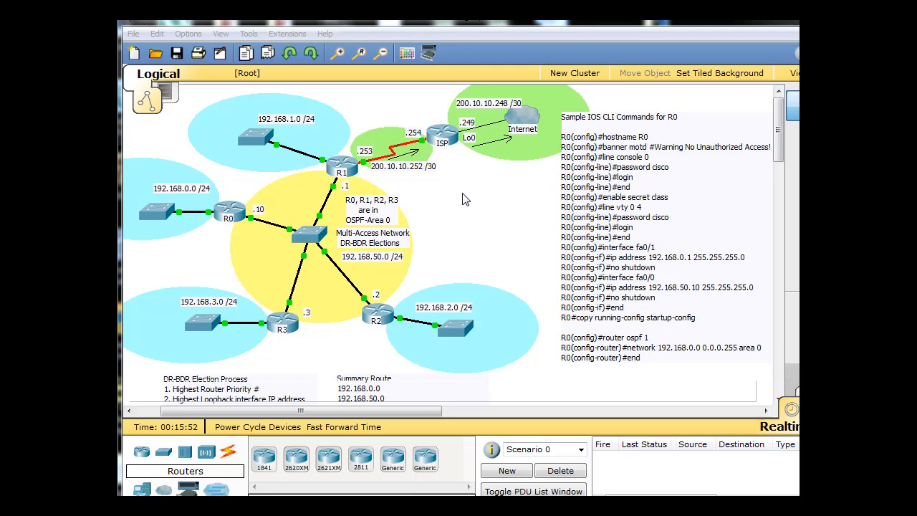
pyautogui.moveTo(610, 159)
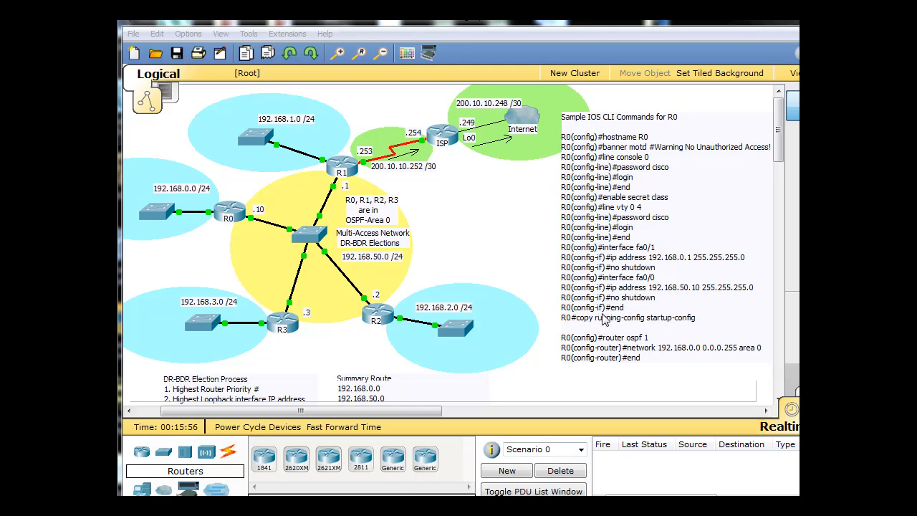
pyautogui.moveTo(627, 318)
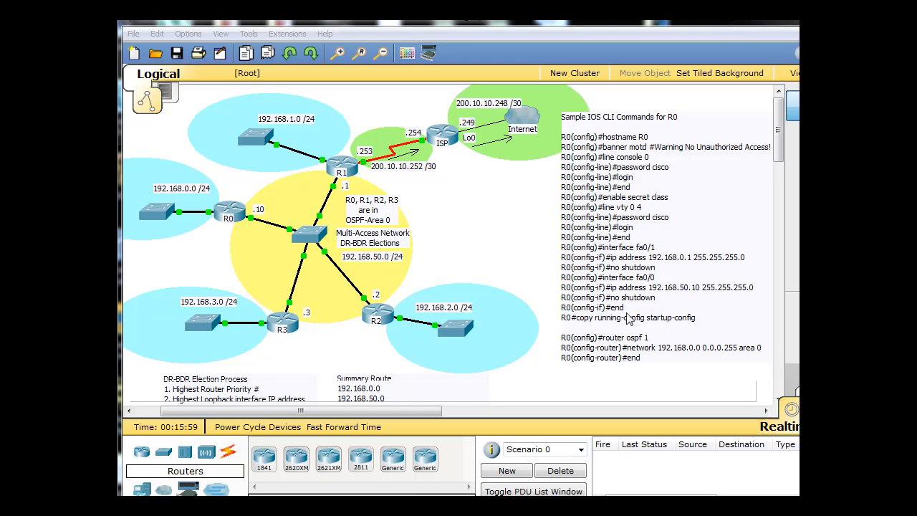
pyautogui.moveTo(189, 235)
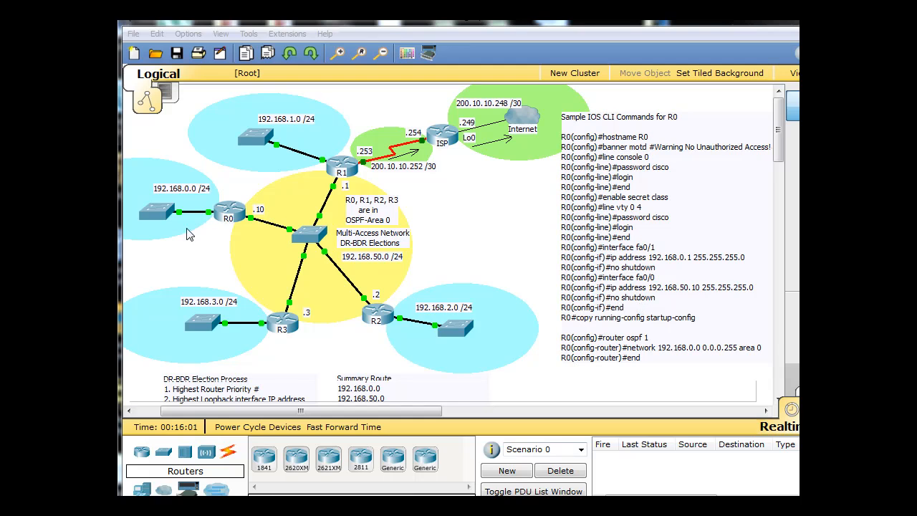
pyautogui.moveTo(226, 229)
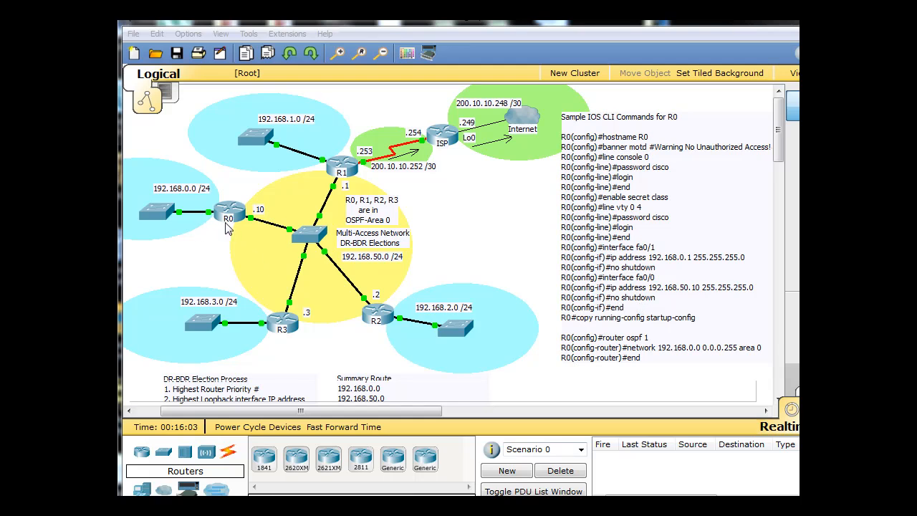
pyautogui.moveTo(350, 307)
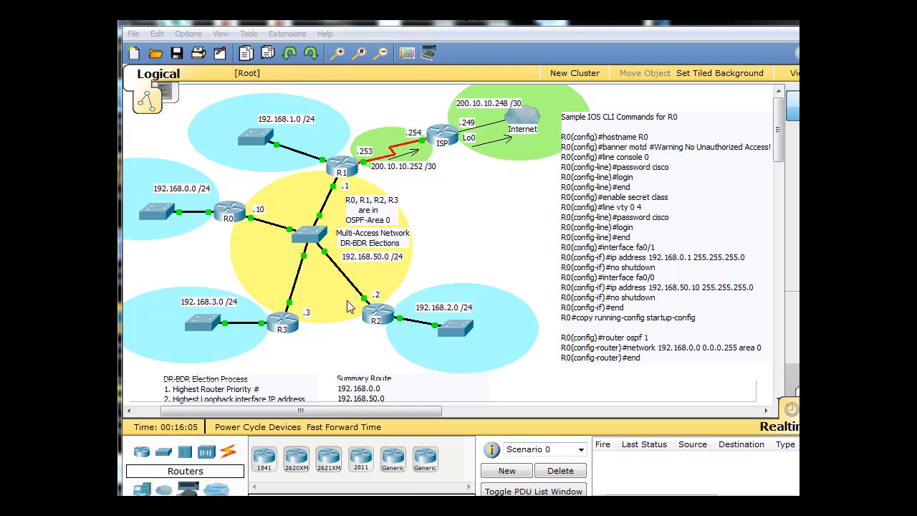
pyautogui.moveTo(488, 117)
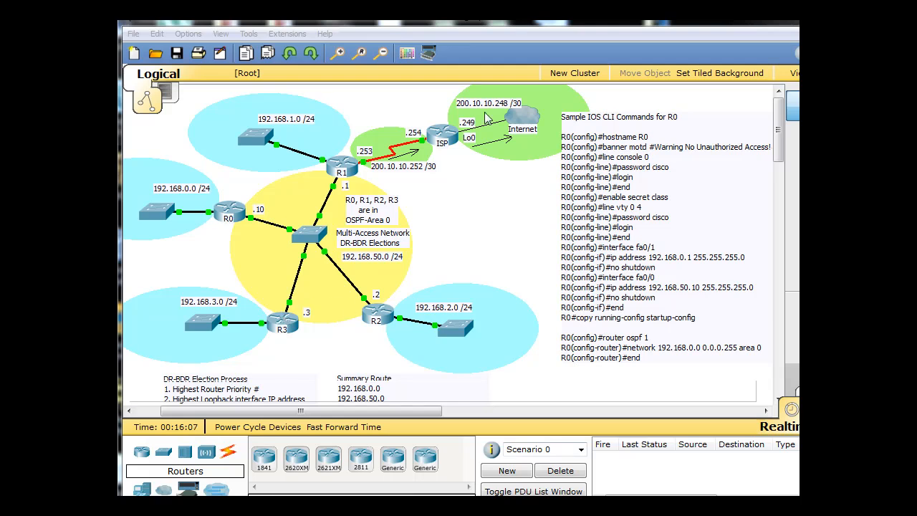
pyautogui.moveTo(619, 241)
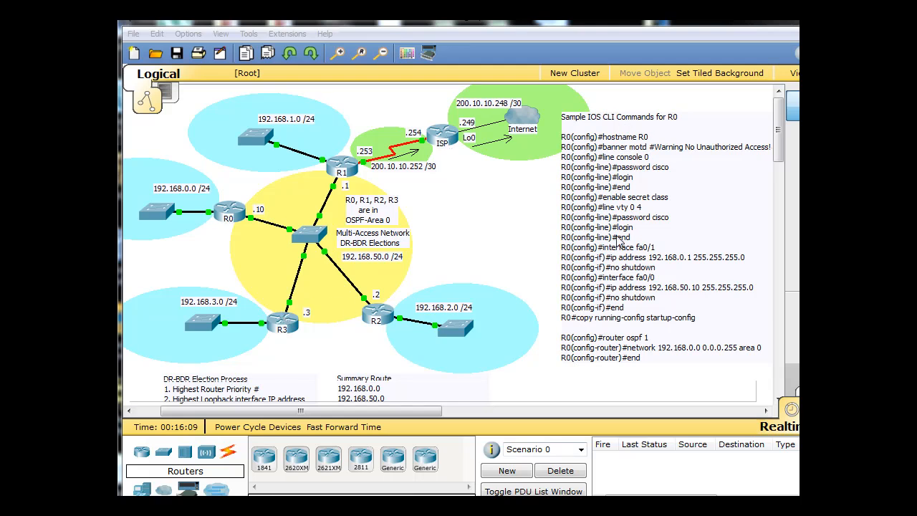
pyautogui.moveTo(553, 364)
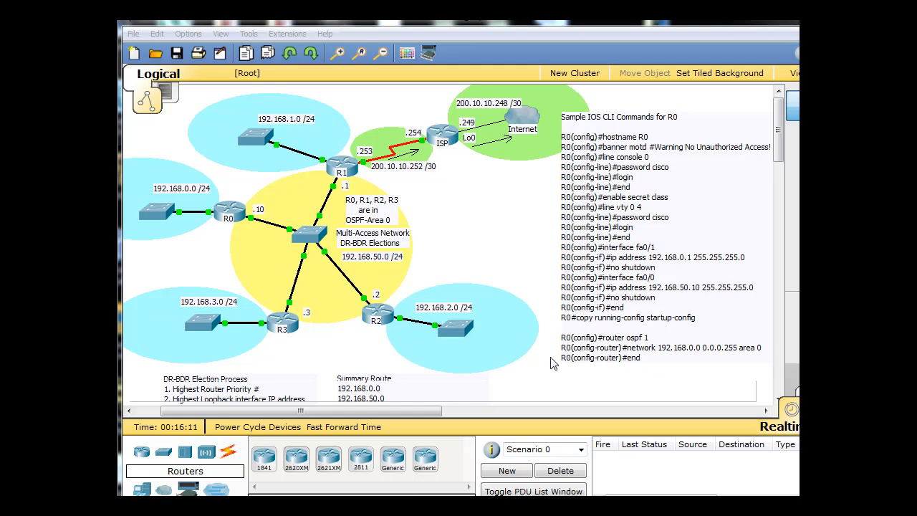
pyautogui.moveTo(614, 389)
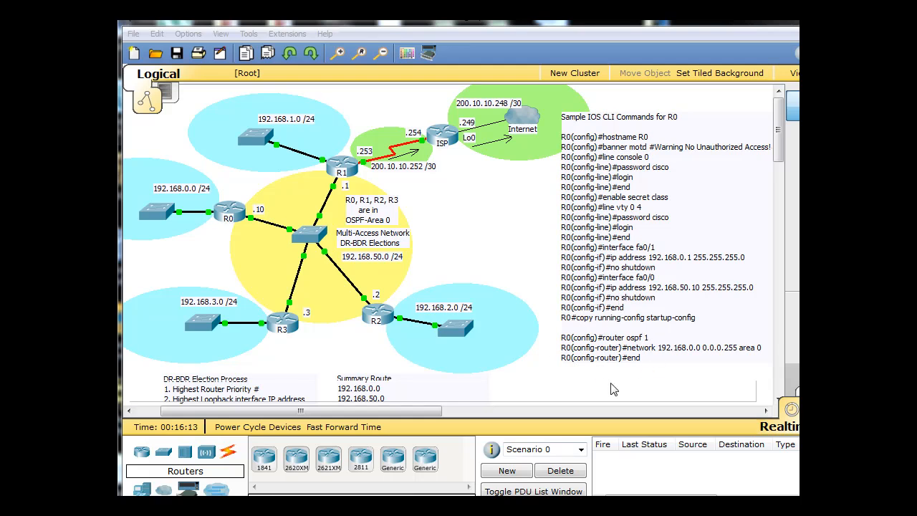
pyautogui.moveTo(522, 280)
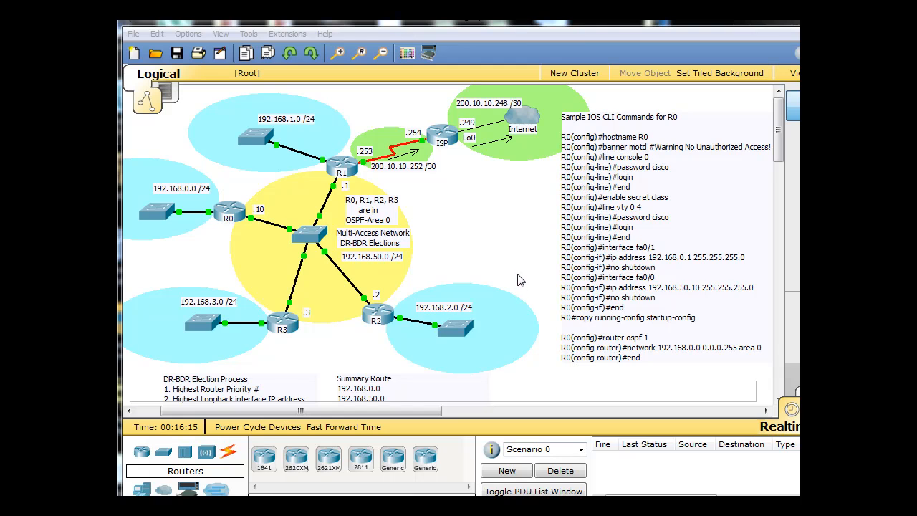
pyautogui.moveTo(502, 255)
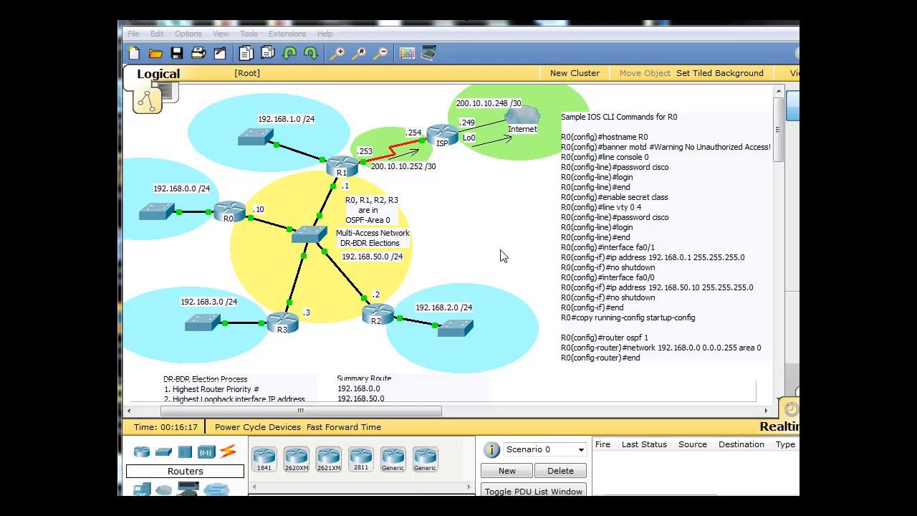
pyautogui.moveTo(328, 175)
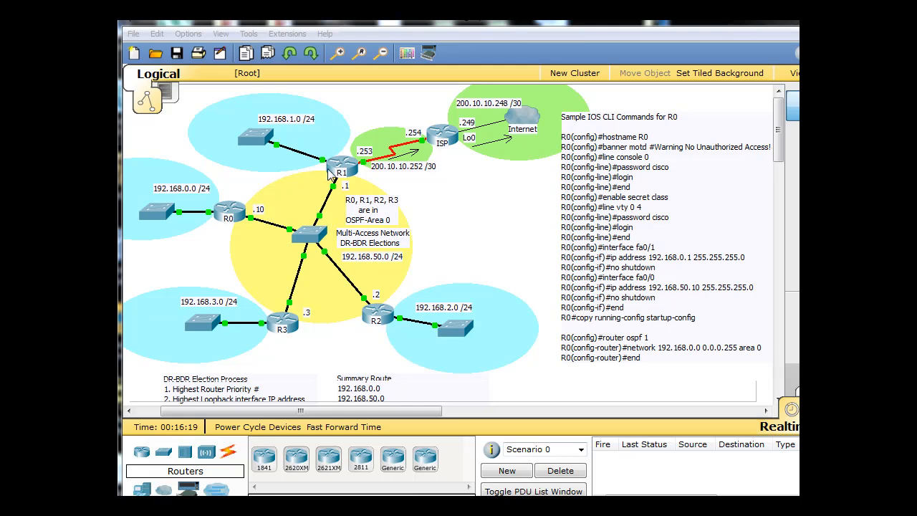
pyautogui.moveTo(204, 146)
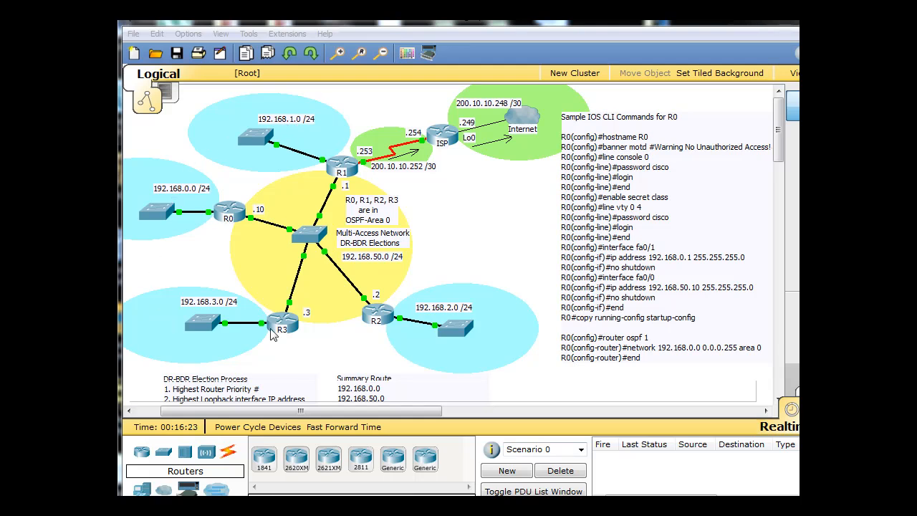
pyautogui.moveTo(278, 144)
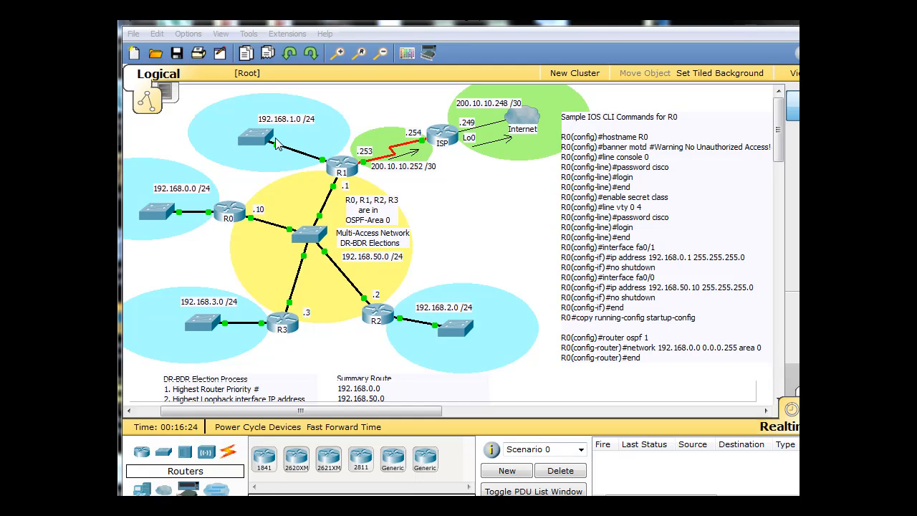
pyautogui.moveTo(187, 207)
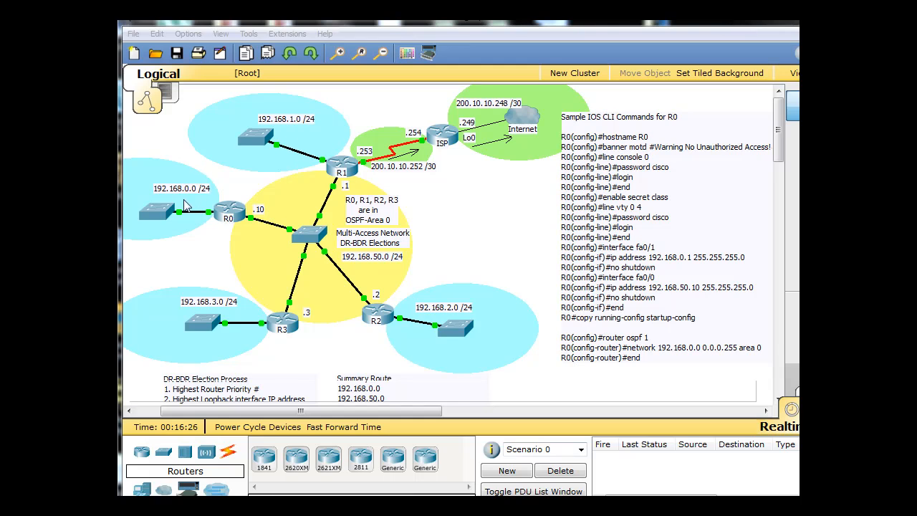
pyautogui.moveTo(474, 334)
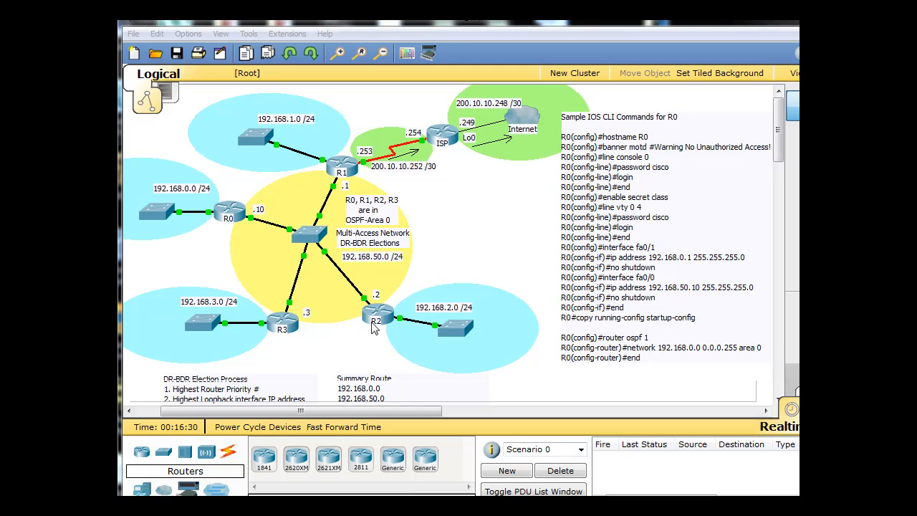
pyautogui.moveTo(378, 327)
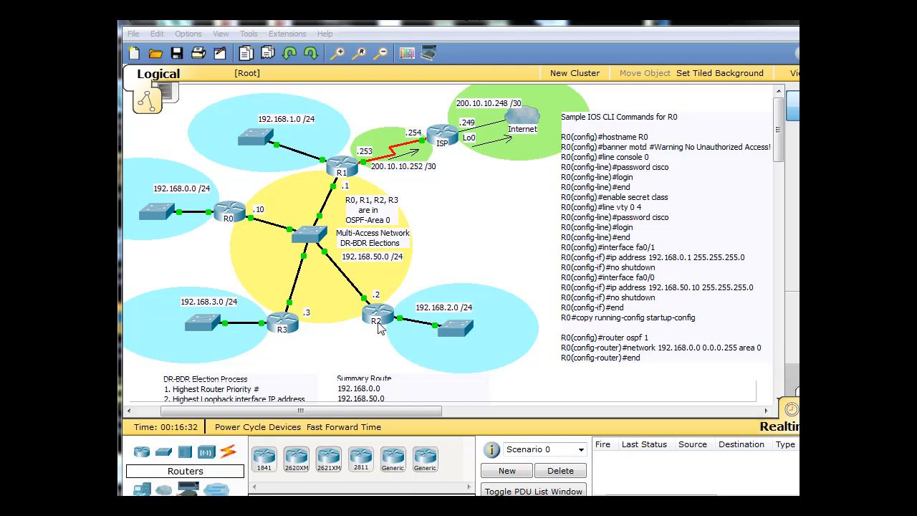
pyautogui.moveTo(290, 345)
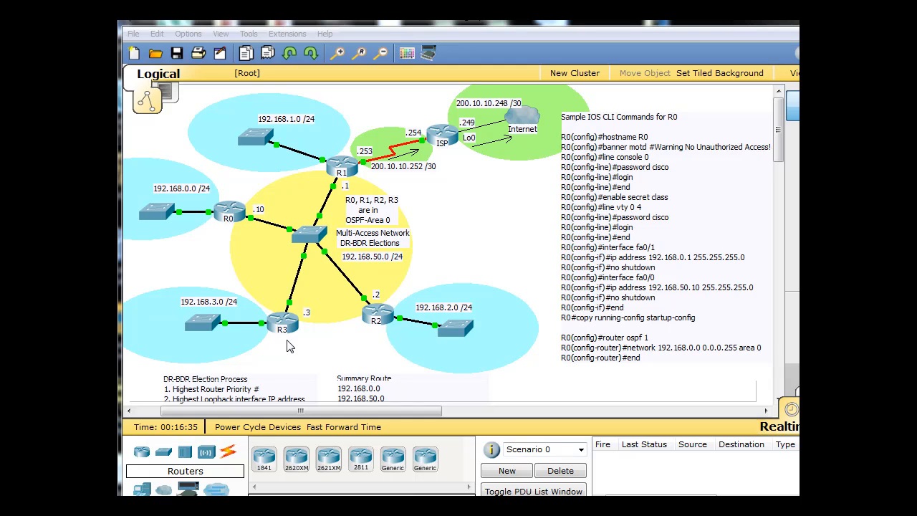
pyautogui.moveTo(229, 224)
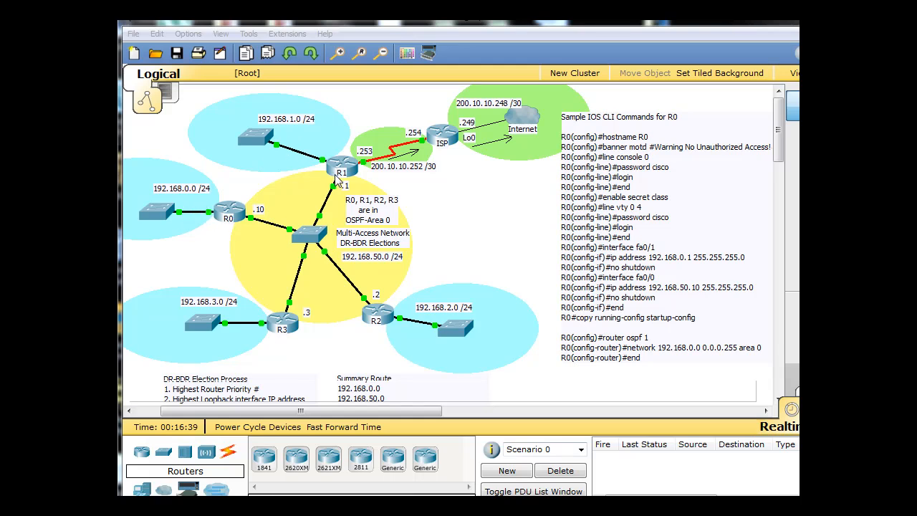
pyautogui.moveTo(282, 246)
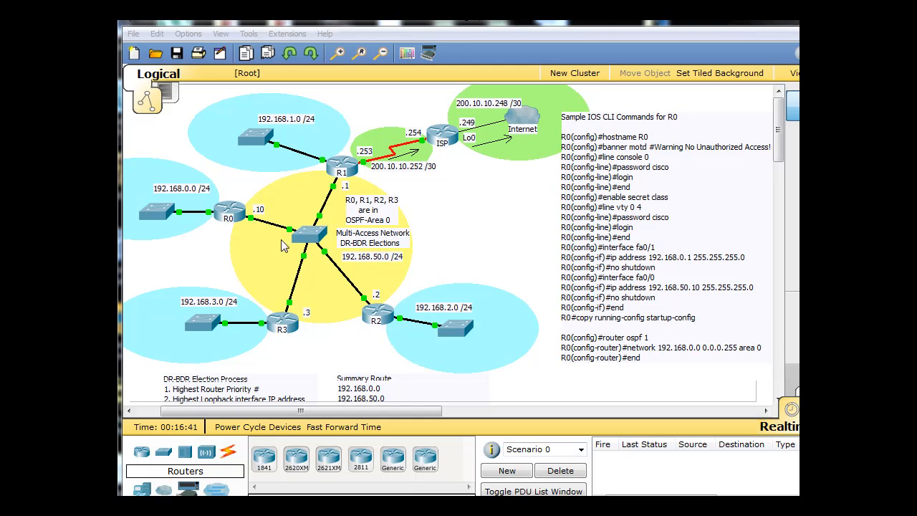
pyautogui.moveTo(378, 263)
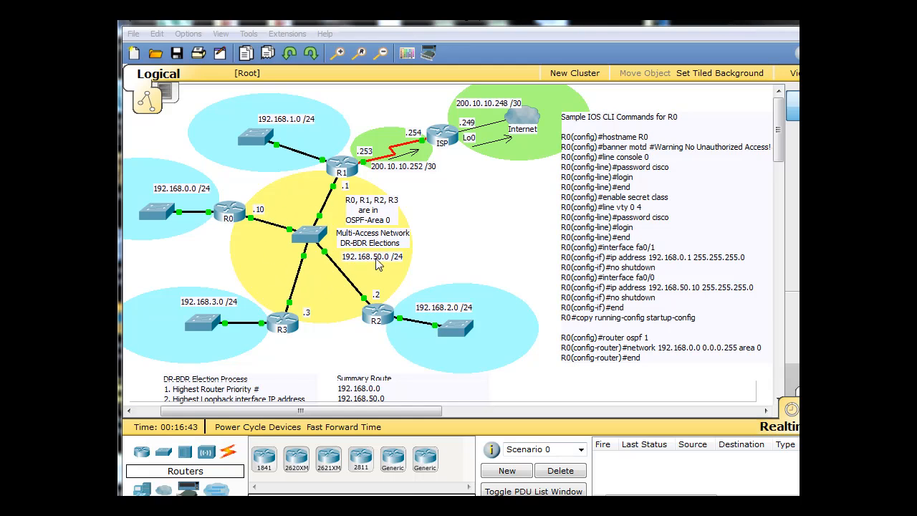
pyautogui.moveTo(351, 270)
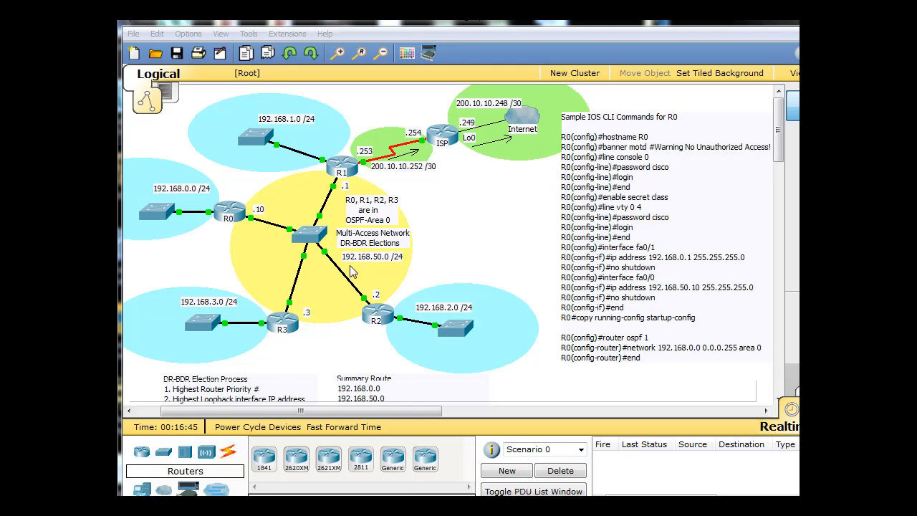
pyautogui.moveTo(270, 281)
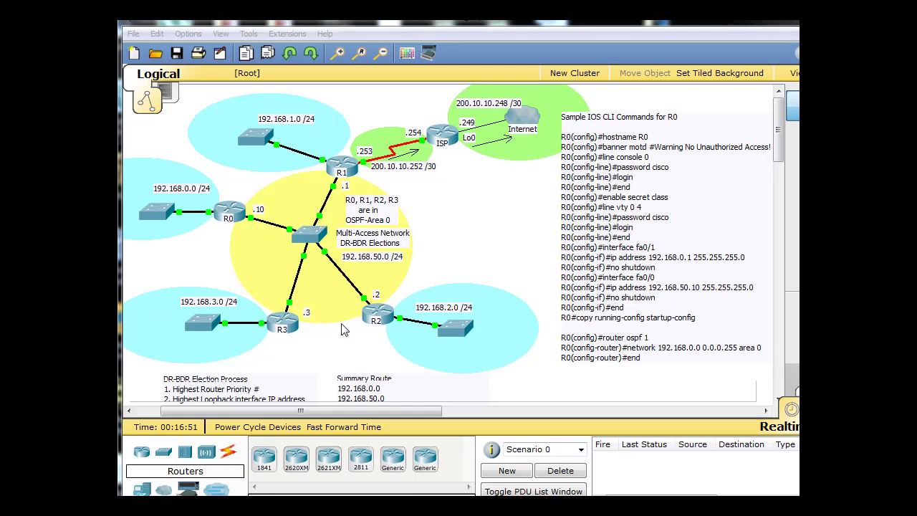
pyautogui.moveTo(367, 303)
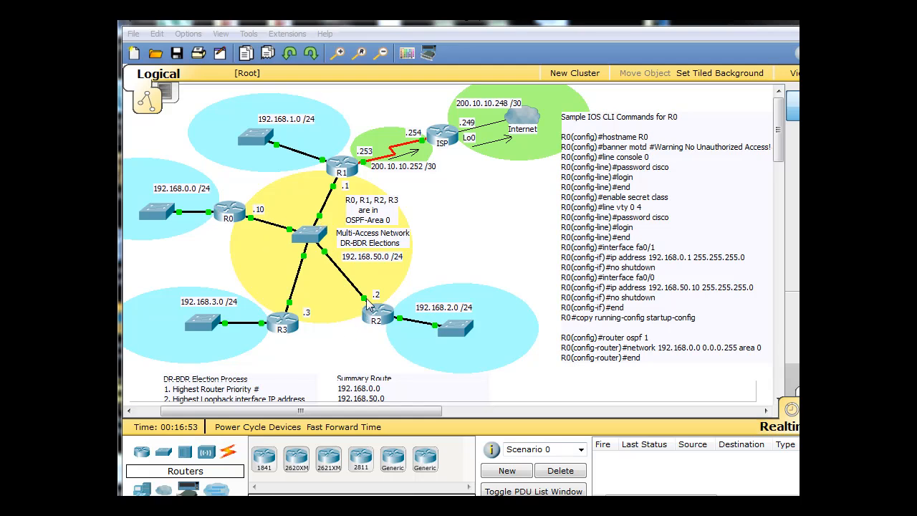
pyautogui.moveTo(222, 242)
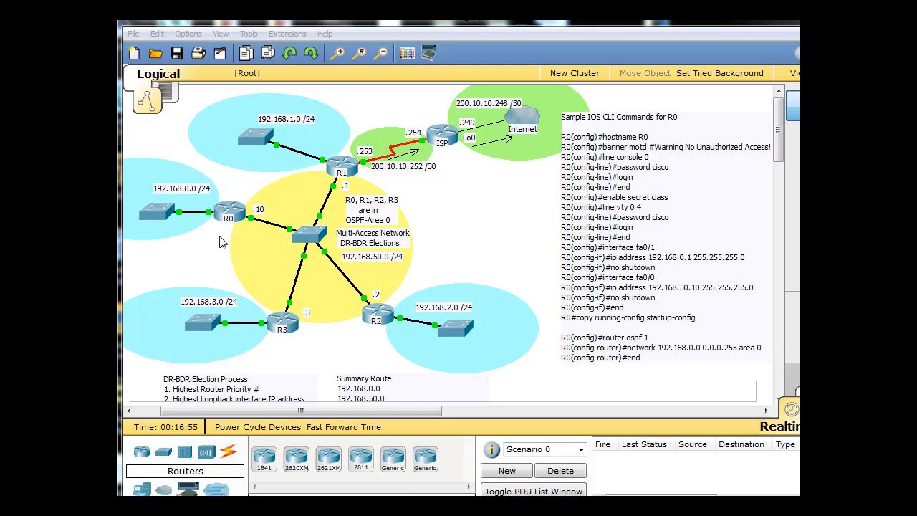
pyautogui.moveTo(343, 251)
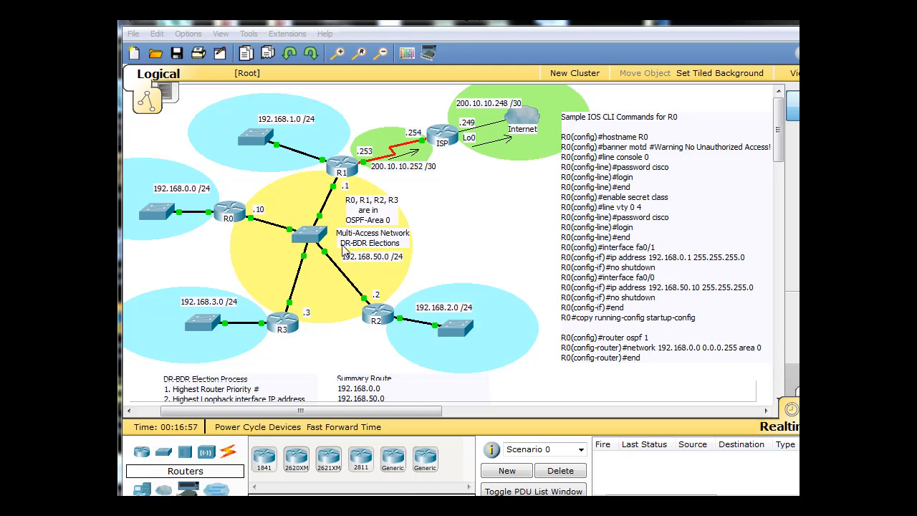
pyautogui.moveTo(240, 236)
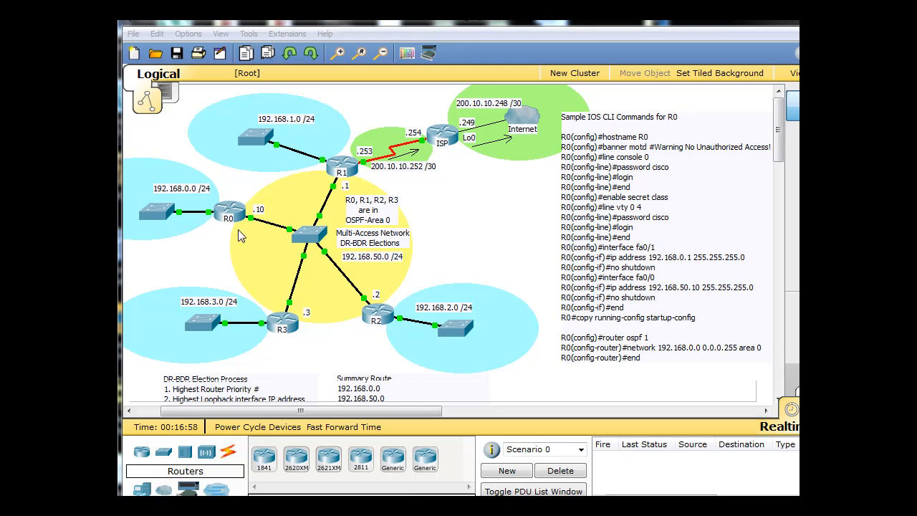
pyautogui.moveTo(264, 235)
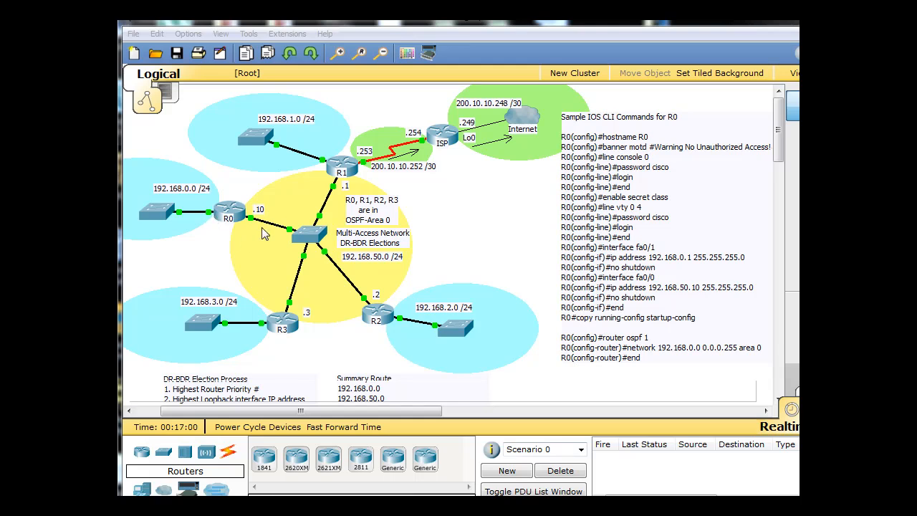
pyautogui.moveTo(241, 237)
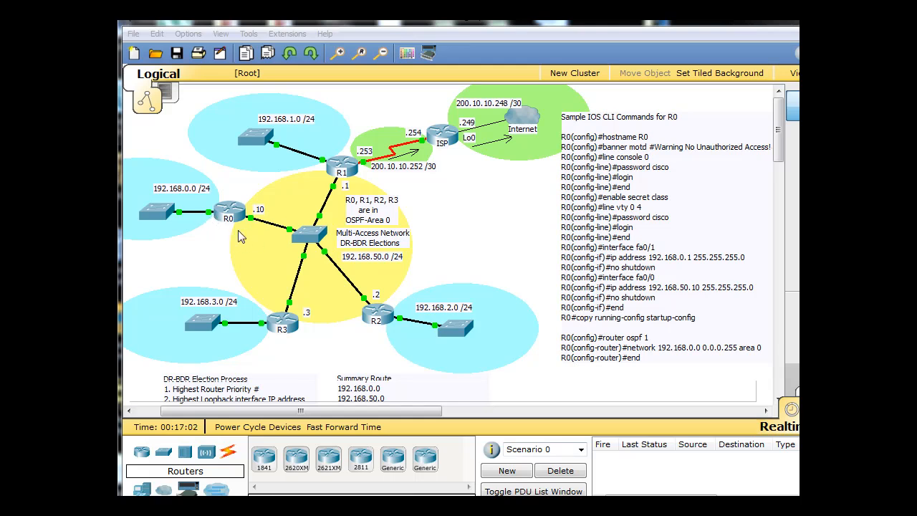
pyautogui.moveTo(285, 247)
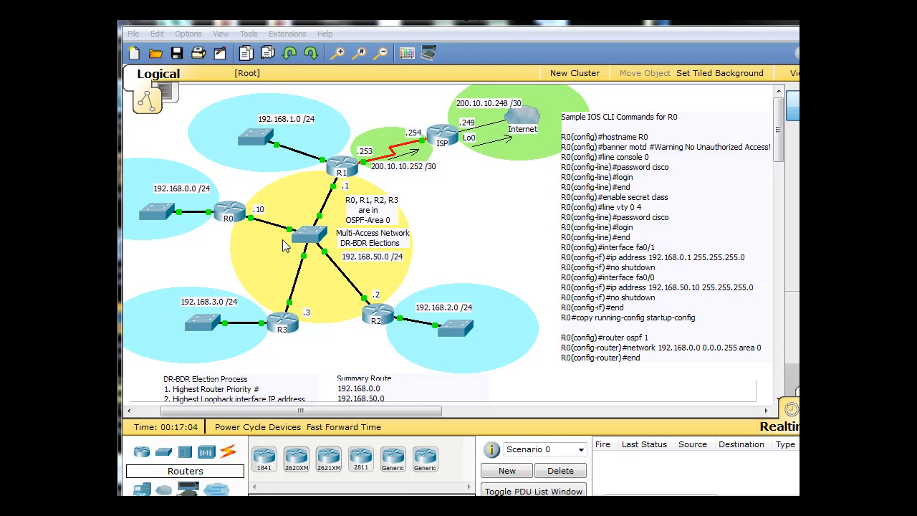
pyautogui.moveTo(246, 265)
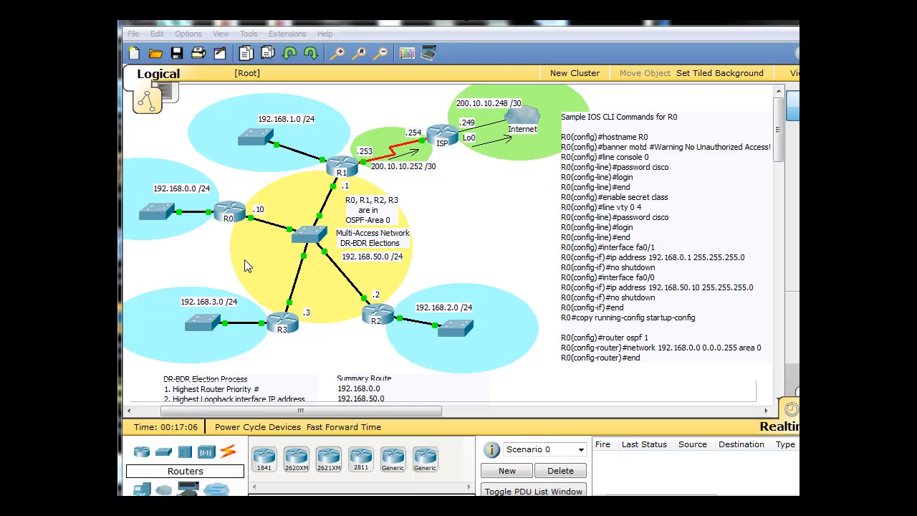
pyautogui.moveTo(344, 308)
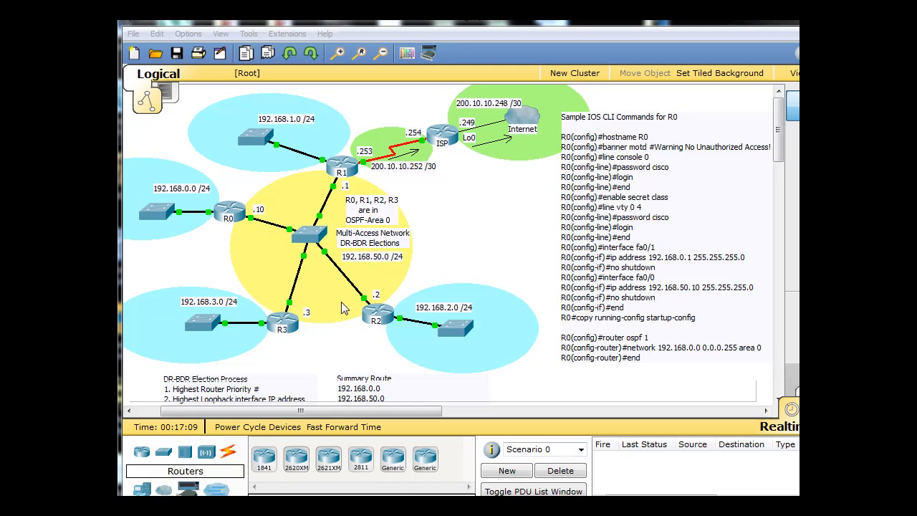
pyautogui.moveTo(232, 229)
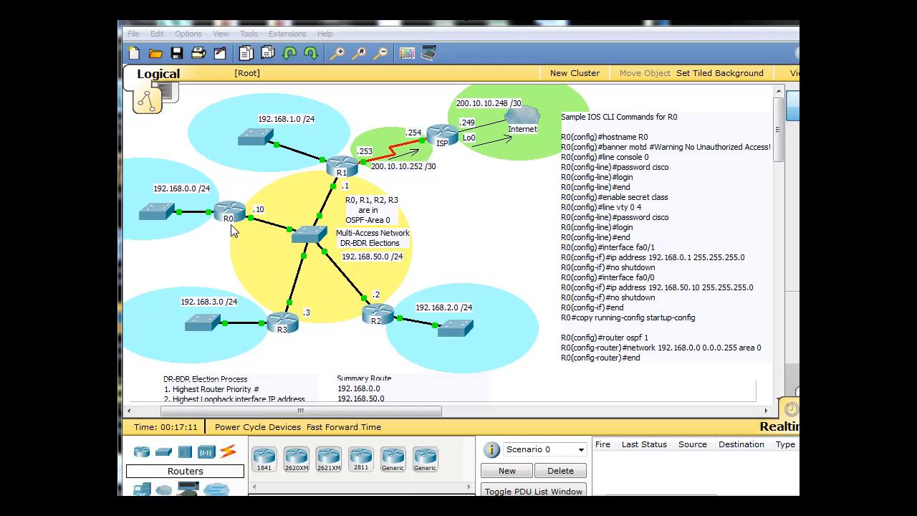
pyautogui.moveTo(257, 278)
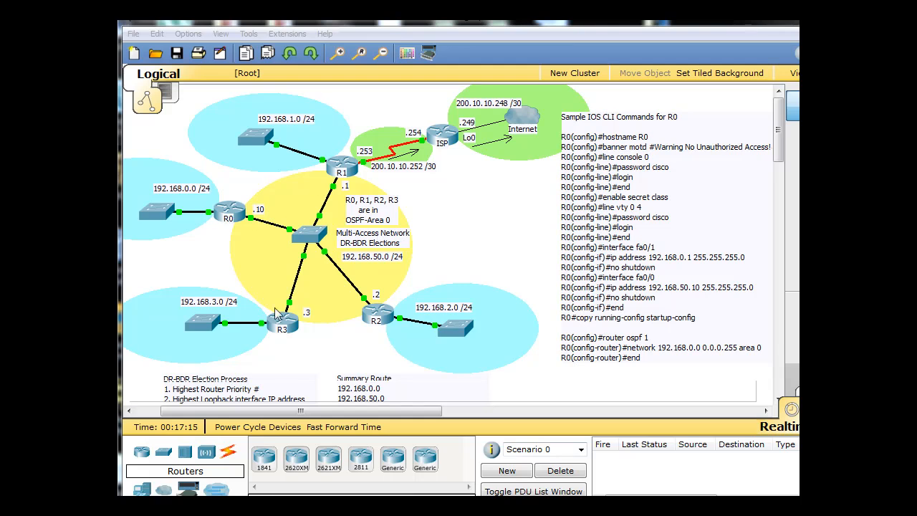
pyautogui.moveTo(298, 334)
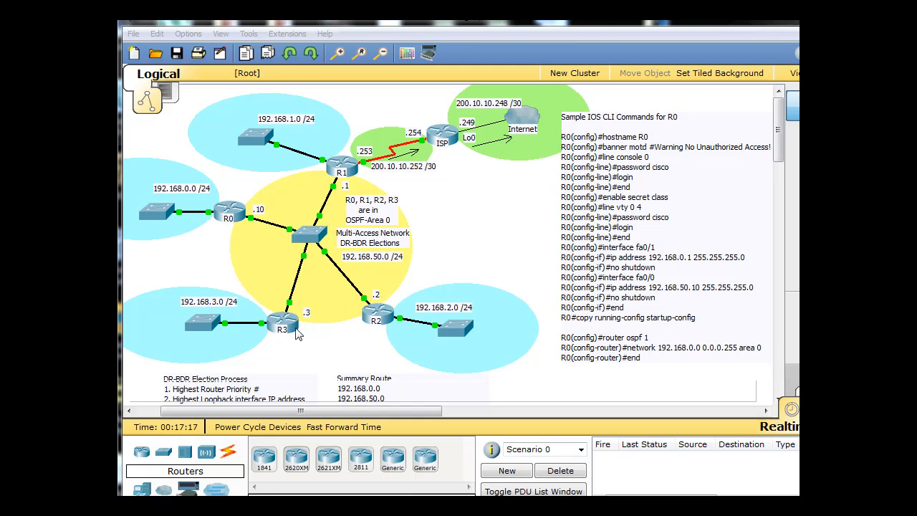
pyautogui.moveTo(312, 259)
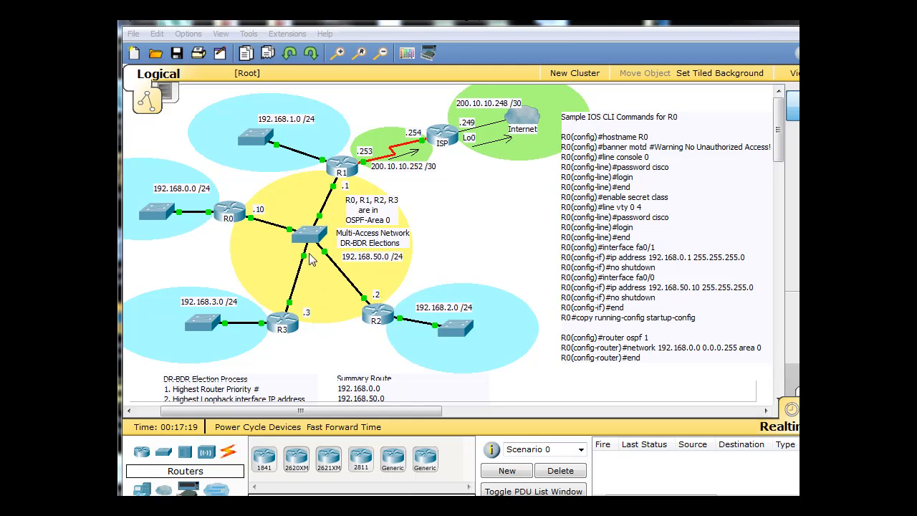
pyautogui.moveTo(258, 242)
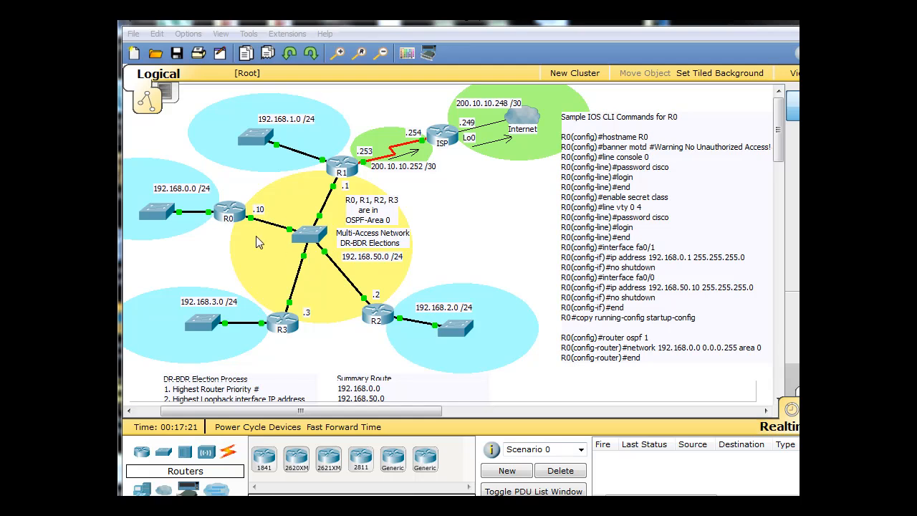
pyautogui.moveTo(341, 212)
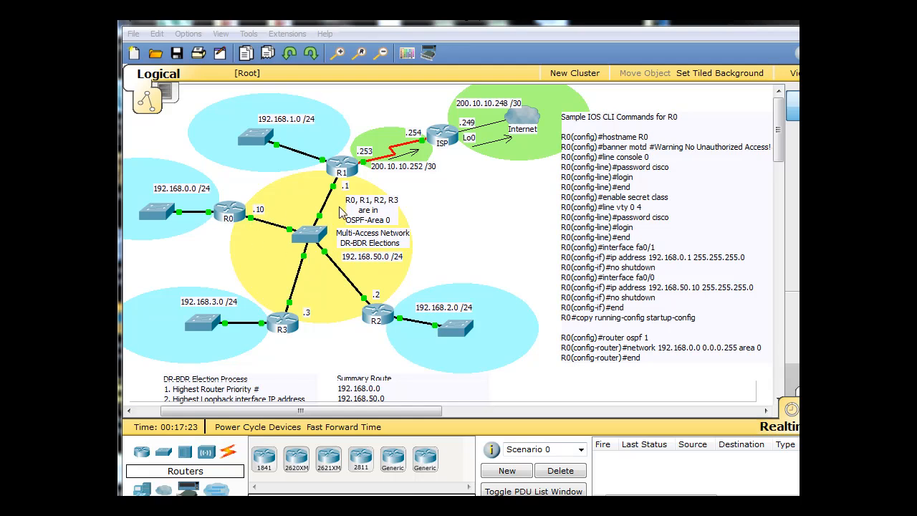
pyautogui.moveTo(338, 318)
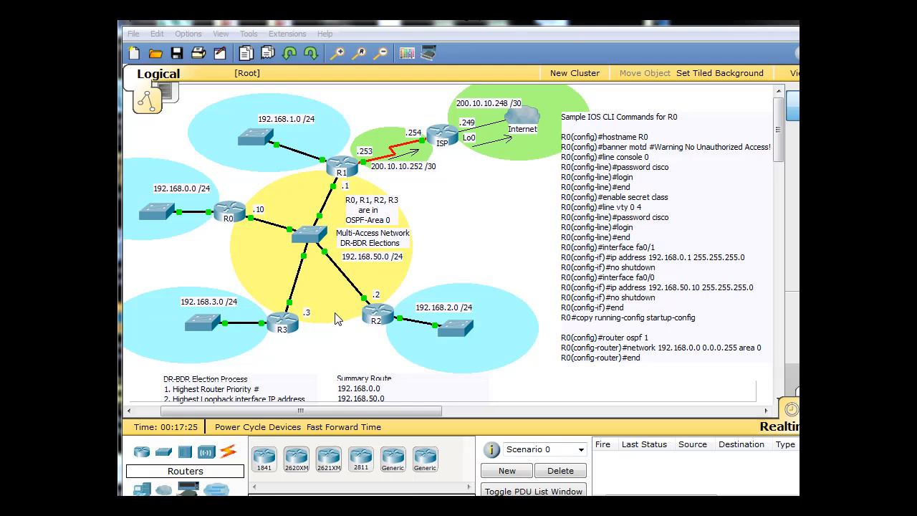
pyautogui.moveTo(318, 320)
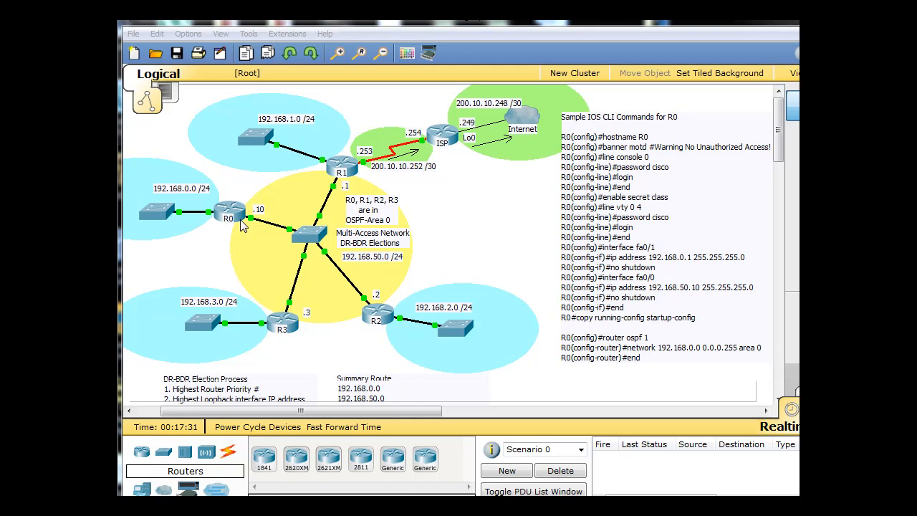
pyautogui.moveTo(297, 335)
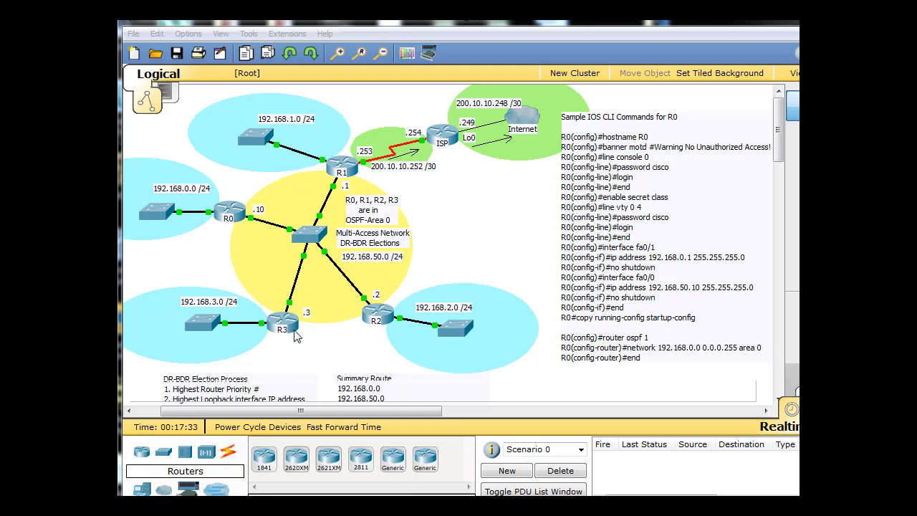
pyautogui.moveTo(347, 243)
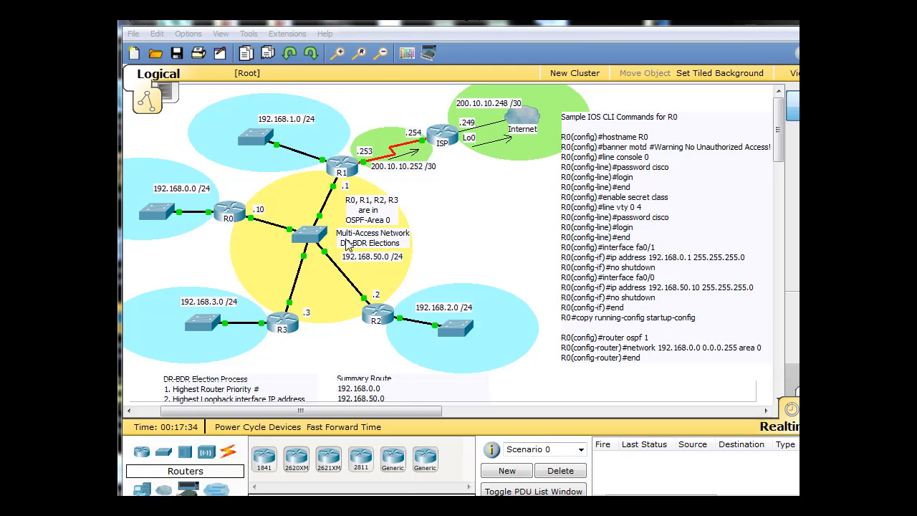
pyautogui.moveTo(307, 195)
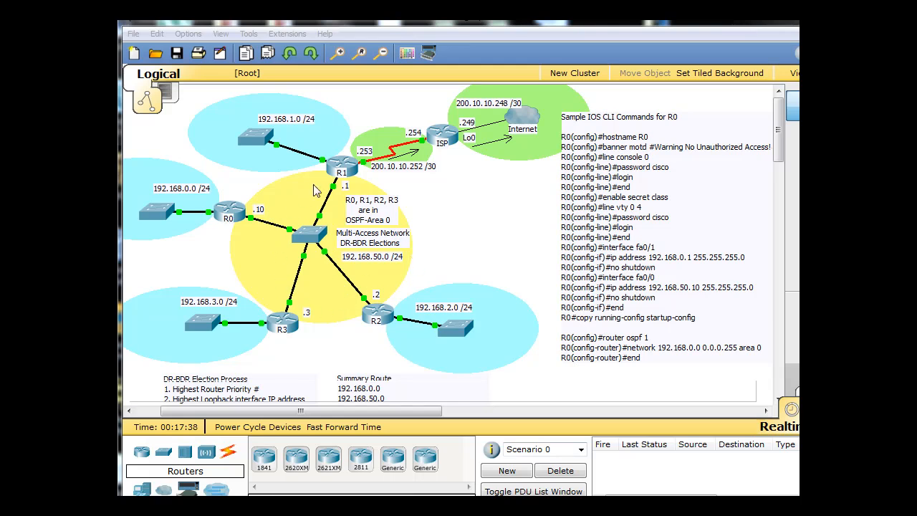
pyautogui.moveTo(417, 318)
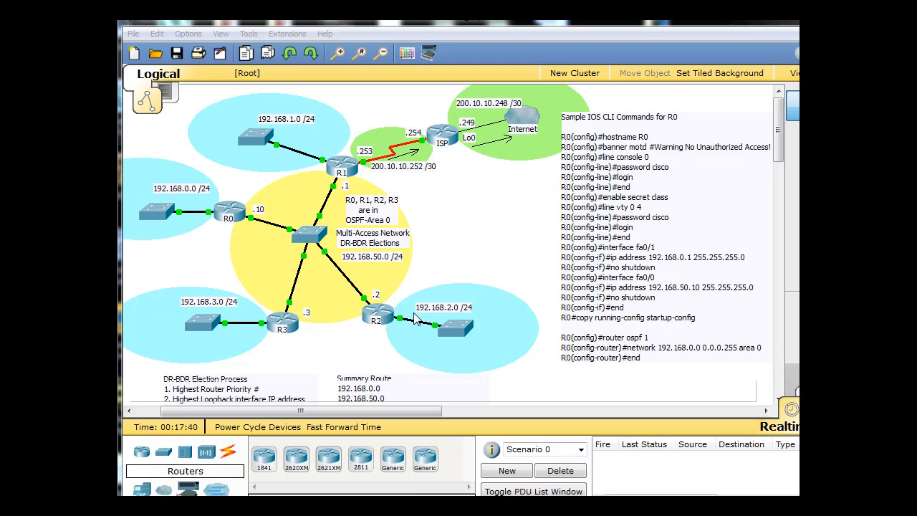
pyautogui.moveTo(252, 351)
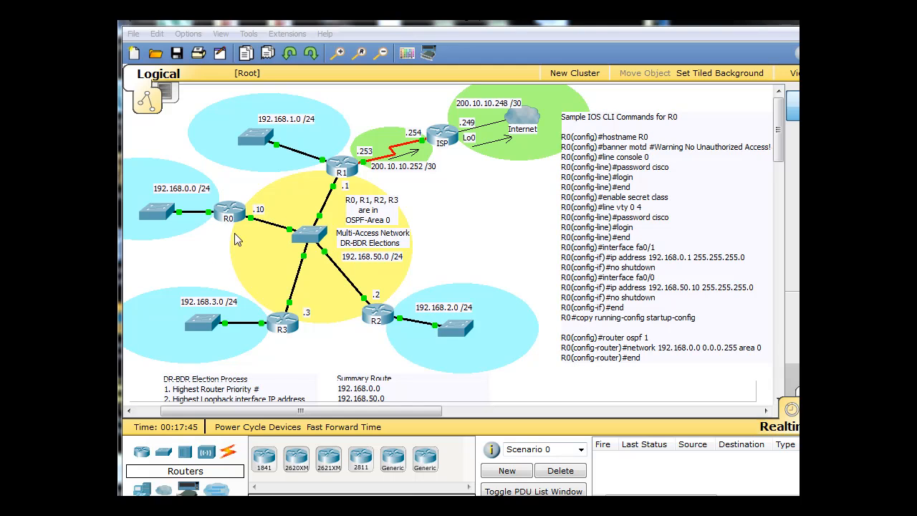
pyautogui.moveTo(355, 195)
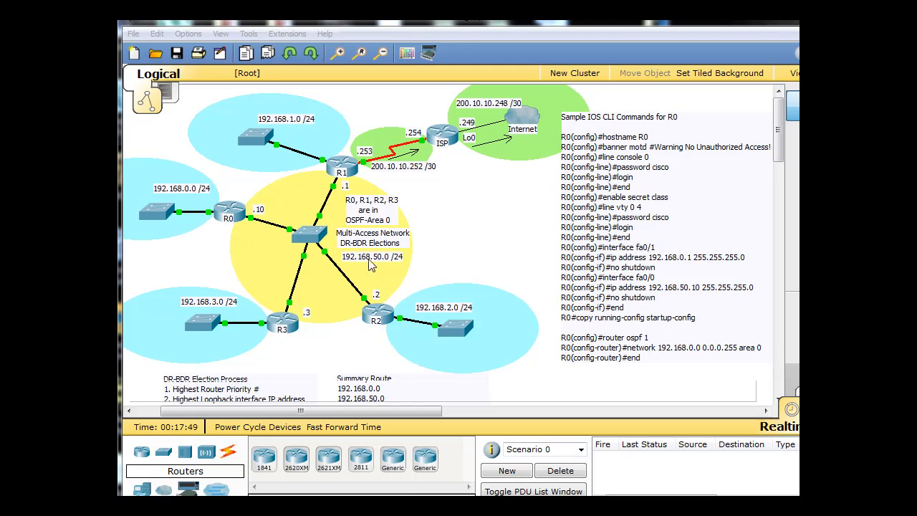
pyautogui.moveTo(482, 212)
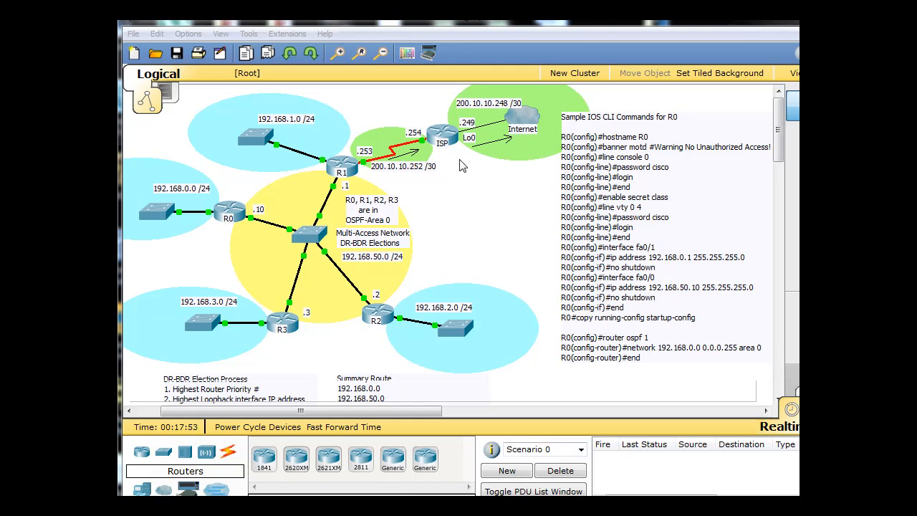
pyautogui.moveTo(445, 158)
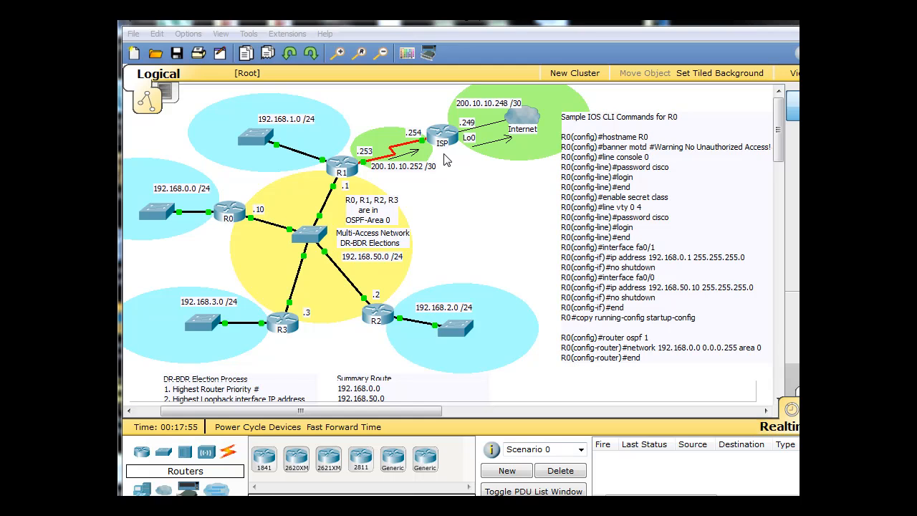
pyautogui.moveTo(423, 156)
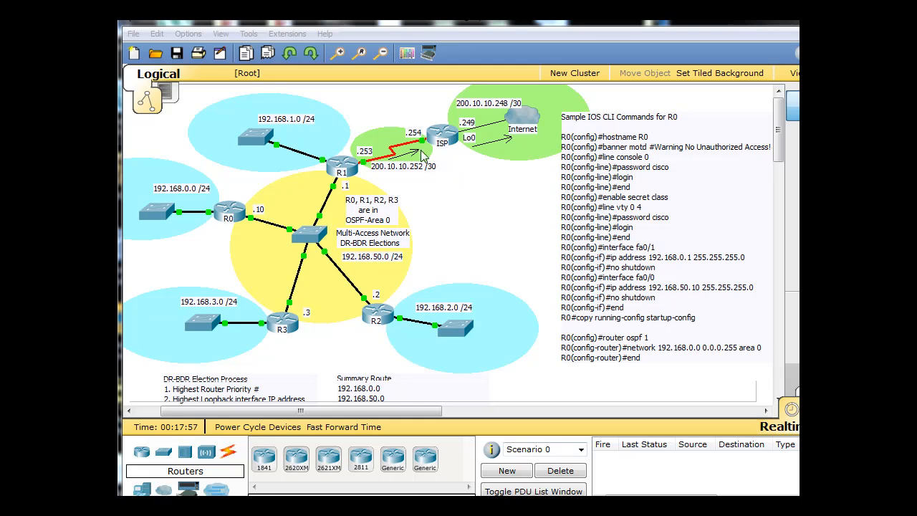
pyautogui.moveTo(459, 161)
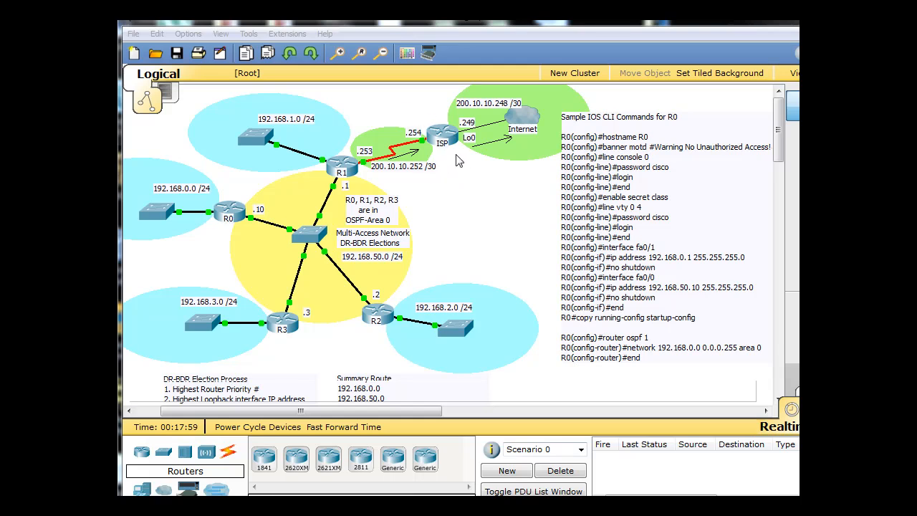
pyautogui.moveTo(530, 132)
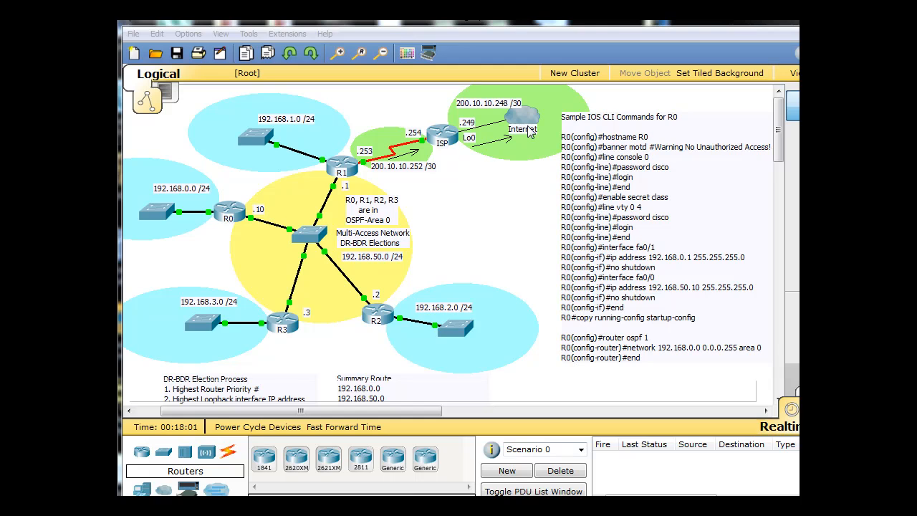
pyautogui.moveTo(479, 158)
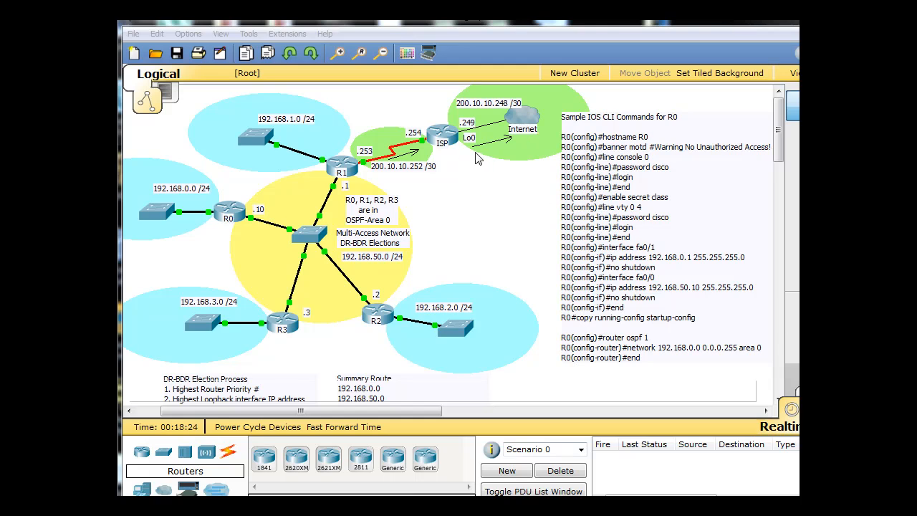
pyautogui.moveTo(495, 134)
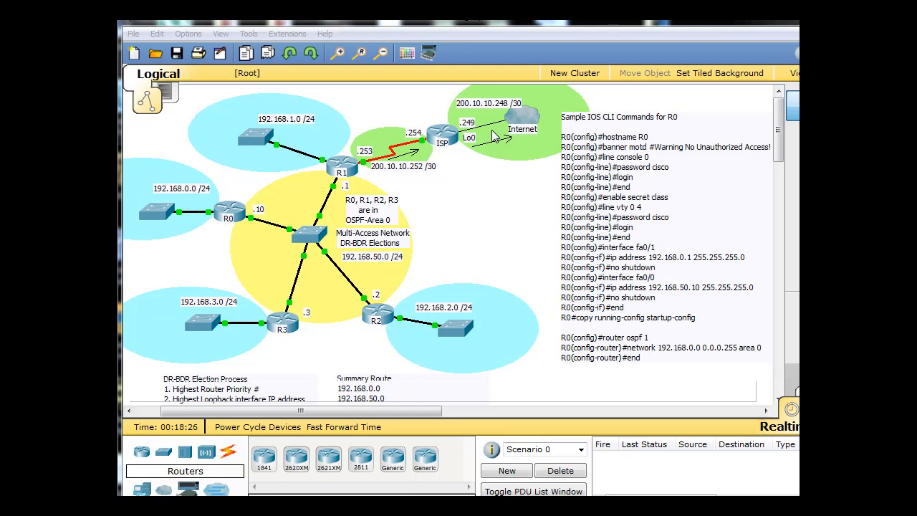
pyautogui.moveTo(451, 161)
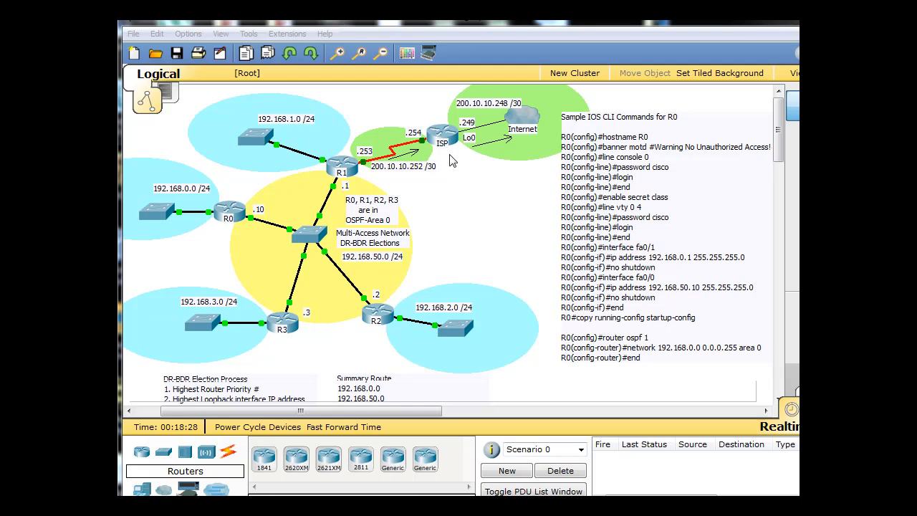
pyautogui.moveTo(476, 151)
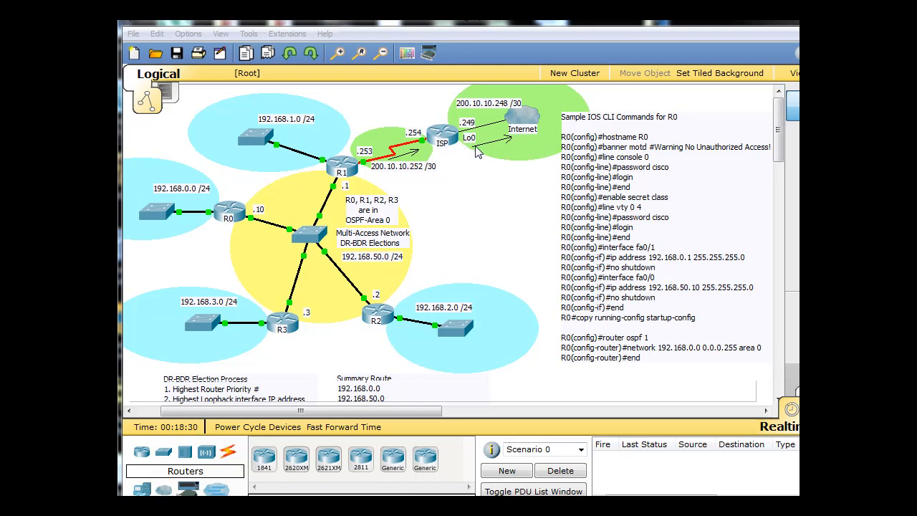
pyautogui.moveTo(484, 136)
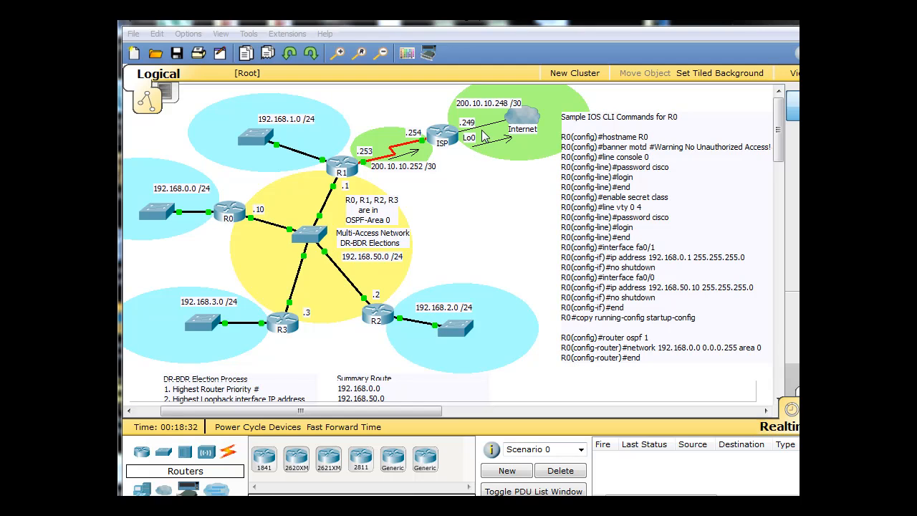
pyautogui.moveTo(493, 112)
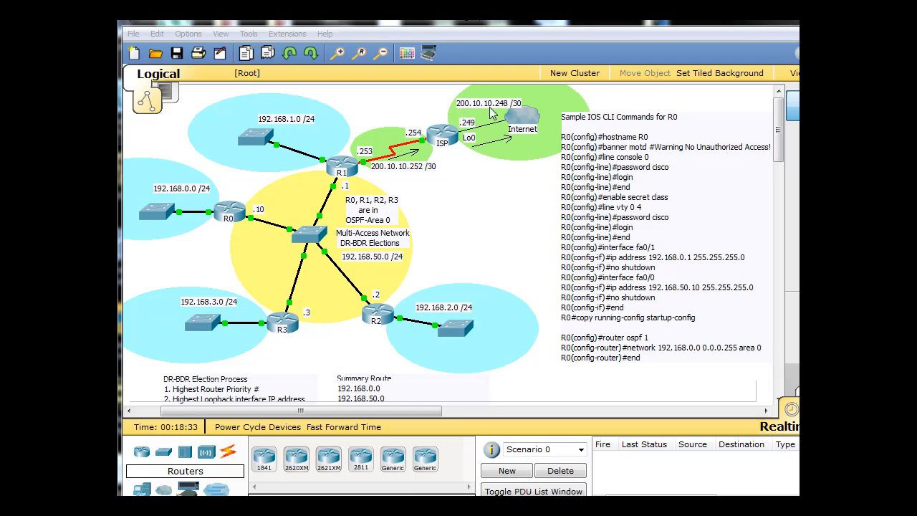
pyautogui.moveTo(470, 135)
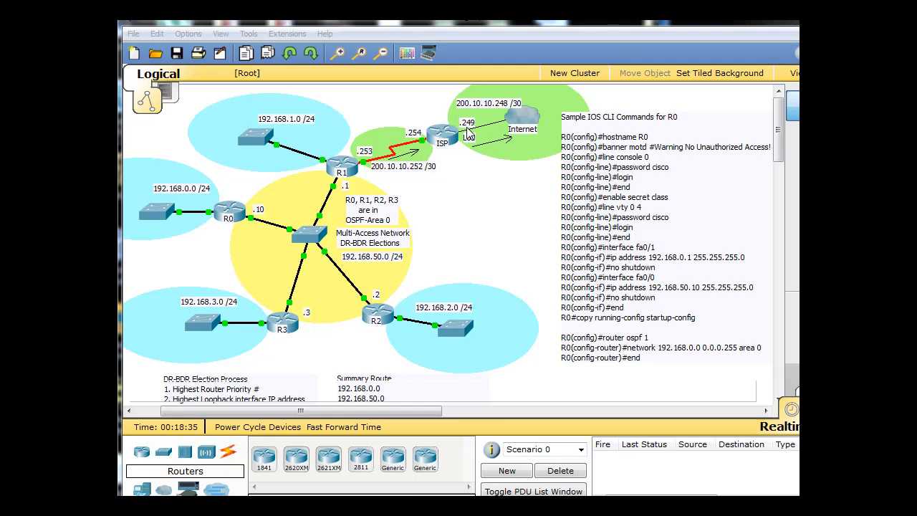
pyautogui.moveTo(519, 116)
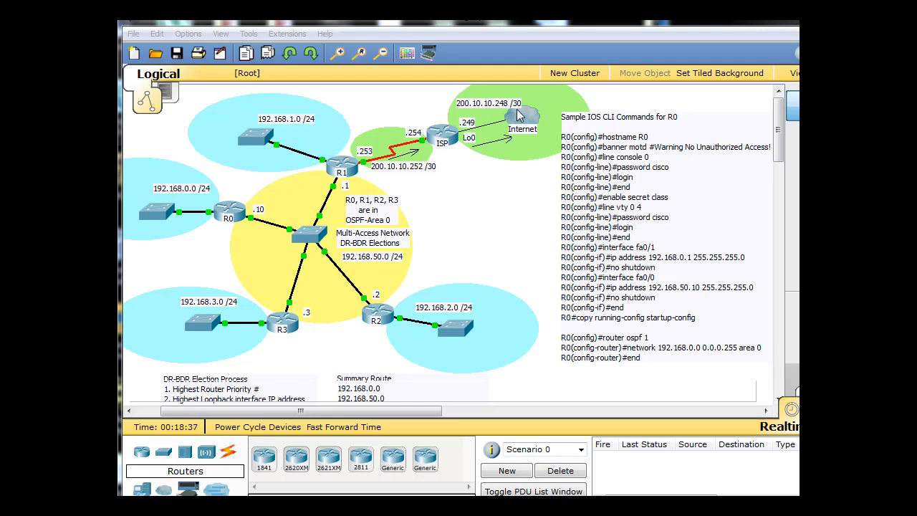
pyautogui.moveTo(465, 131)
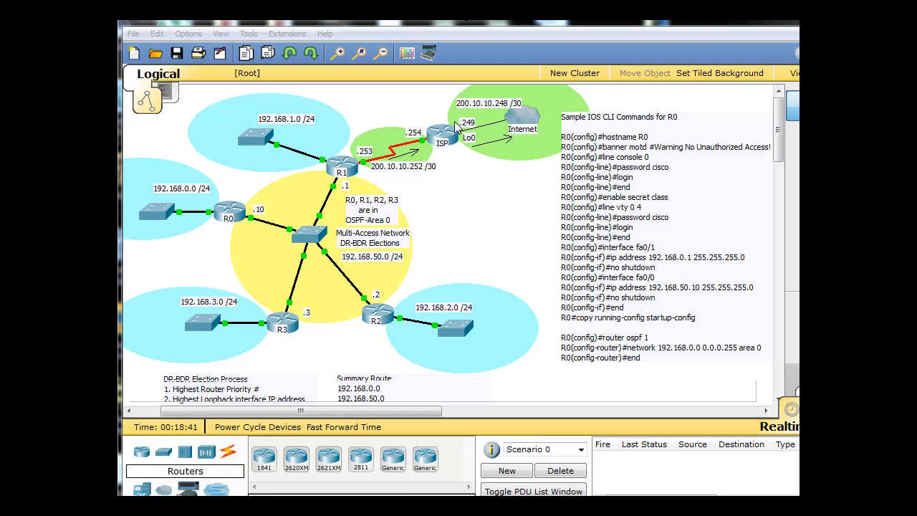
pyautogui.moveTo(507, 140)
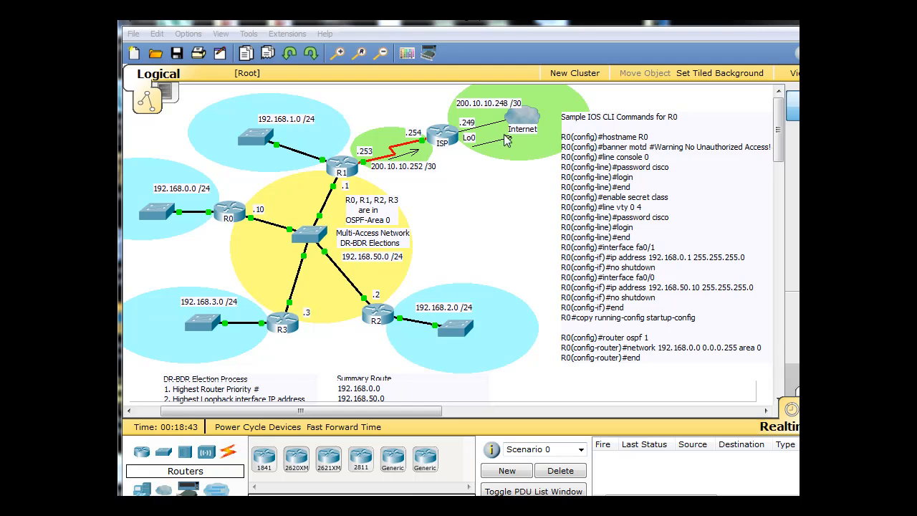
pyautogui.moveTo(442, 161)
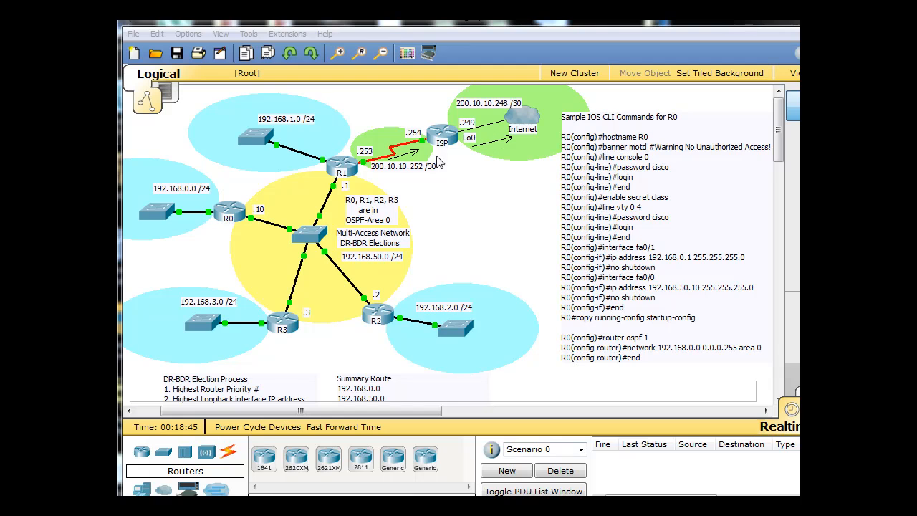
pyautogui.moveTo(539, 126)
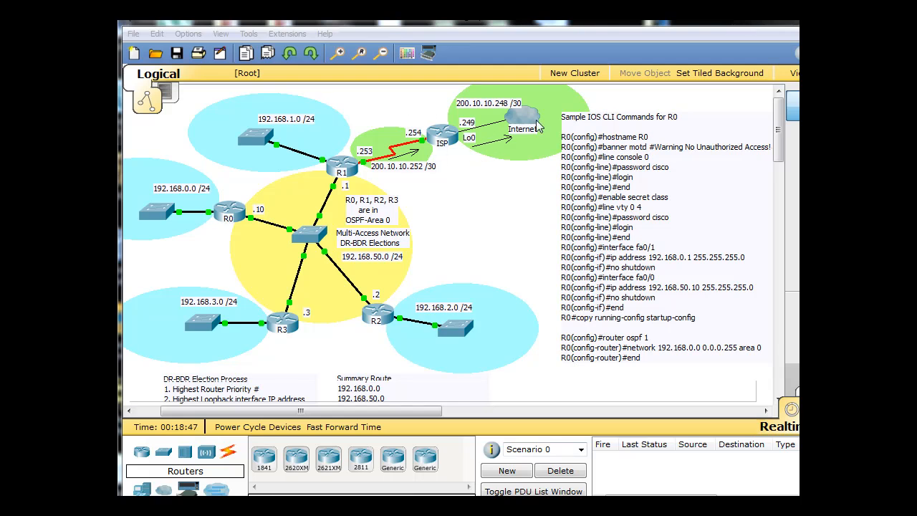
pyautogui.moveTo(427, 146)
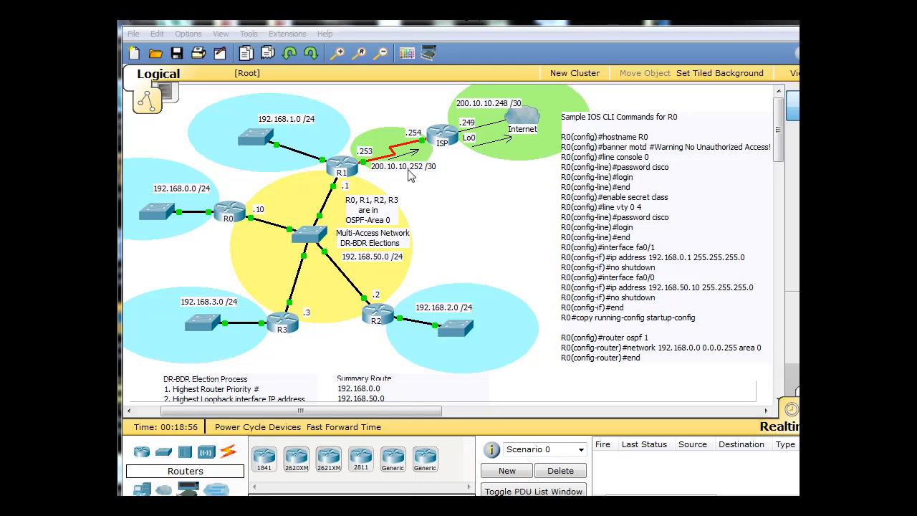
pyautogui.moveTo(430, 177)
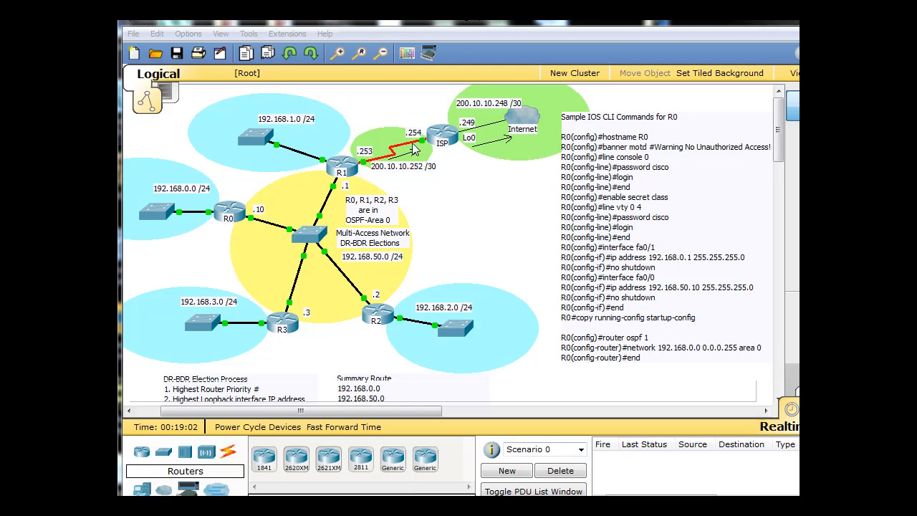
pyautogui.moveTo(437, 150)
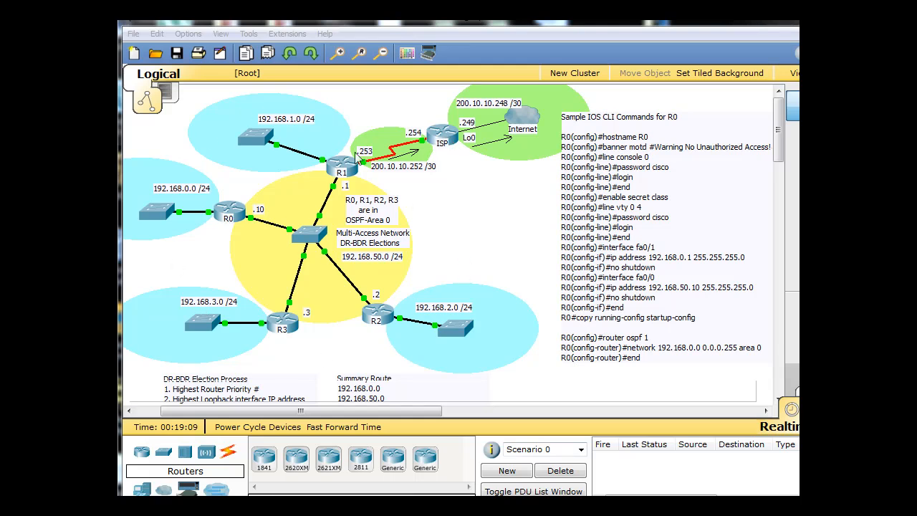
pyautogui.moveTo(478, 180)
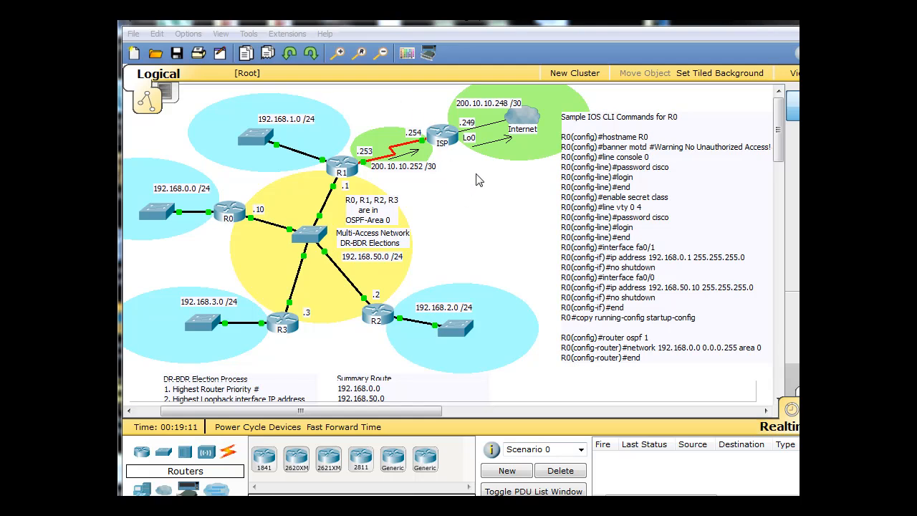
pyautogui.moveTo(464, 163)
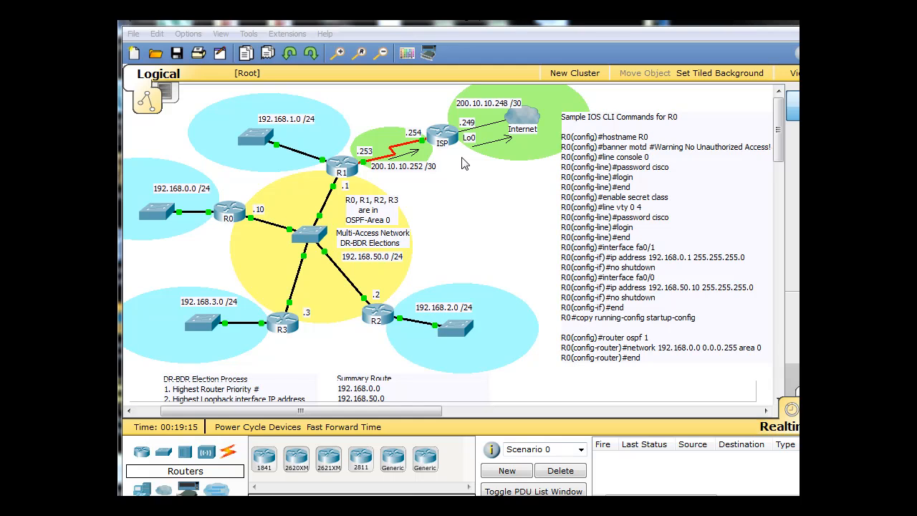
pyautogui.moveTo(365, 189)
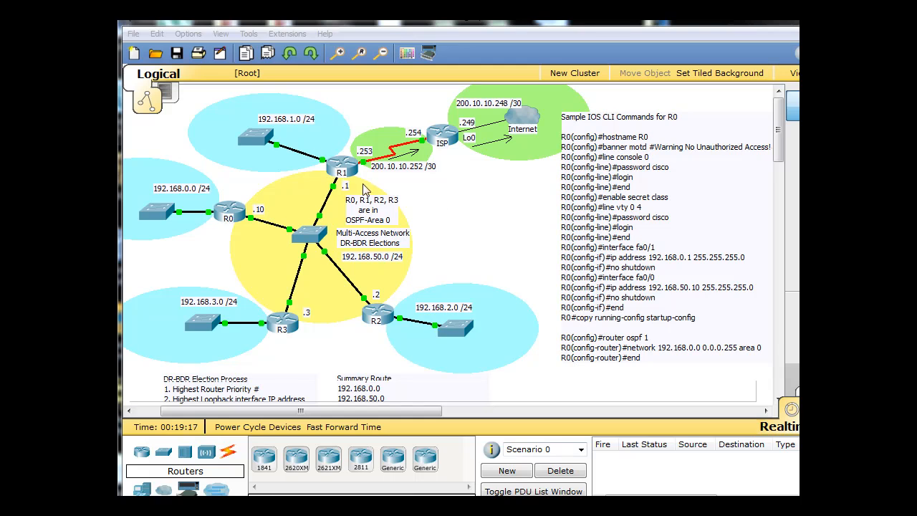
pyautogui.moveTo(293, 131)
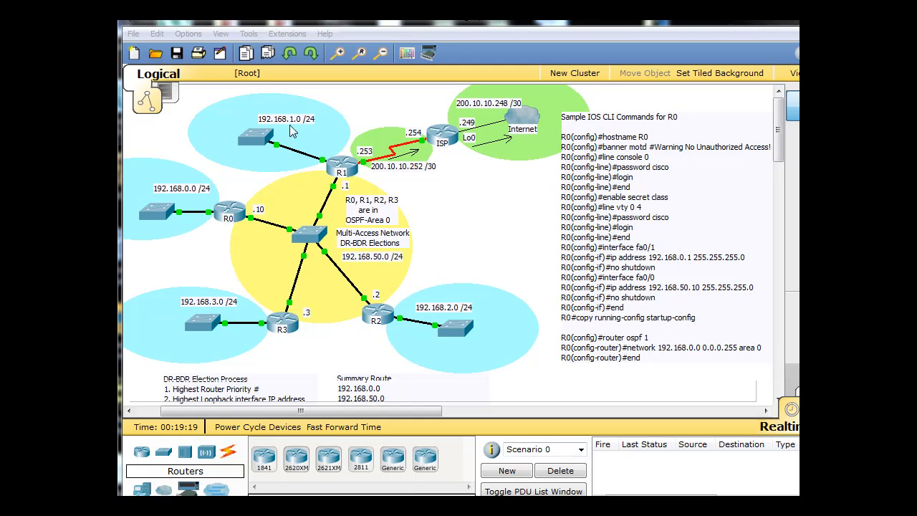
pyautogui.moveTo(312, 208)
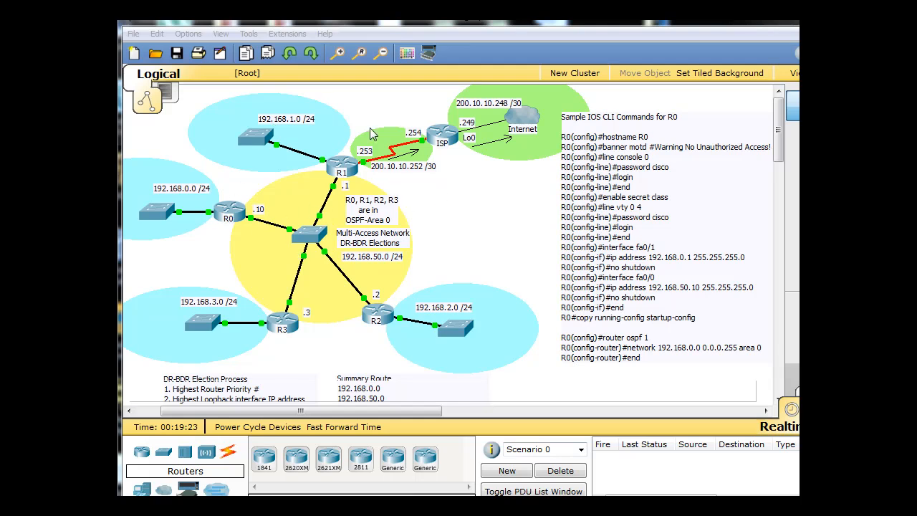
pyautogui.moveTo(510, 123)
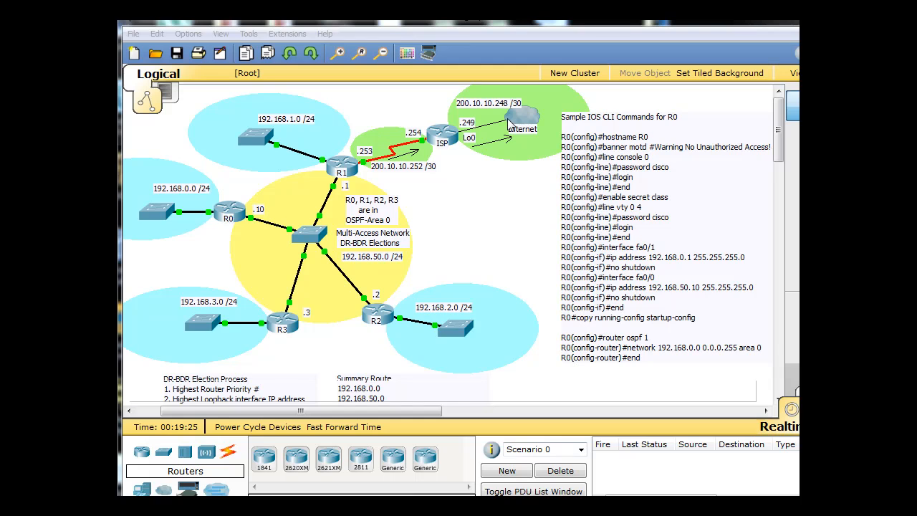
pyautogui.moveTo(351, 169)
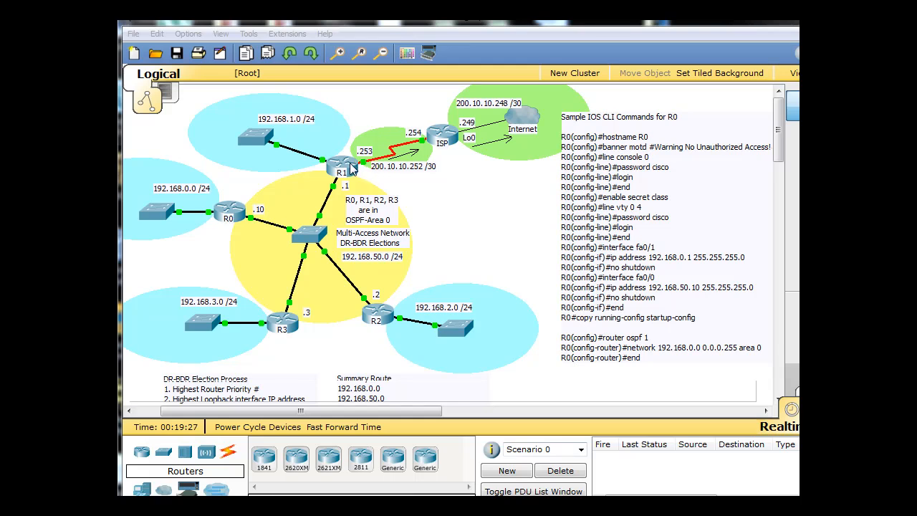
pyautogui.moveTo(435, 146)
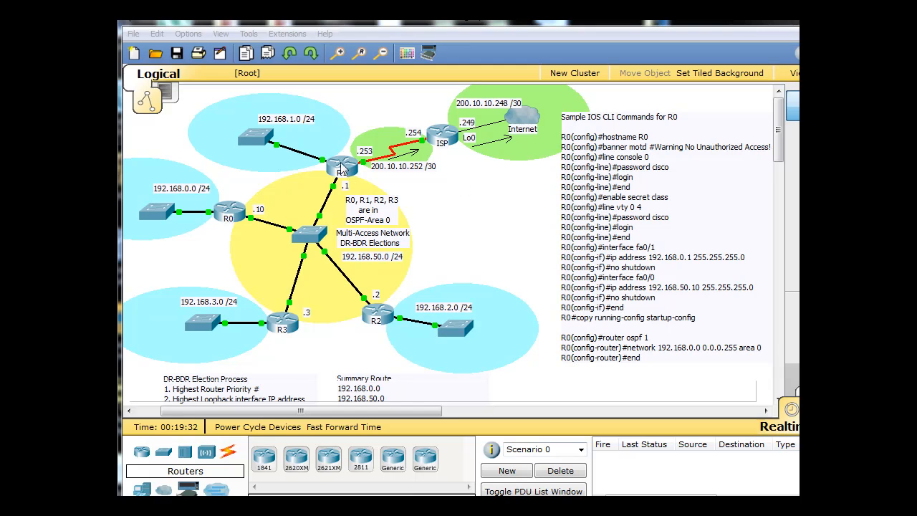
pyautogui.moveTo(379, 175)
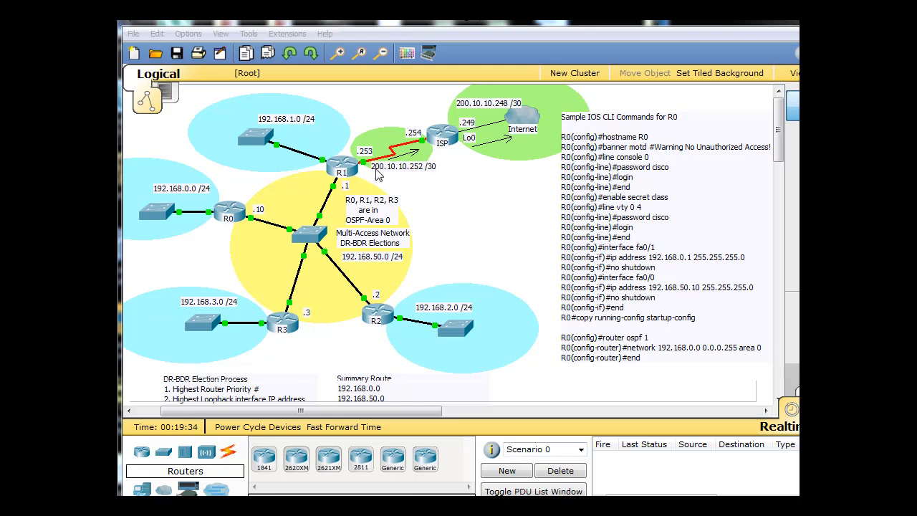
pyautogui.moveTo(416, 180)
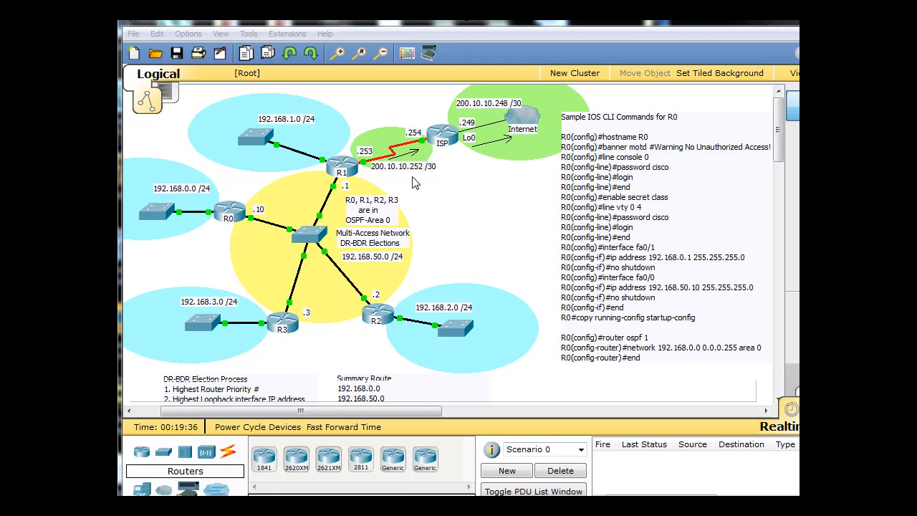
pyautogui.moveTo(402, 302)
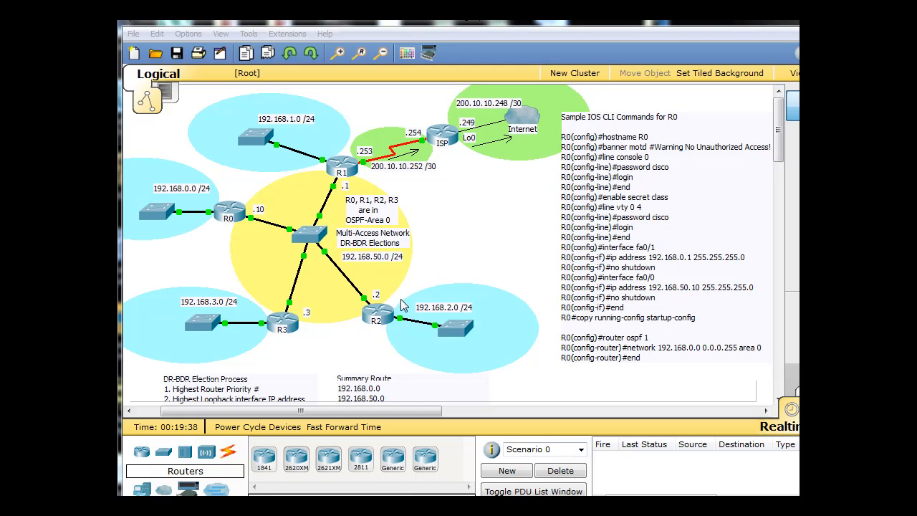
pyautogui.moveTo(347, 157)
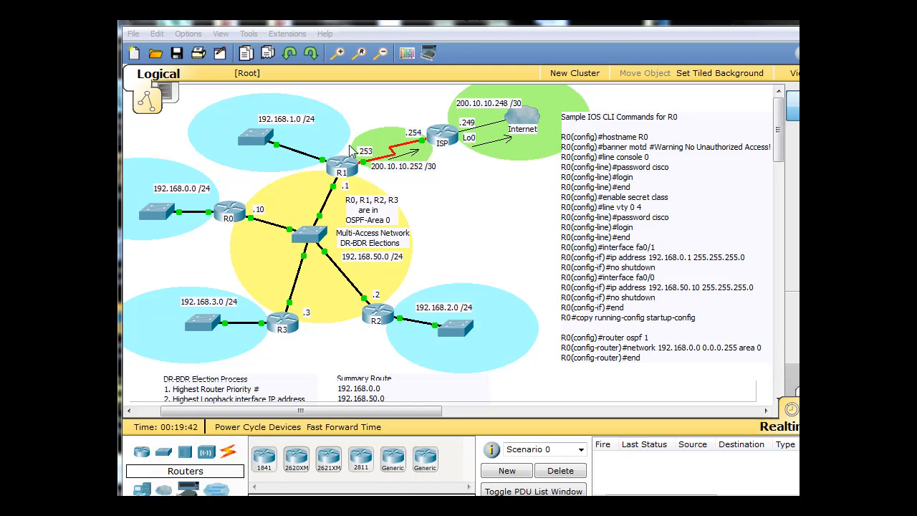
pyautogui.moveTo(500, 147)
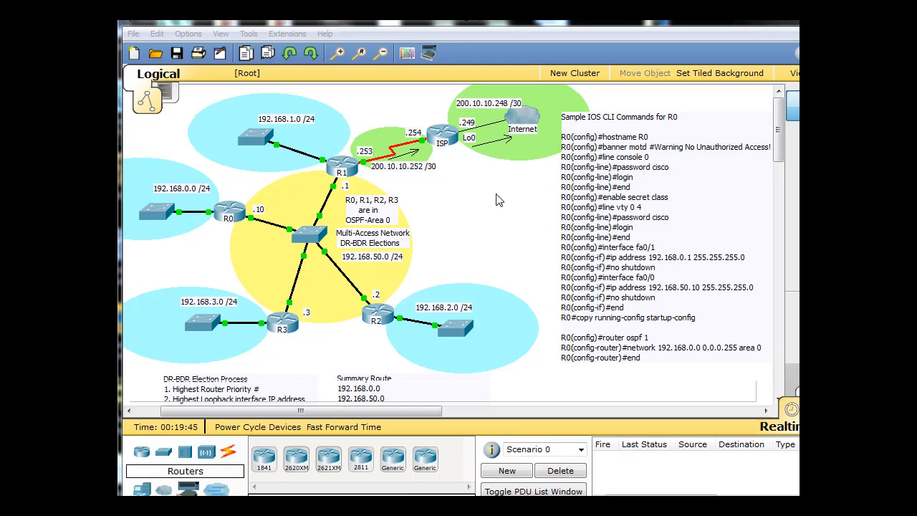
pyautogui.moveTo(356, 212)
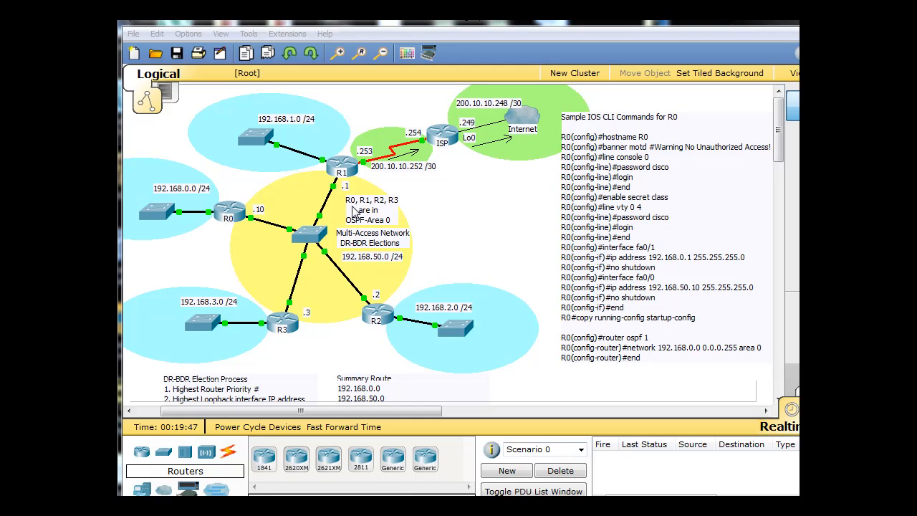
pyautogui.moveTo(375, 271)
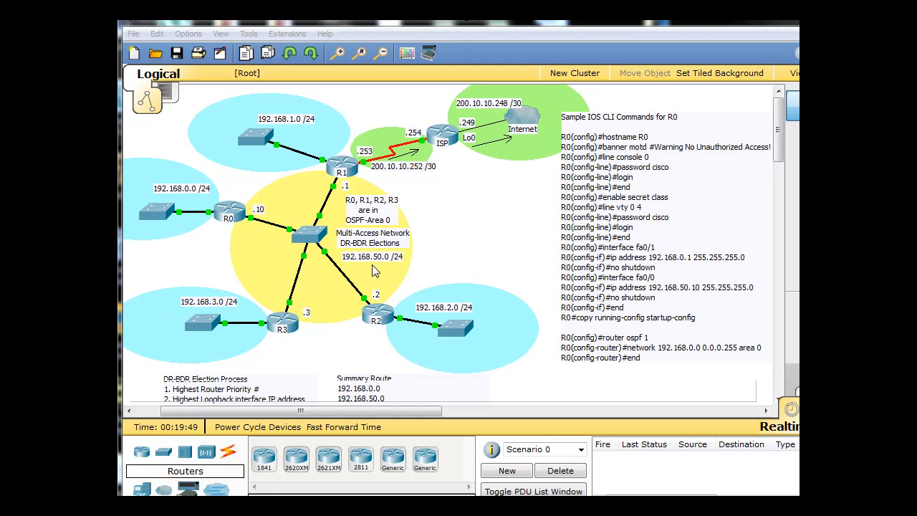
pyautogui.moveTo(398, 218)
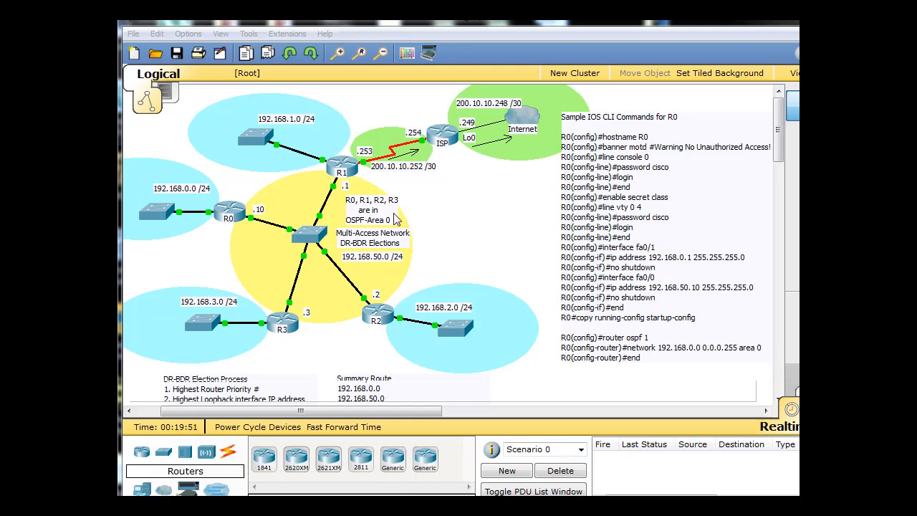
pyautogui.moveTo(358, 232)
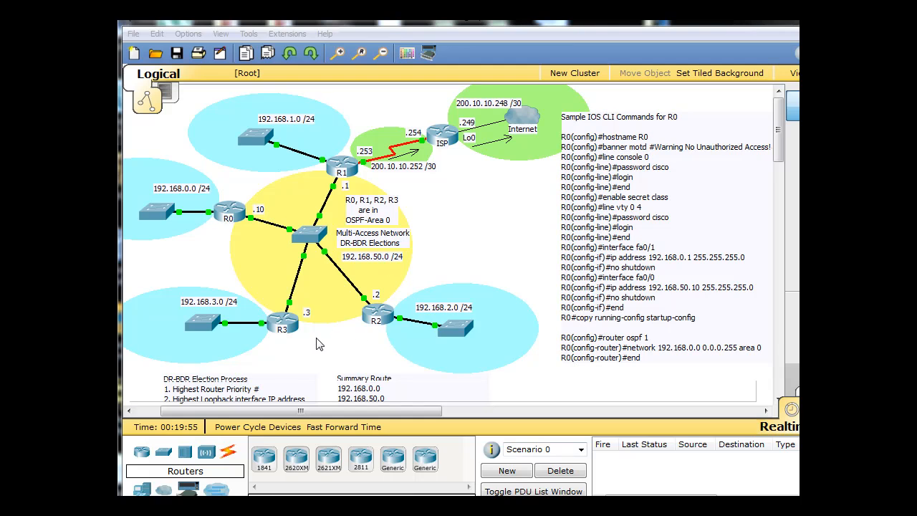
pyautogui.moveTo(365, 227)
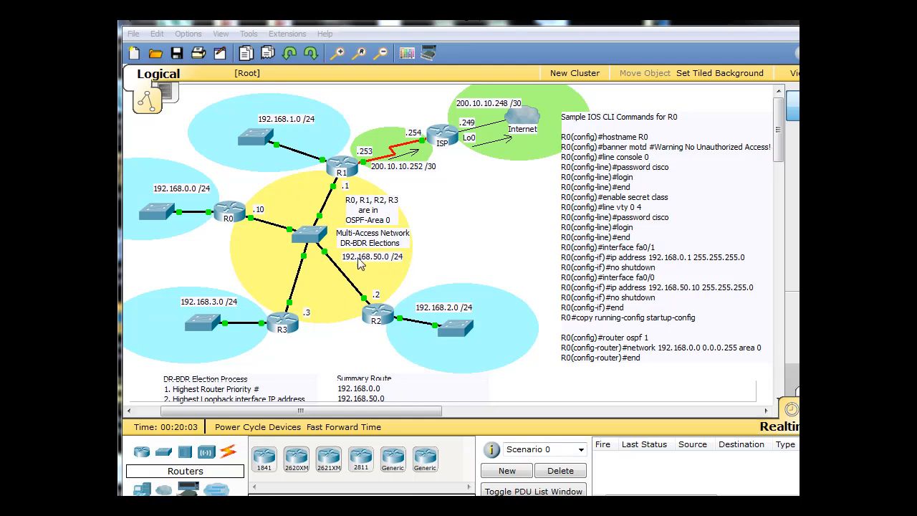
pyautogui.moveTo(303, 265)
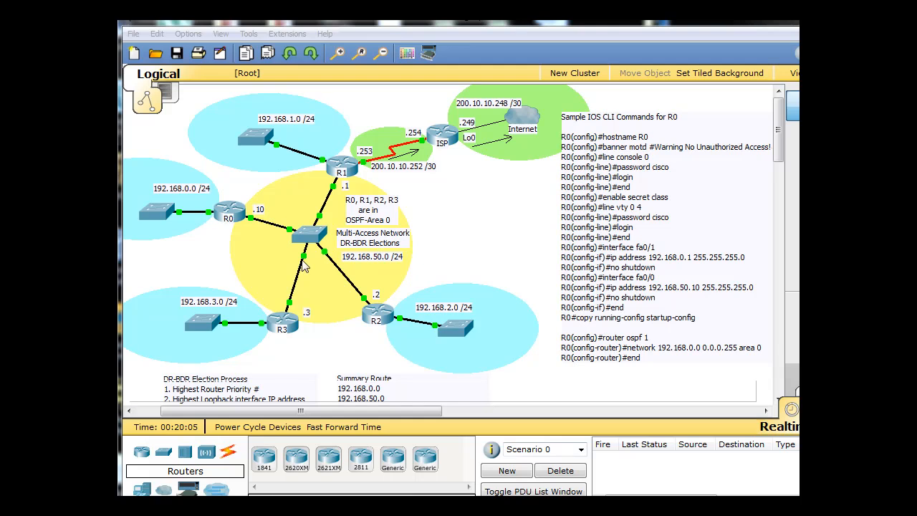
pyautogui.moveTo(365, 269)
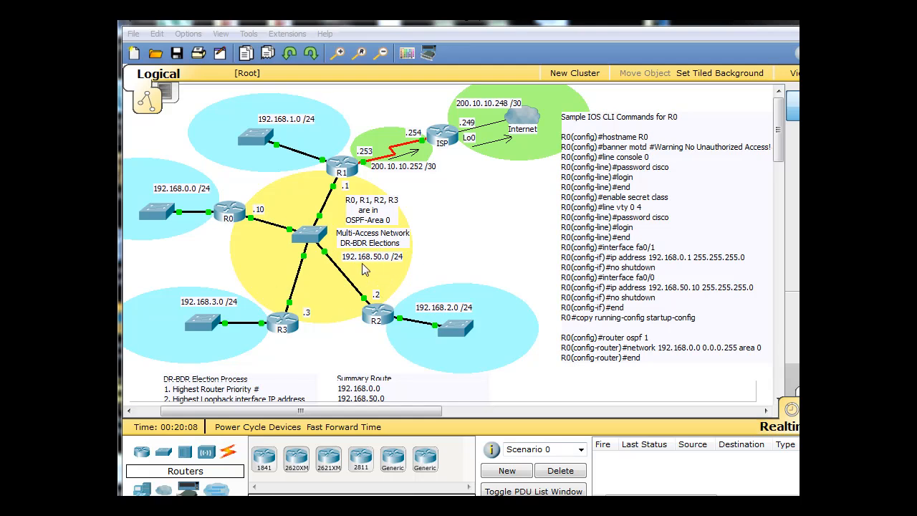
pyautogui.moveTo(287, 206)
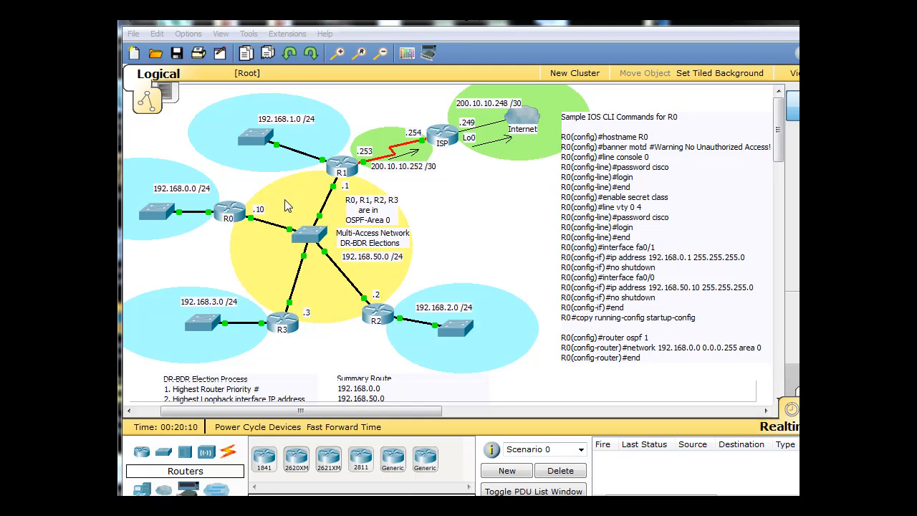
pyautogui.moveTo(317, 312)
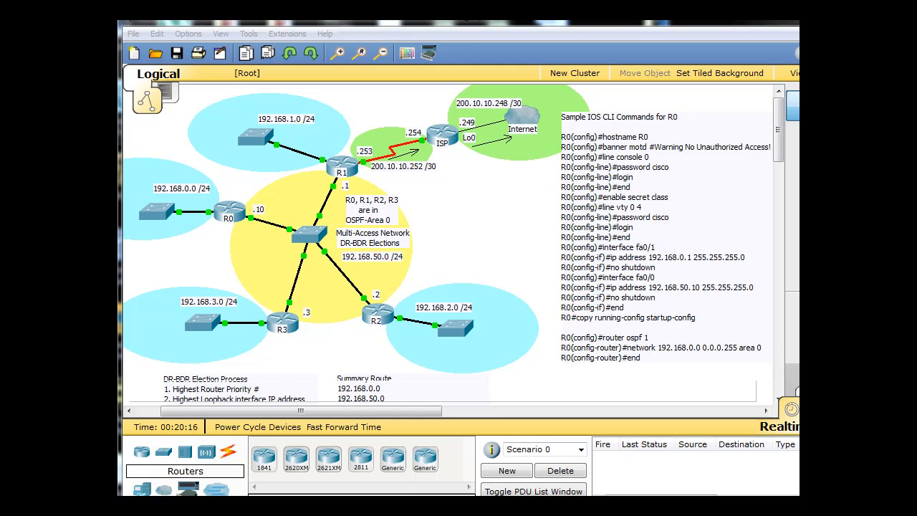
pyautogui.moveTo(528, 248)
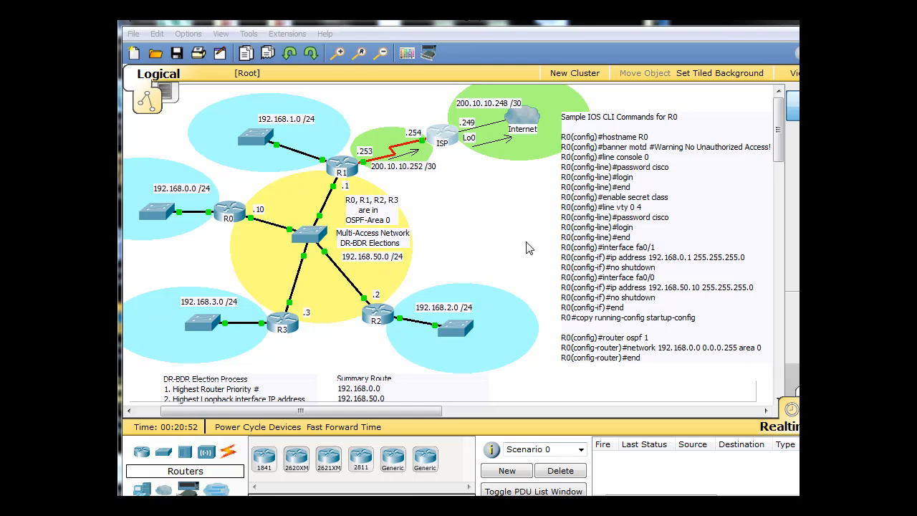
pyautogui.moveTo(444, 136)
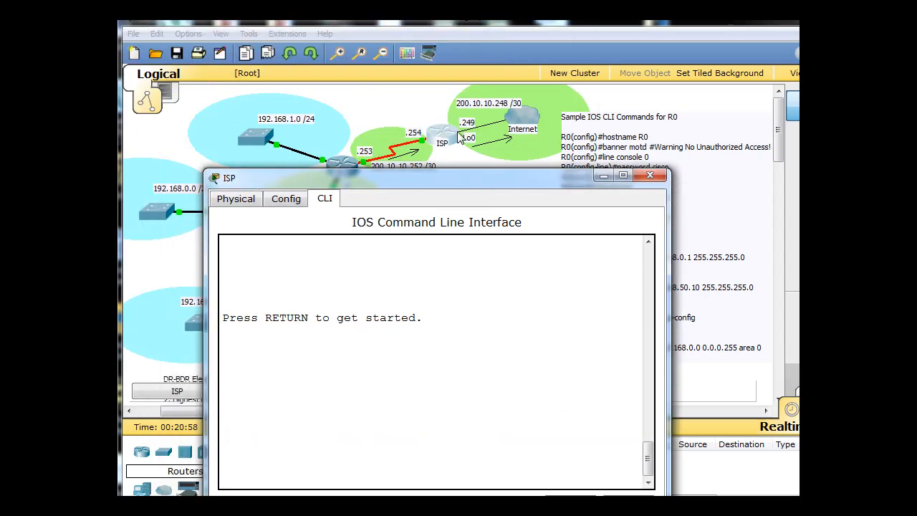
# Step: Enter global configuration mode on the ISP router's CLI
pyautogui.moveTo(435, 177); pyautogui.dragTo(455, 158)
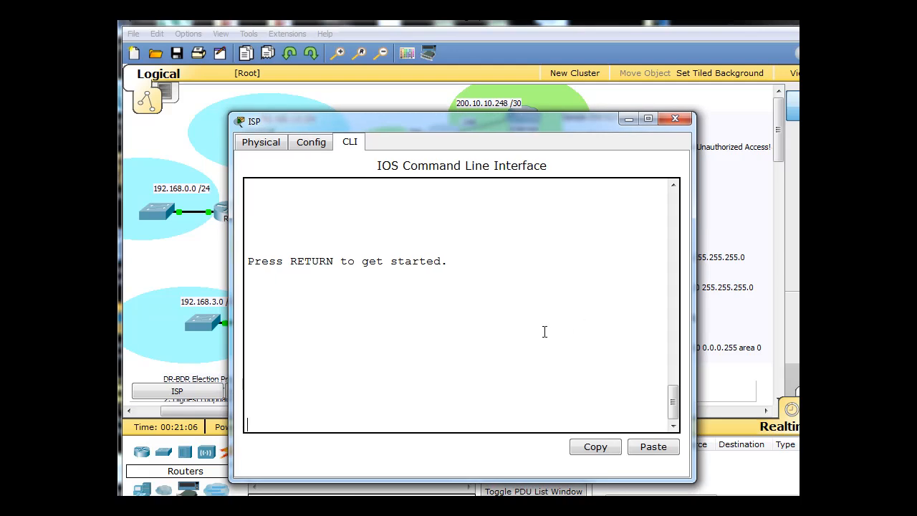
pyautogui.press('return')
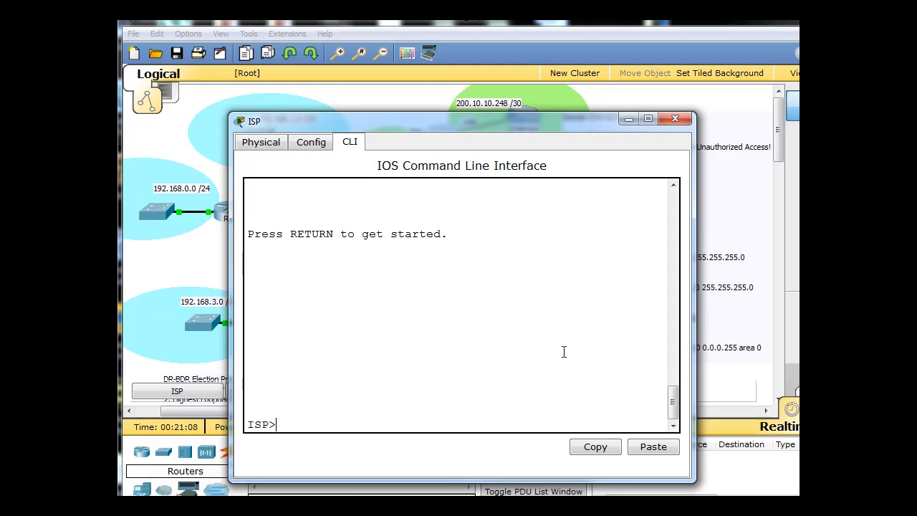
pyautogui.moveTo(378, 424)
pyautogui.write('en')
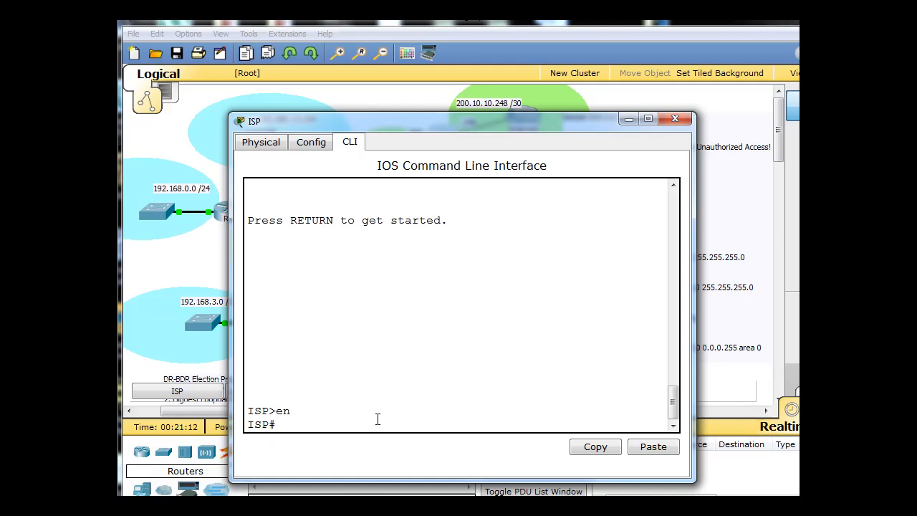
pyautogui.write('conf t')
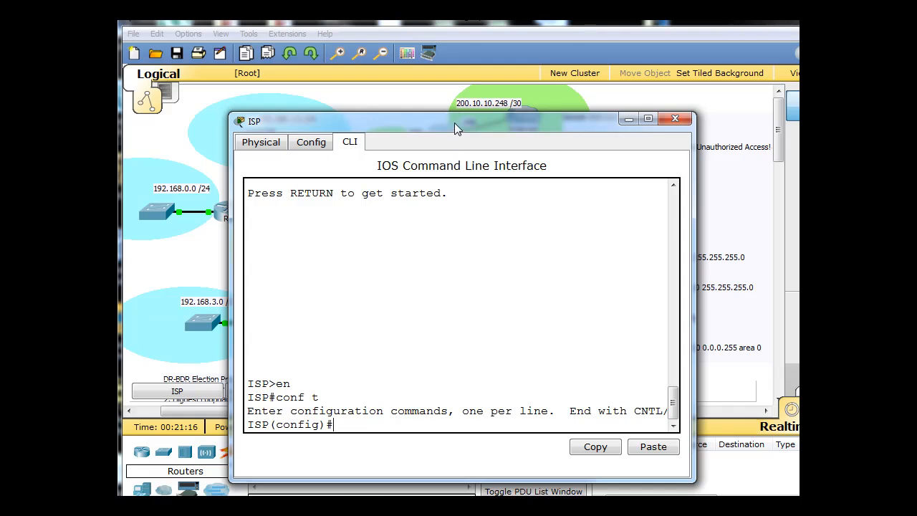
# Step: Add the default static route 0.0.0.0 0.0.0.0 via lo0 and close the ISP console
pyautogui.write('ip')
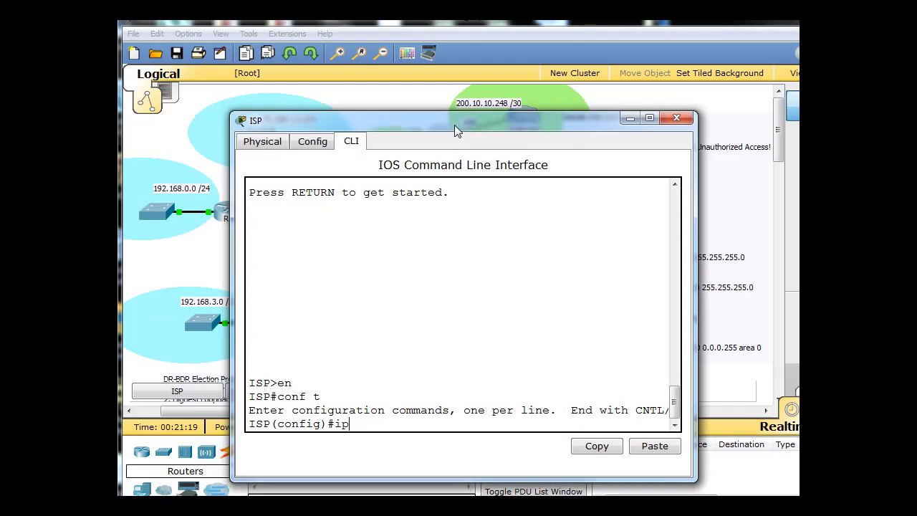
pyautogui.write('route')
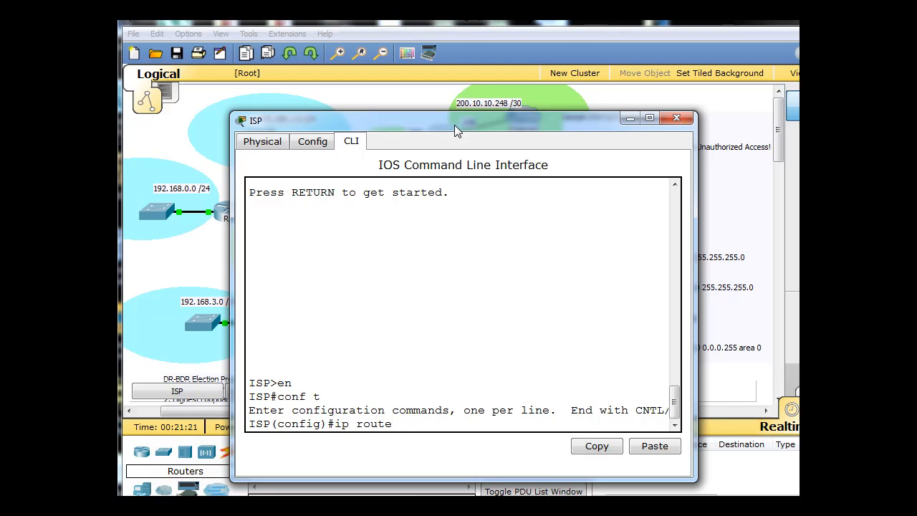
pyautogui.write('0')
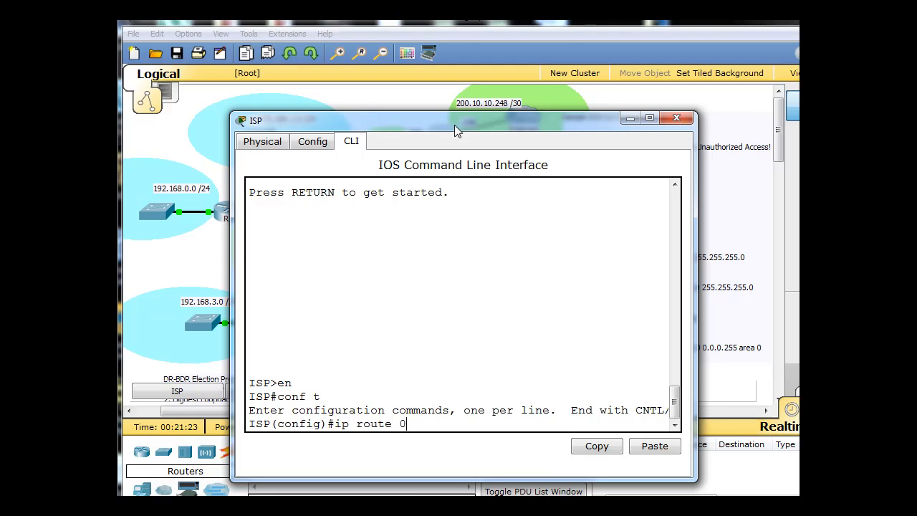
pyautogui.write('.0.0.0')
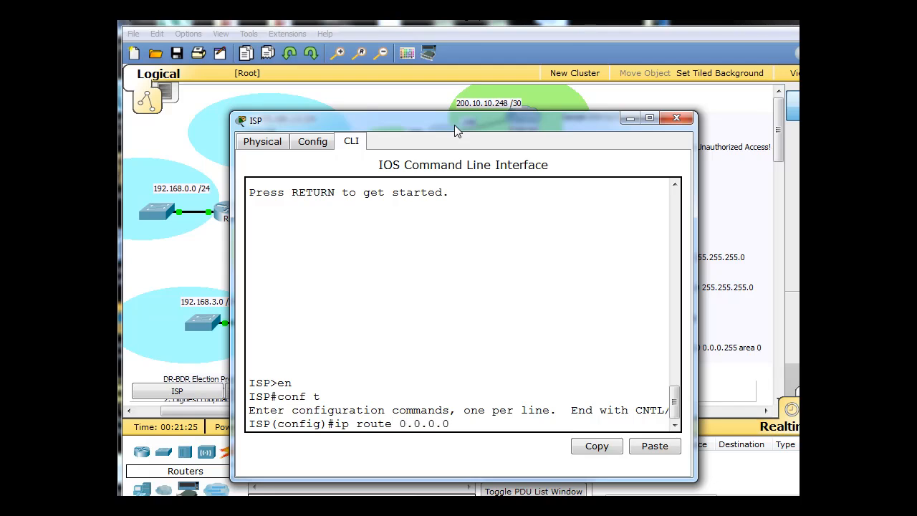
pyautogui.write('0')
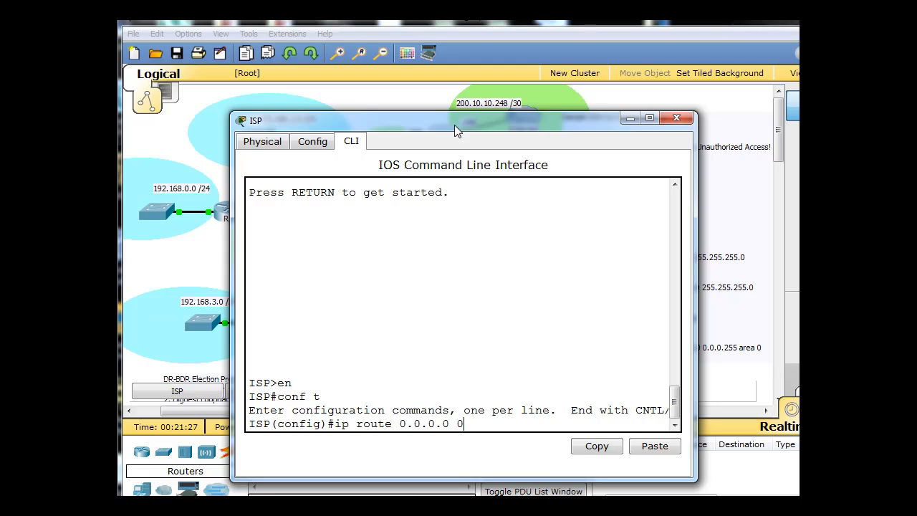
pyautogui.write('.0.0.0')
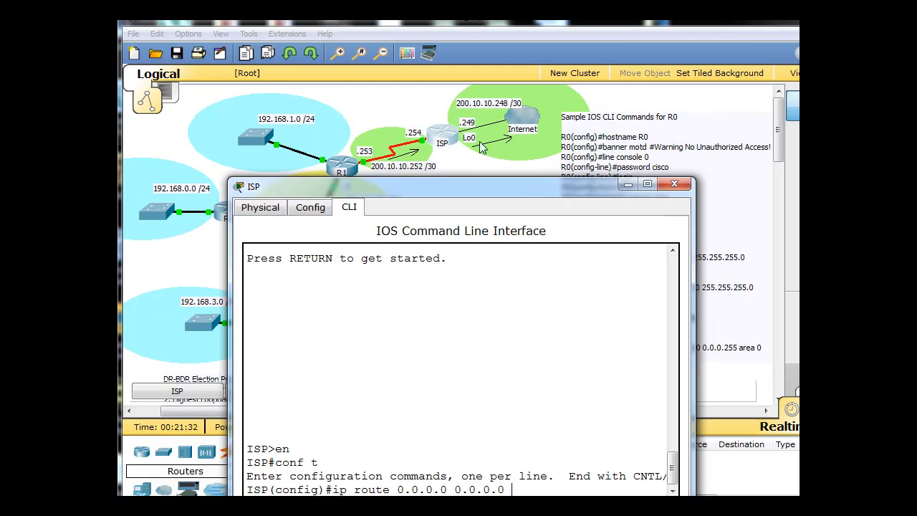
pyautogui.moveTo(458, 187); pyautogui.dragTo(487, 79)
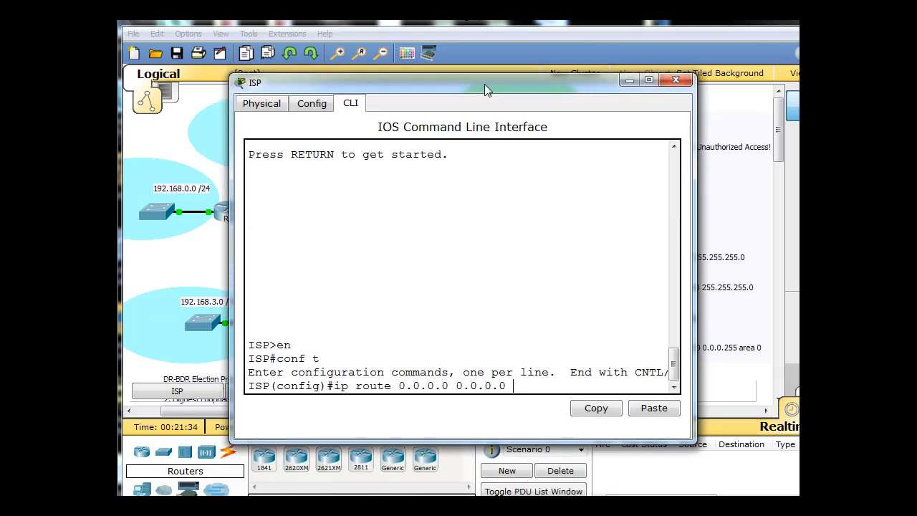
pyautogui.write('lo0')
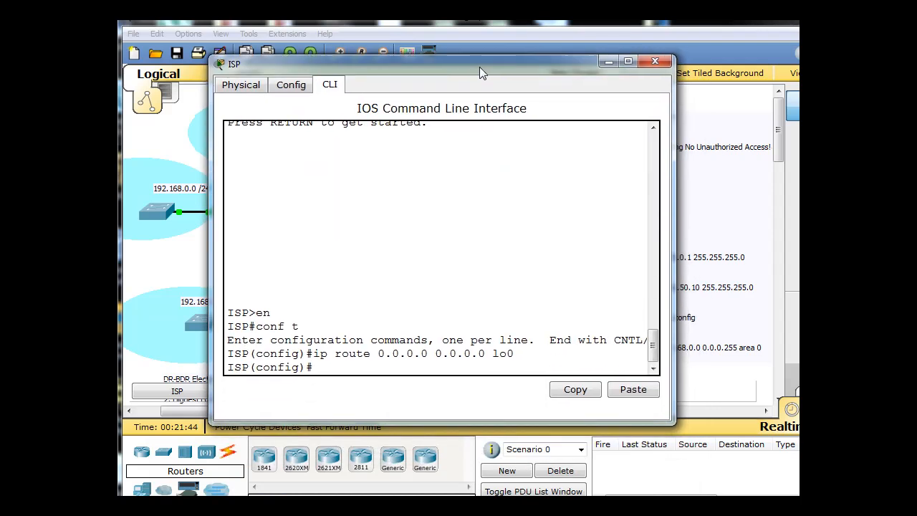
pyautogui.click(653, 60)
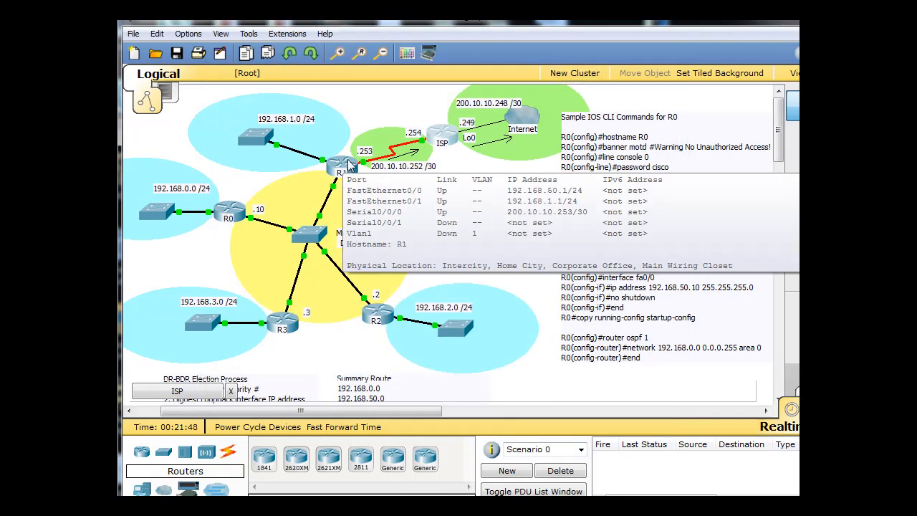
pyautogui.moveTo(451, 179)
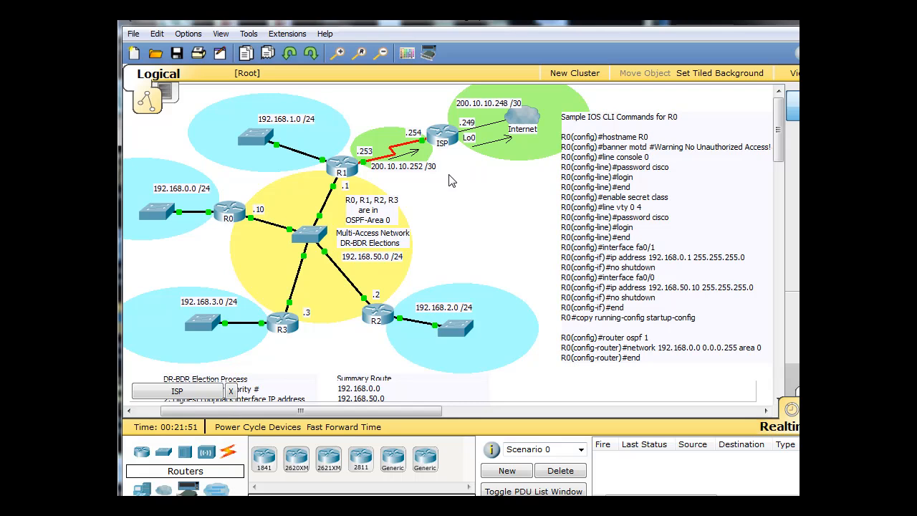
pyautogui.moveTo(298, 160)
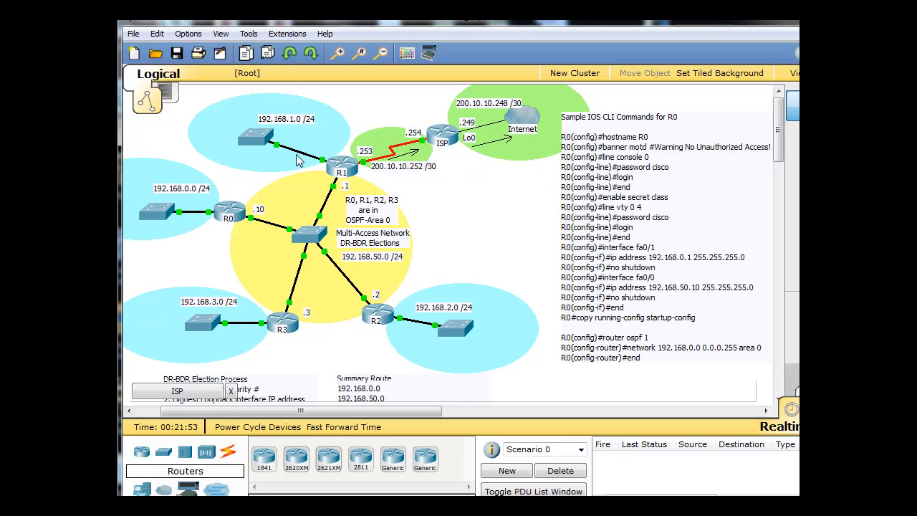
pyautogui.moveTo(350, 366)
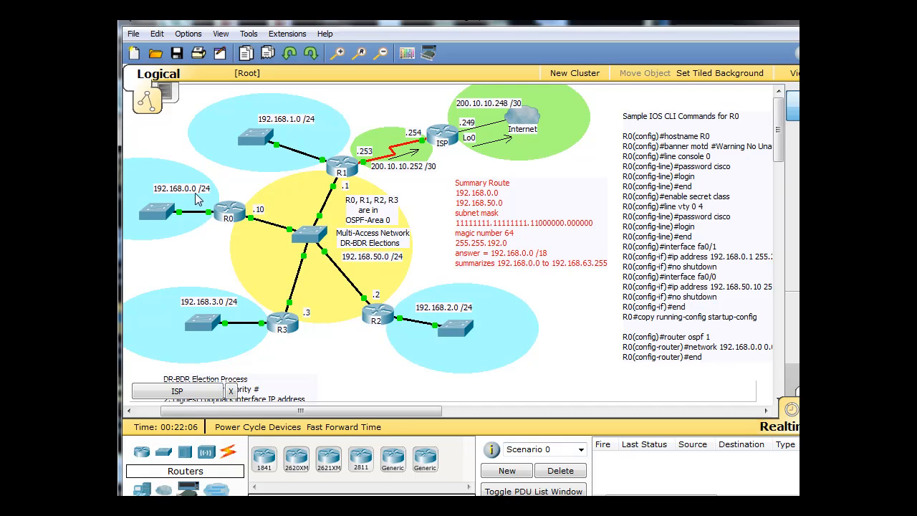
pyautogui.moveTo(478, 329)
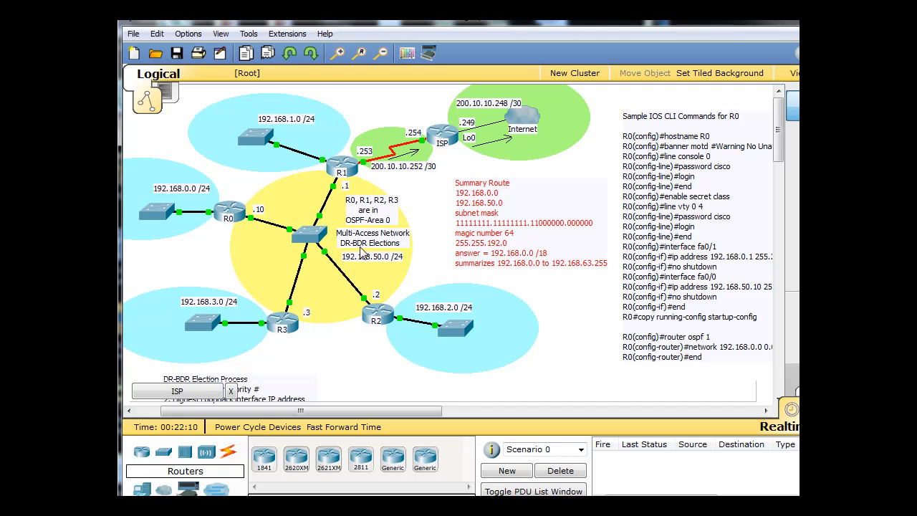
pyautogui.moveTo(424, 206)
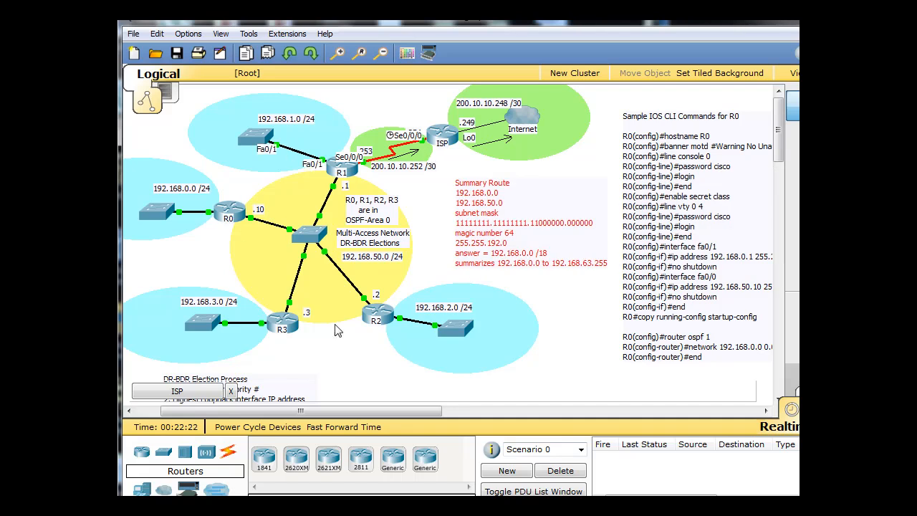
pyautogui.moveTo(450, 155)
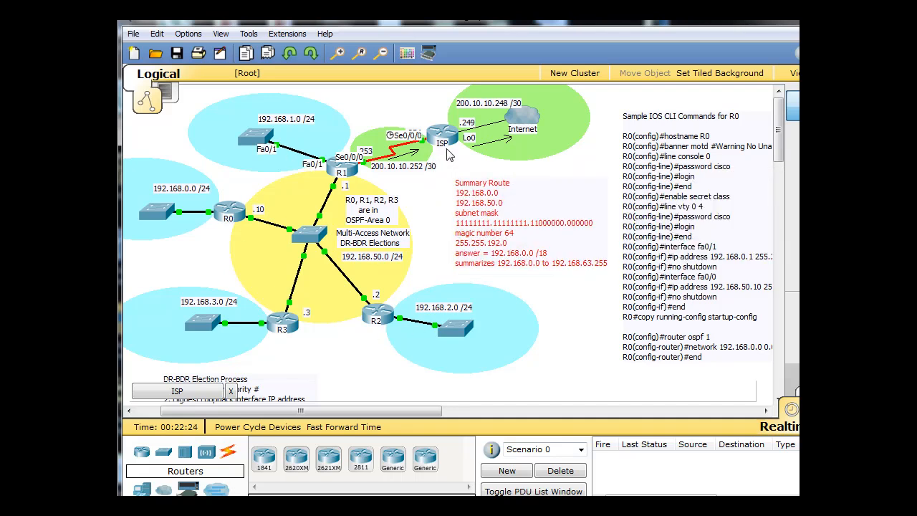
pyautogui.moveTo(251, 150)
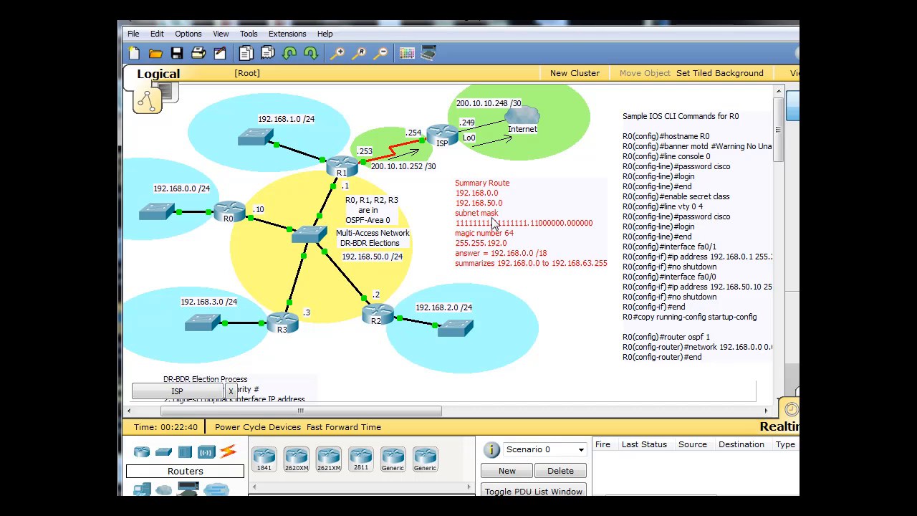
pyautogui.moveTo(523, 241)
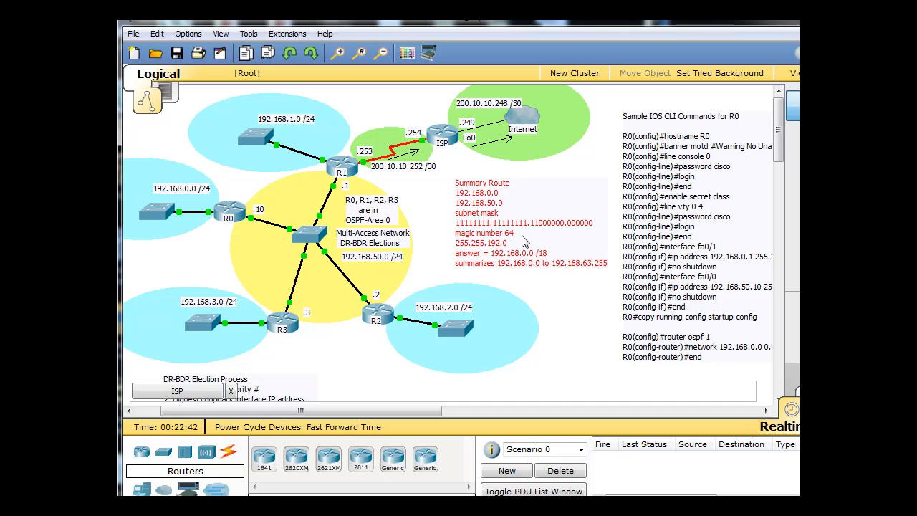
pyautogui.moveTo(458, 230)
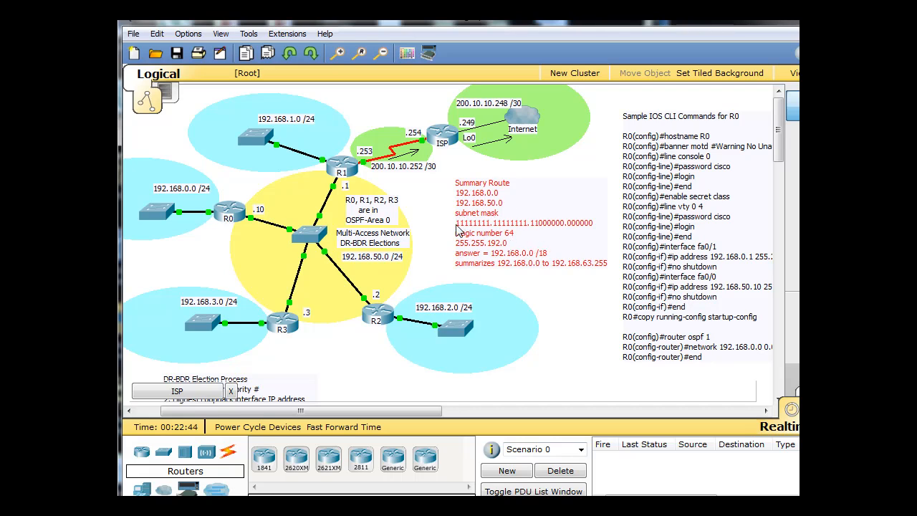
pyautogui.moveTo(505, 233)
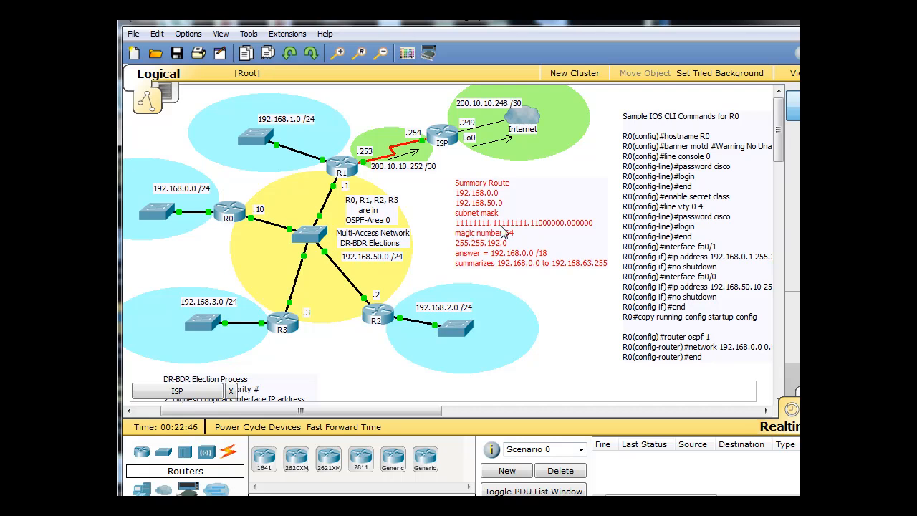
pyautogui.moveTo(538, 240)
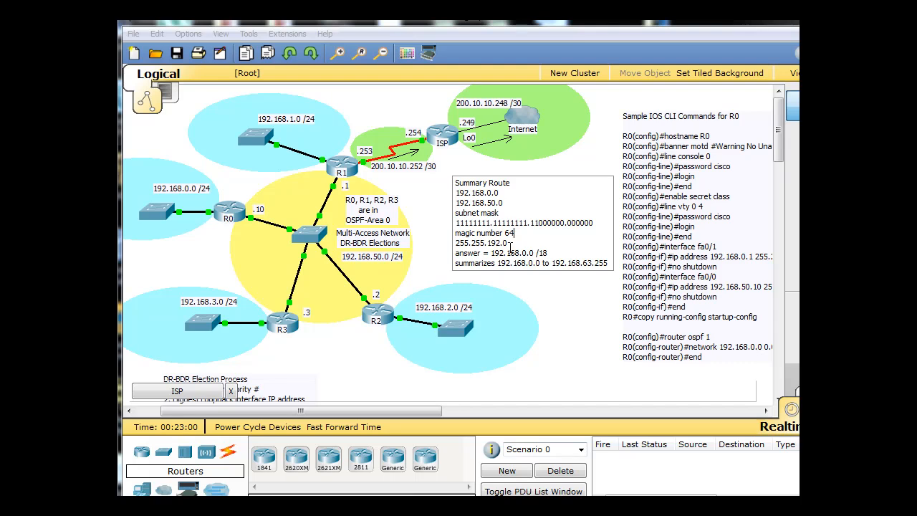
# Step: Add the range end 192.168.63.255 to the Summary Route note and relabel the /18 line 'summary answer'
pyautogui.doubleClick(466, 224)
pyautogui.write('19')
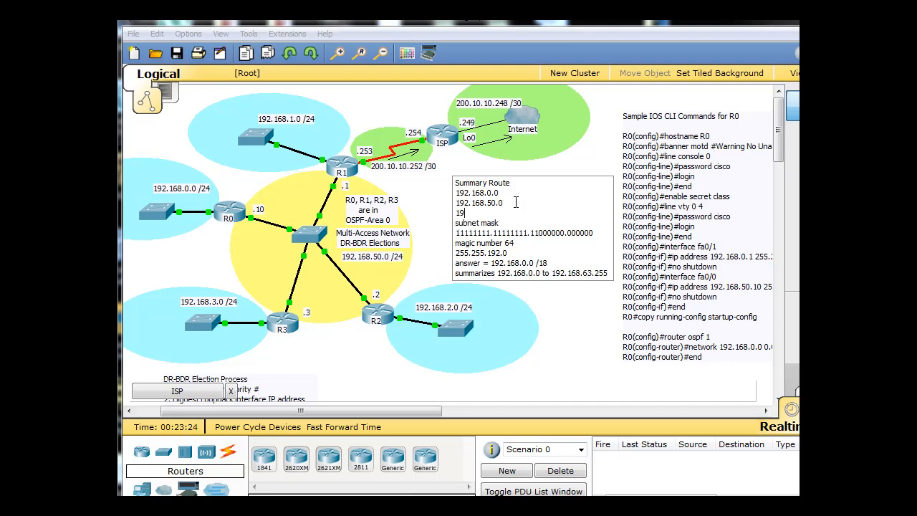
pyautogui.write('2.168.')
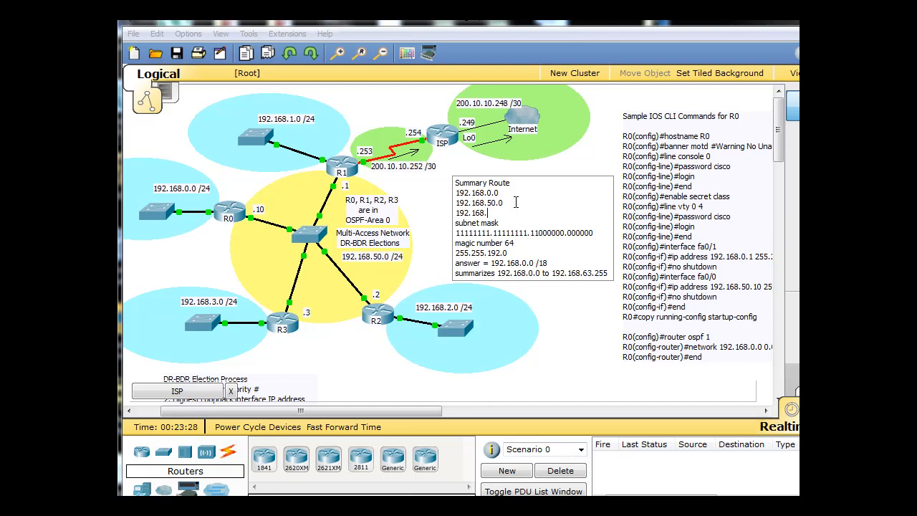
pyautogui.write('63.255')
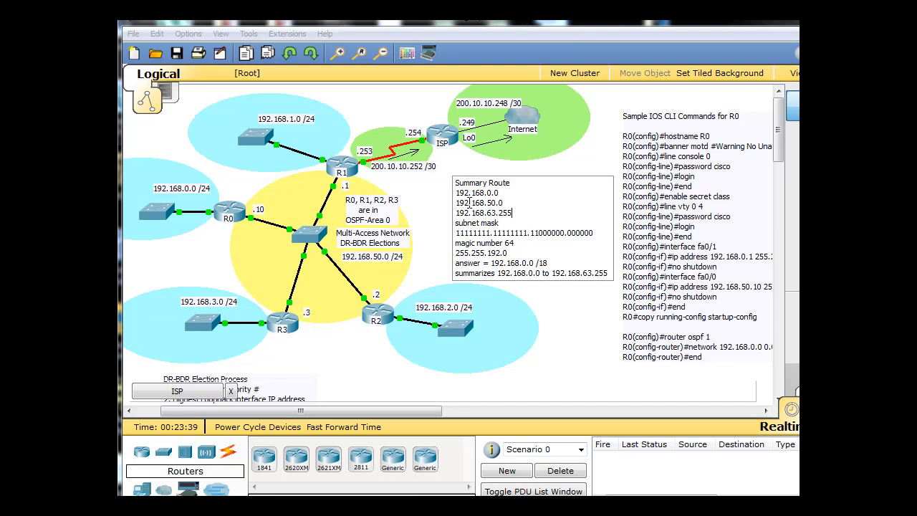
pyautogui.moveTo(476, 192); pyautogui.dragTo(505, 203)
pyautogui.write('summary ')
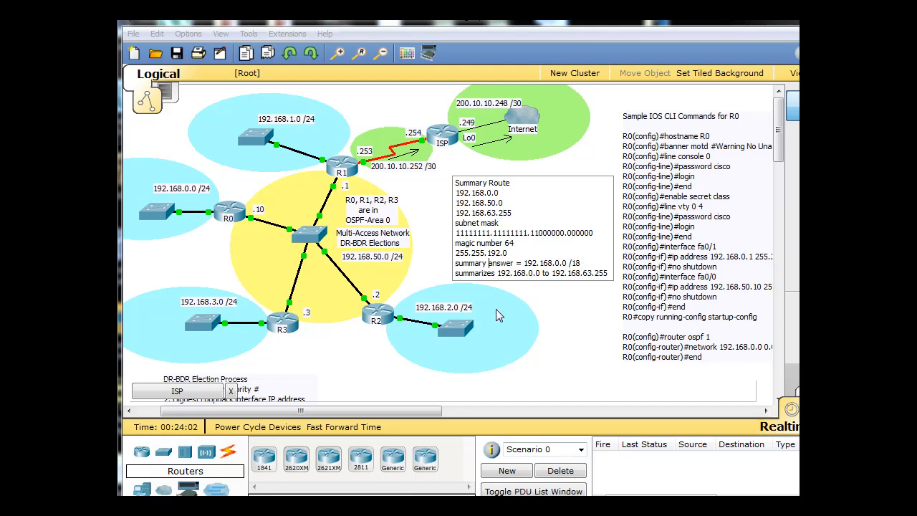
pyautogui.moveTo(573, 289)
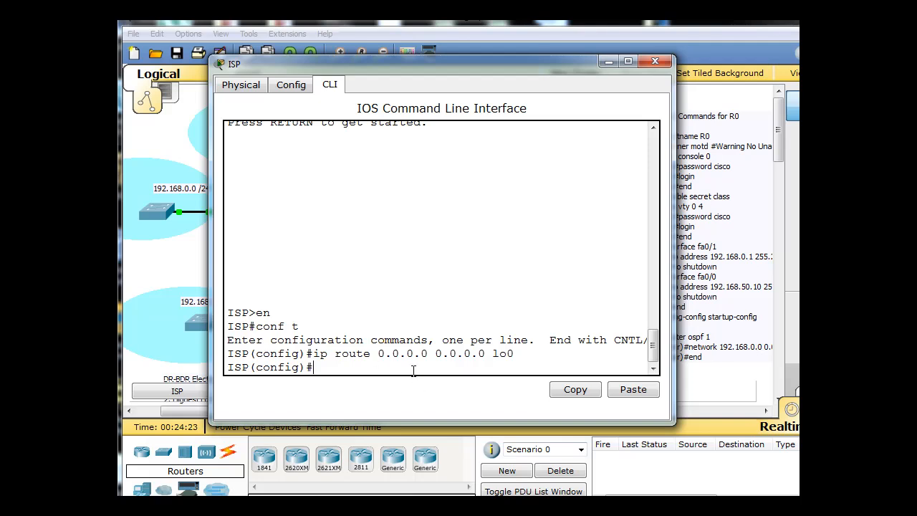
# Step: Enter the default route 0.0.0.0 0.0.0.0 via lo0 on the ISP router
pyautogui.write('ip route 0.0.0.0 0.0.0.0 lo0')
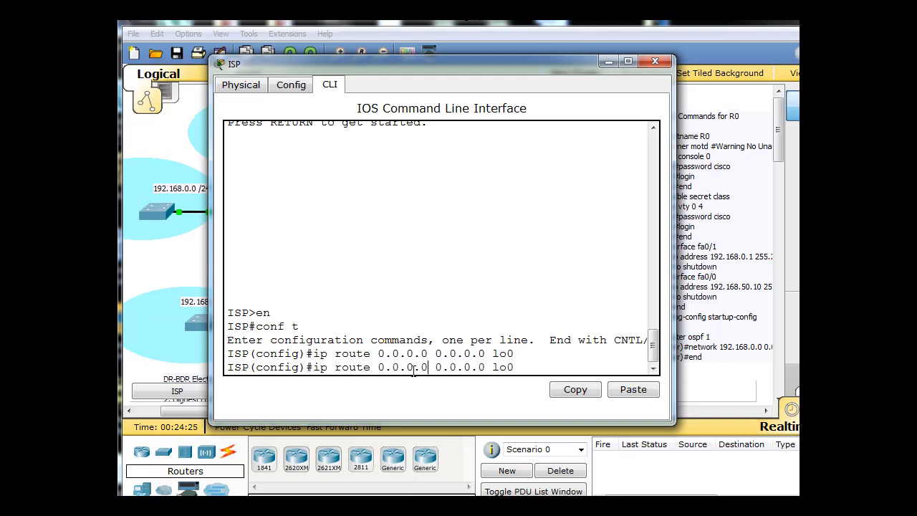
# Step: Attempt the summary route 192.168.0.0 255.255.192.0 via s0/0, which is rejected as an invalid interface
pyautogui.write('1')
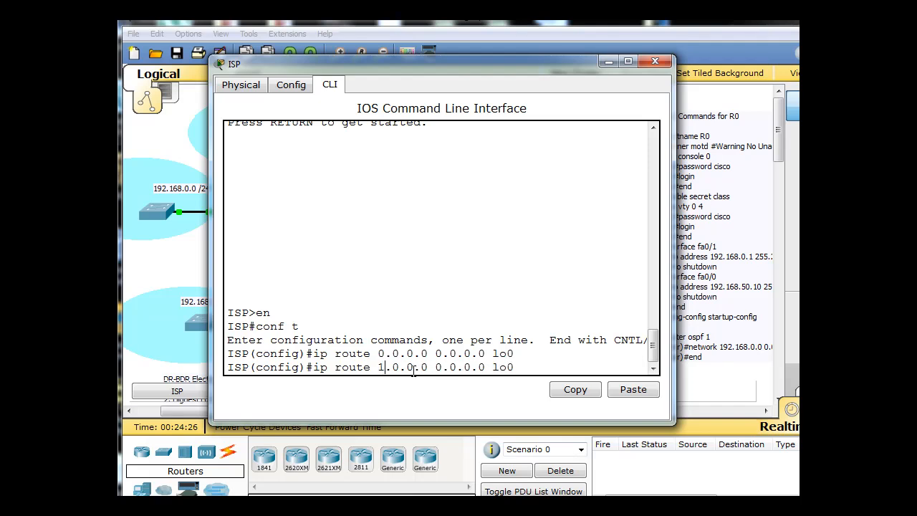
pyautogui.write('92.0')
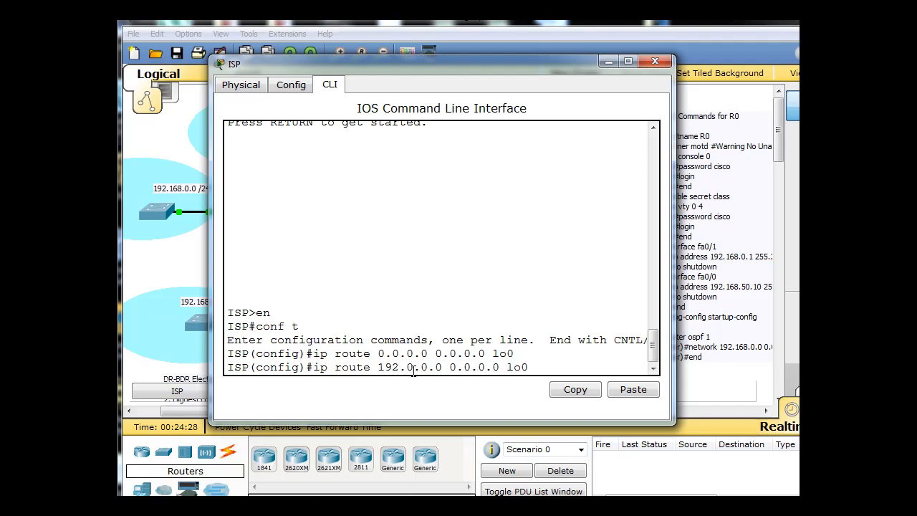
pyautogui.write('168')
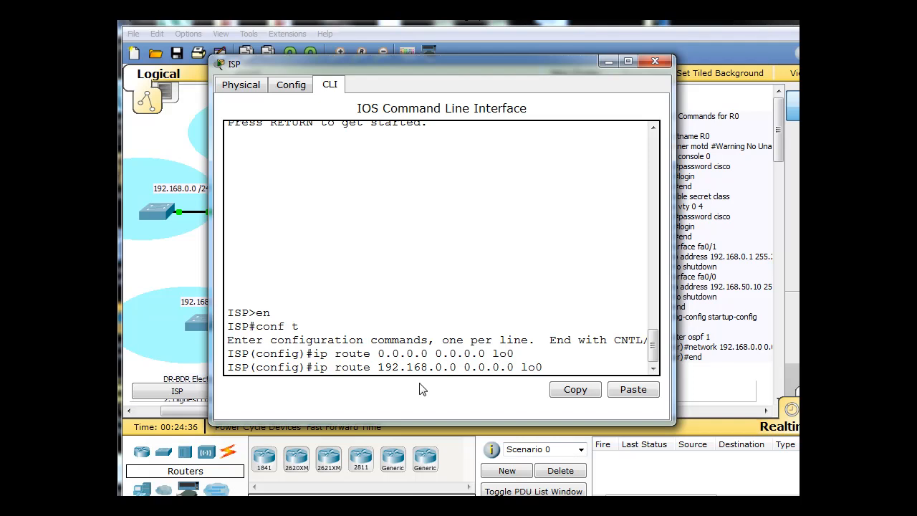
pyautogui.write('255.0.0.0')
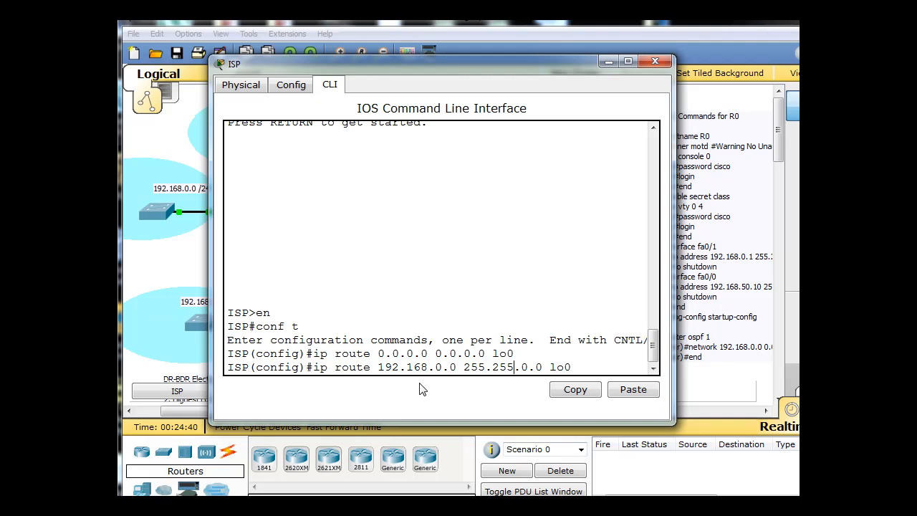
pyautogui.write('192')
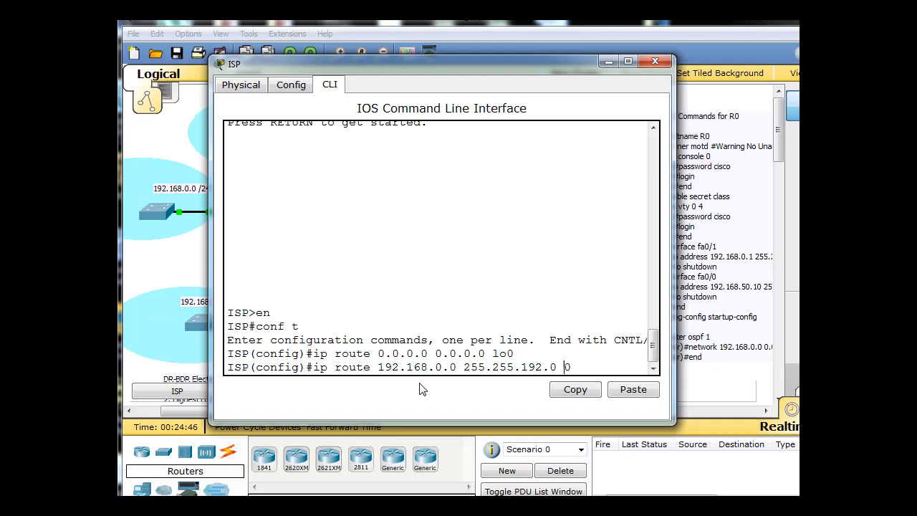
pyautogui.write('s0')
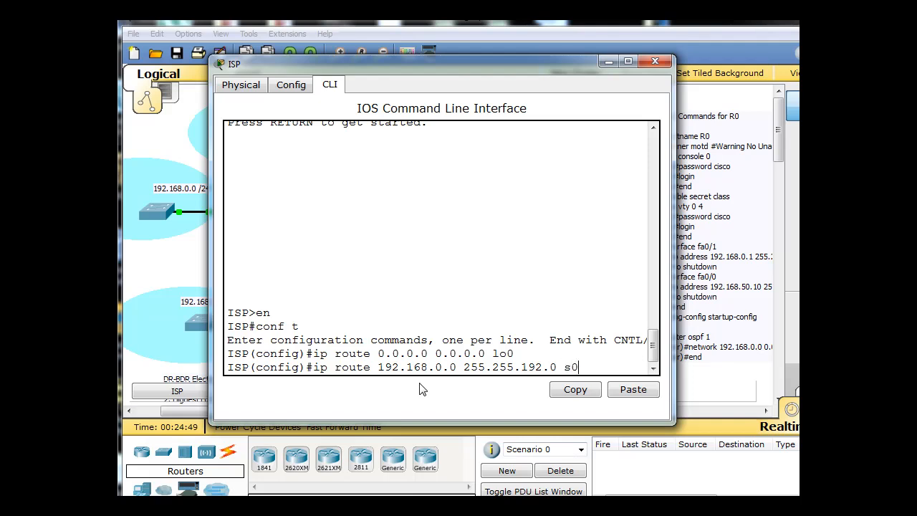
pyautogui.write('/0')
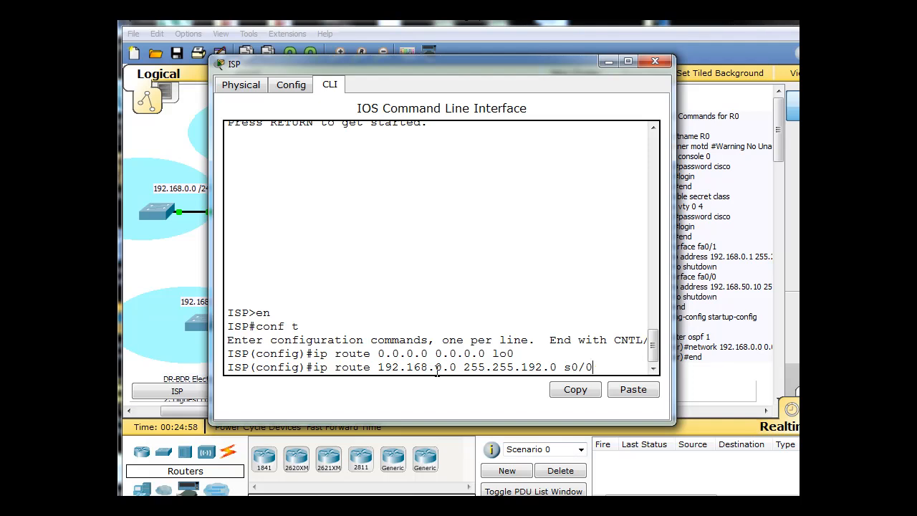
pyautogui.press('Return')
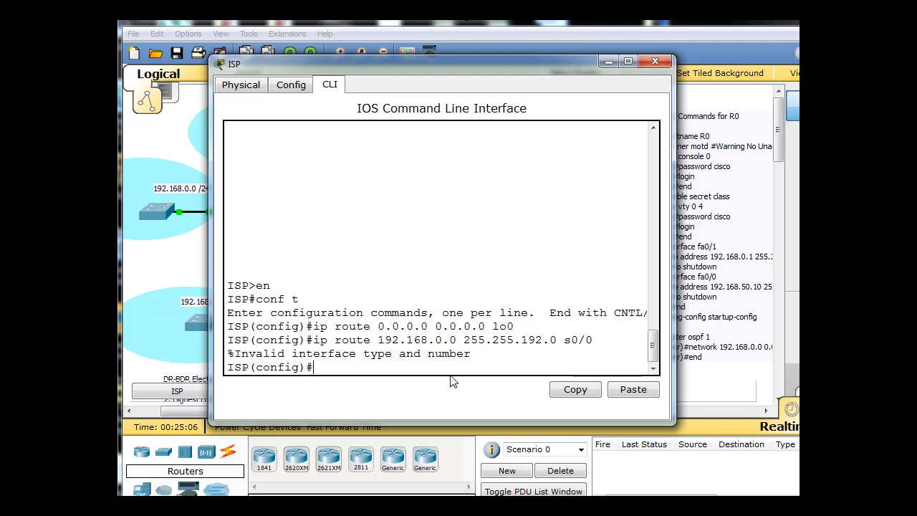
# Step: Re-enter the summary route 192.168.0.0 255.255.192.0 via s0/0/0 after checking the topology interfaces
pyautogui.click(653, 60)
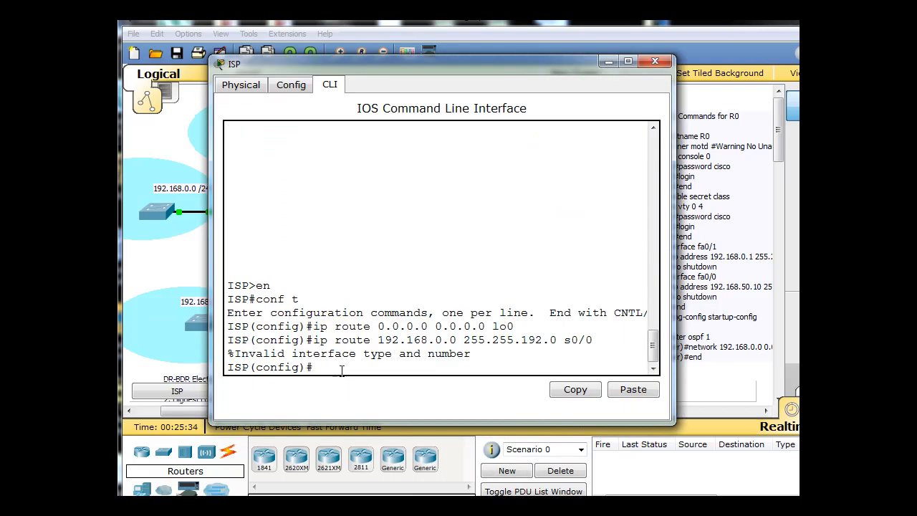
pyautogui.moveTo(561, 343)
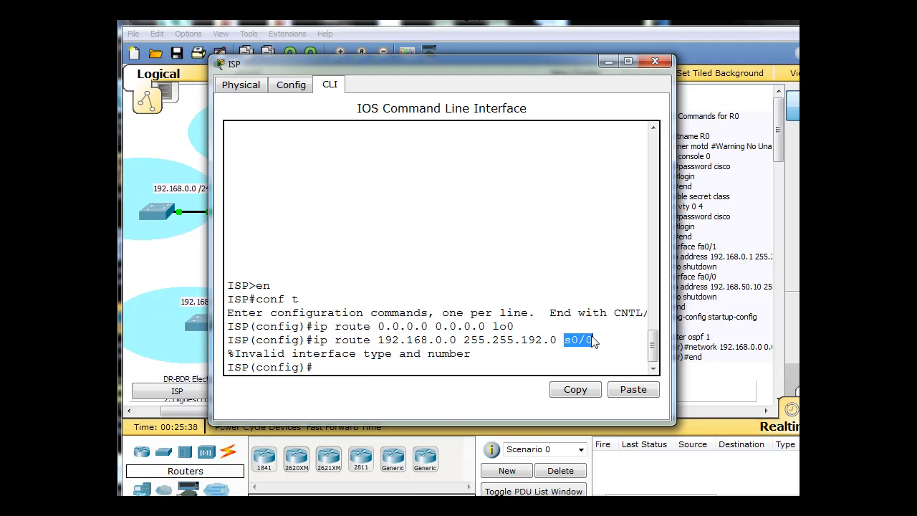
pyautogui.click(654, 60)
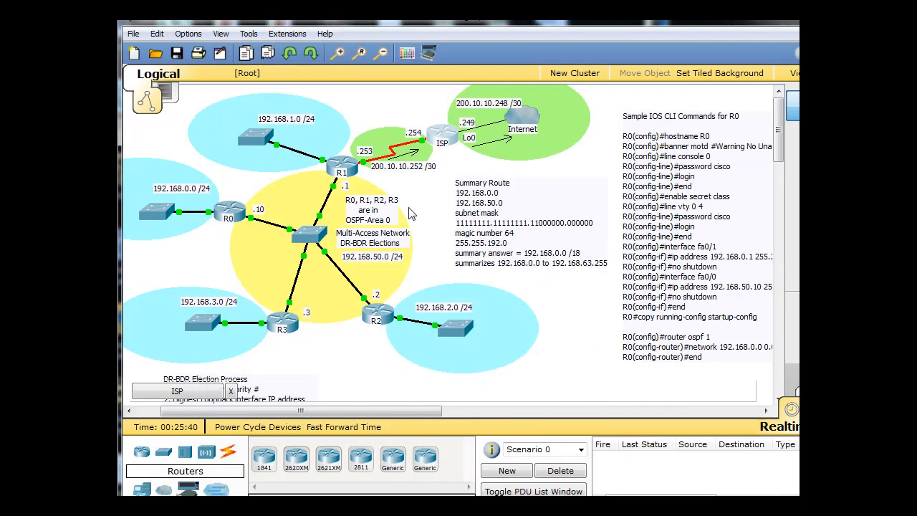
pyautogui.moveTo(422, 143)
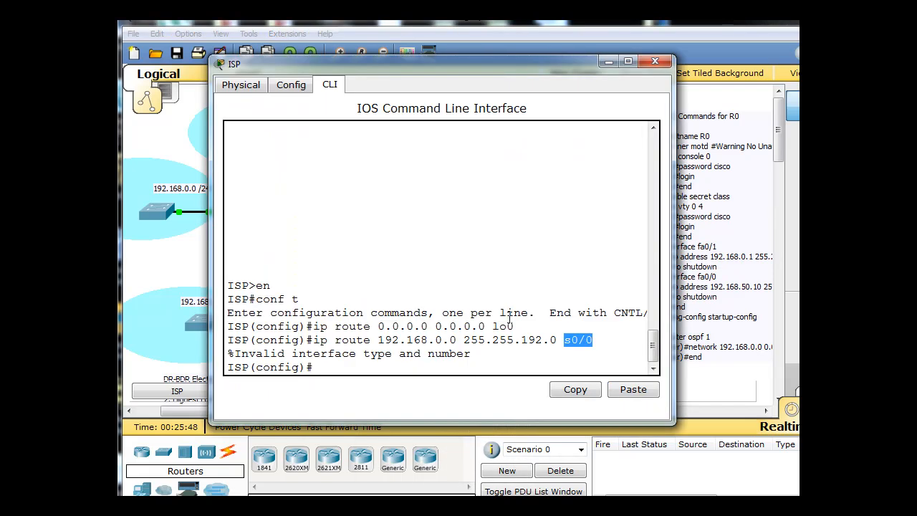
pyautogui.write('ip route 192.168.0.0 255.255.192.0 s0/0')
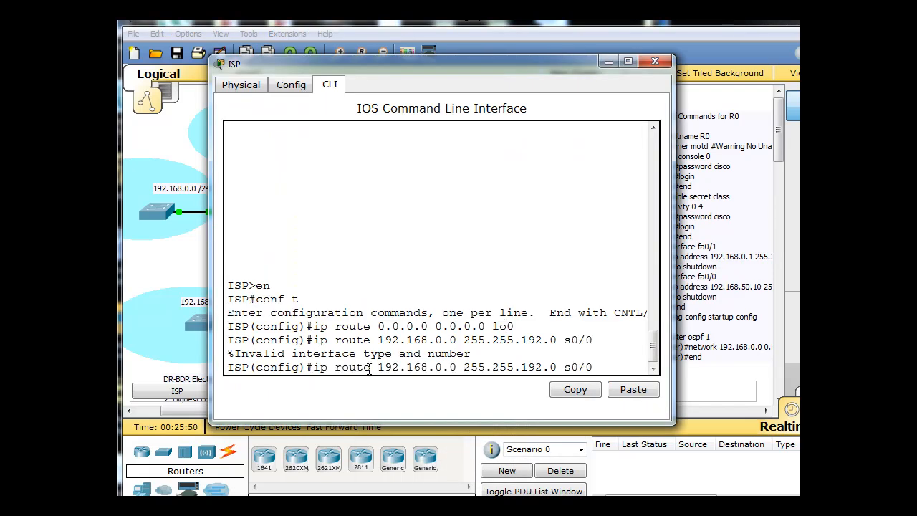
pyautogui.write('/0')
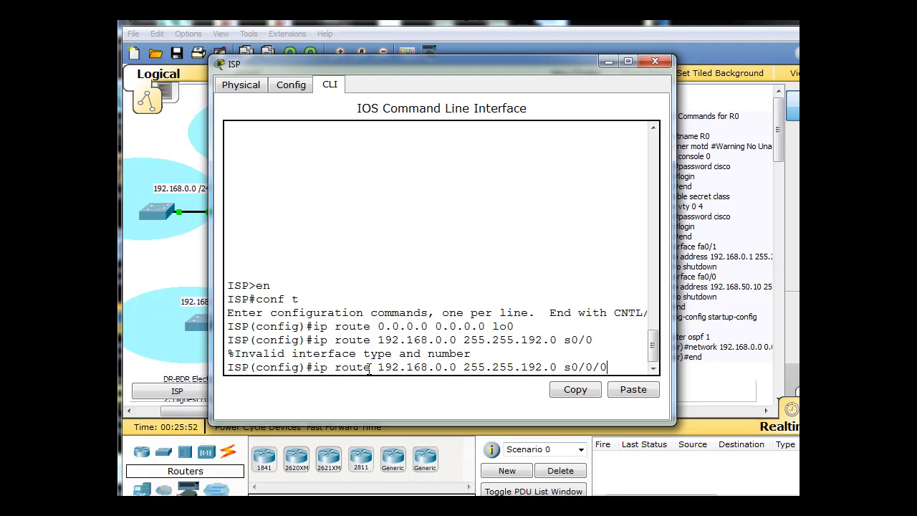
pyautogui.press('Return')
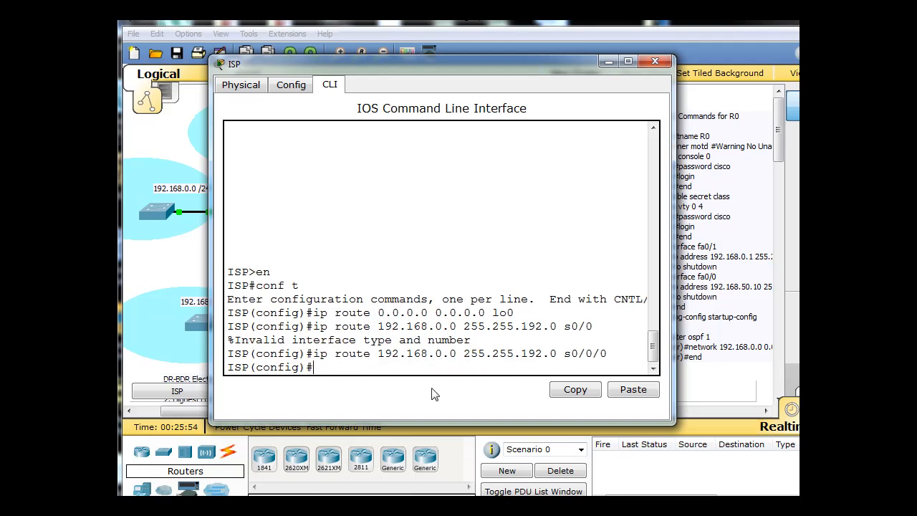
pyautogui.moveTo(441, 60); pyautogui.dragTo(449, 45)
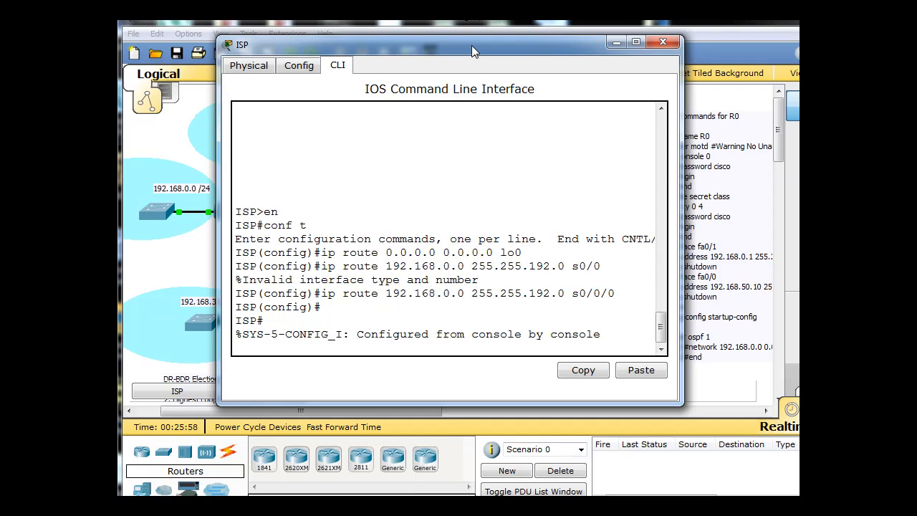
# Step: Run show ip route to confirm the /18 summary via Serial0/0/0 and default via Loopback0, then close the console
pyautogui.write('show')
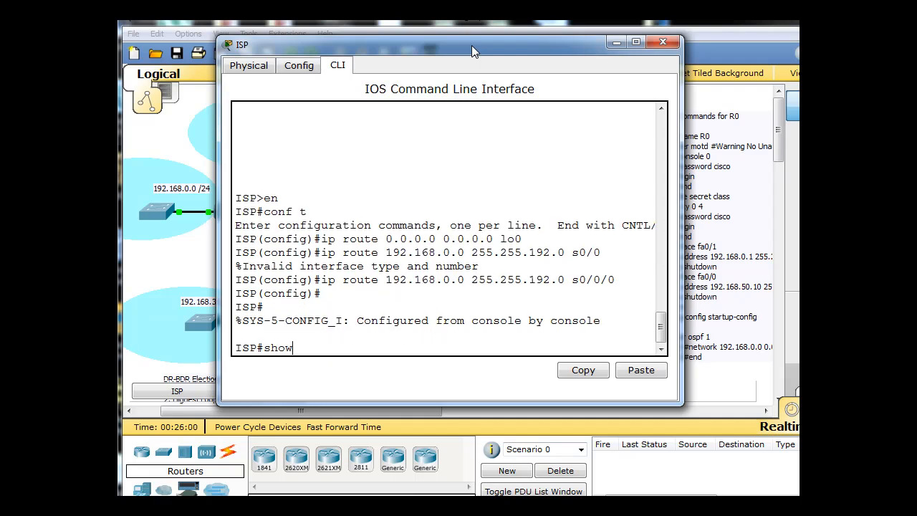
pyautogui.write('run')
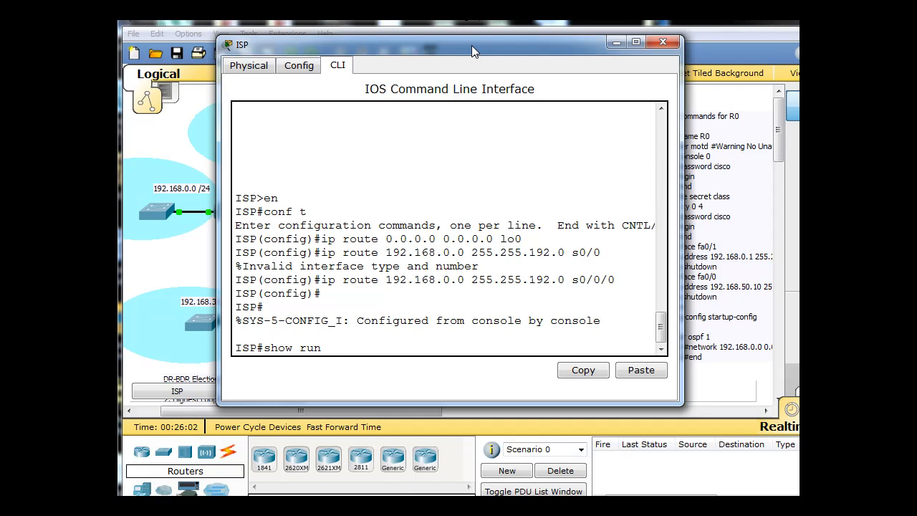
pyautogui.press('BackSpace')
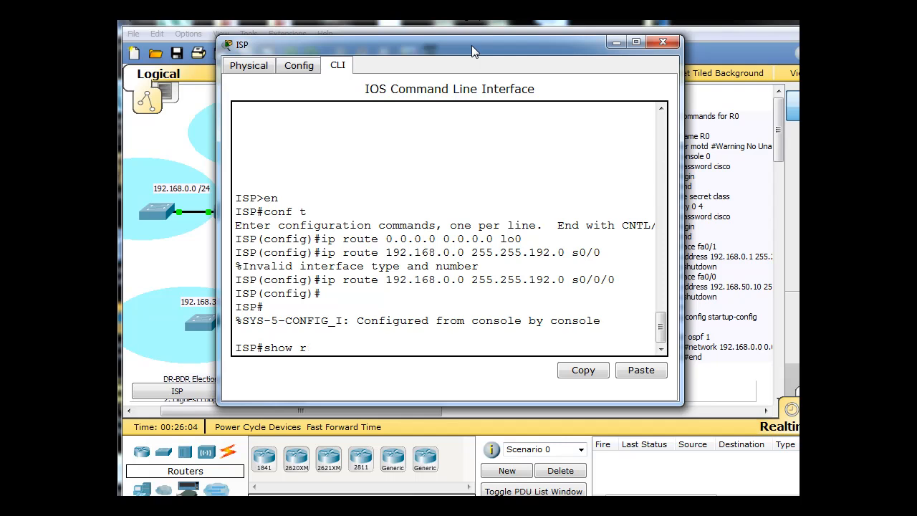
pyautogui.write('ip rou')
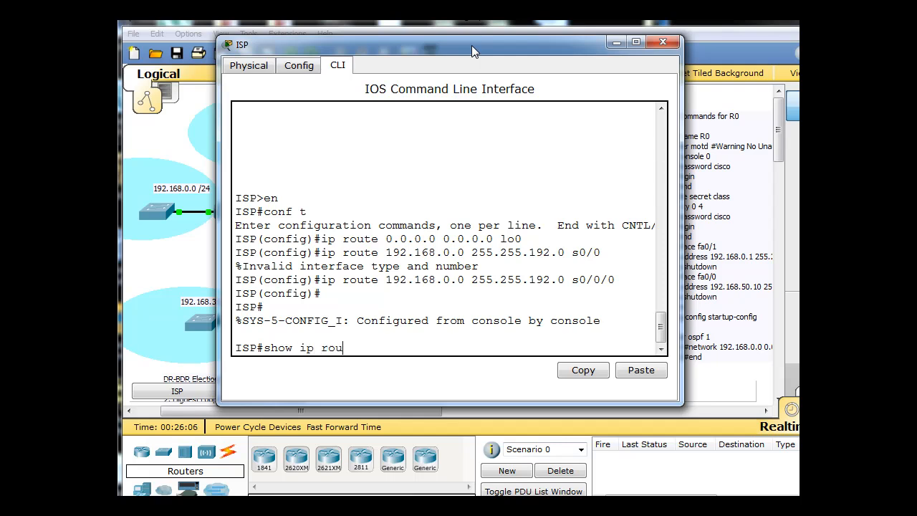
pyautogui.press('Return')
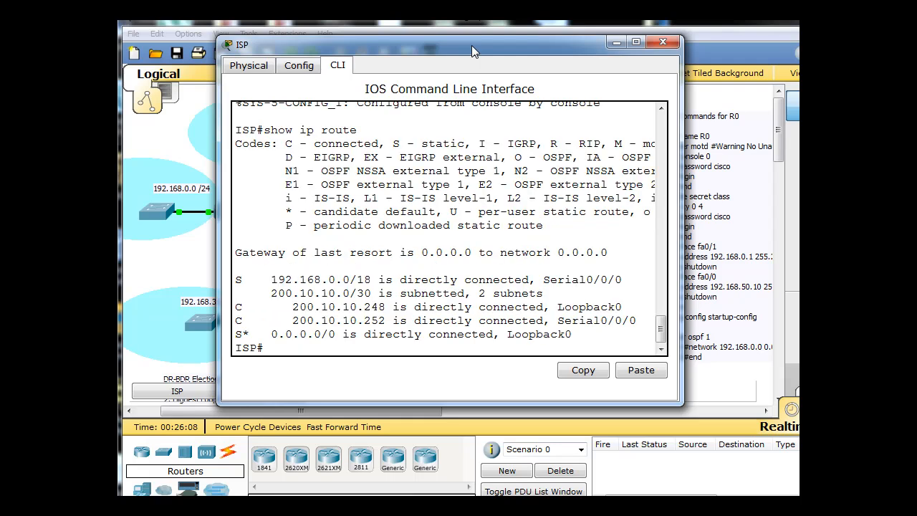
pyautogui.moveTo(301, 279)
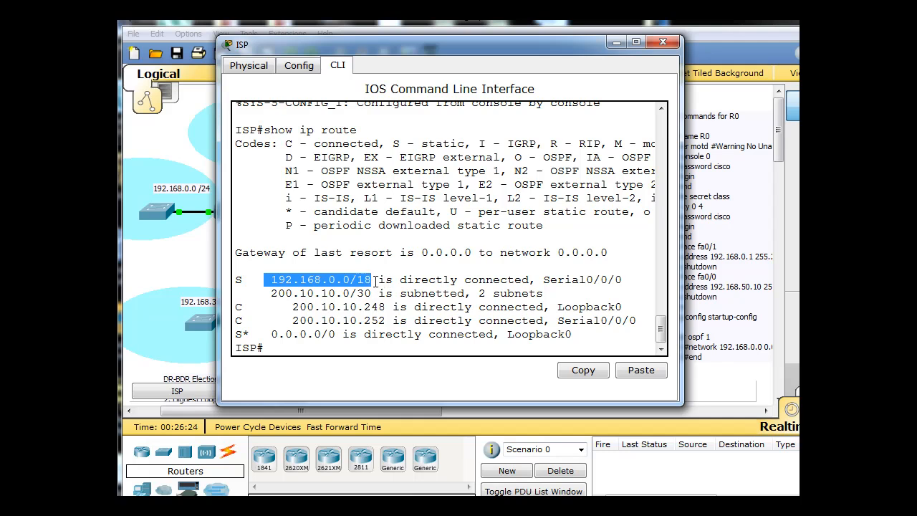
pyautogui.moveTo(275, 295)
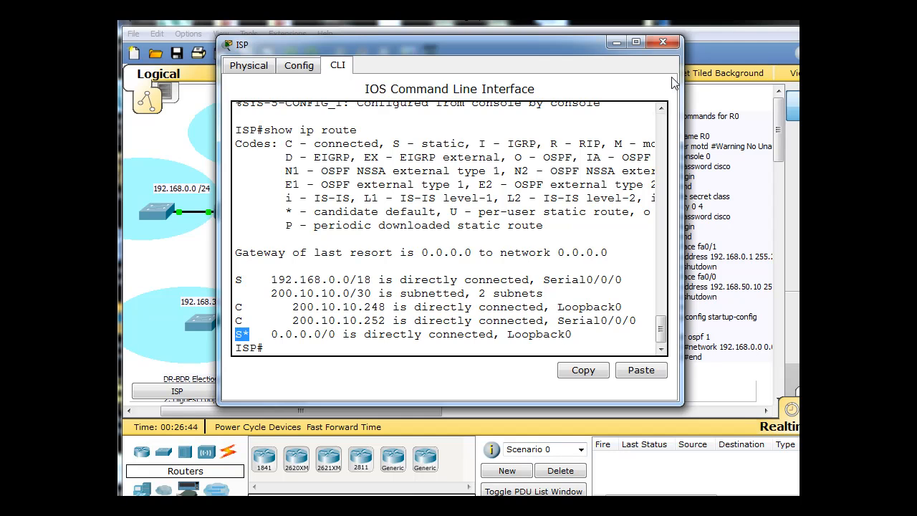
pyautogui.click(662, 42)
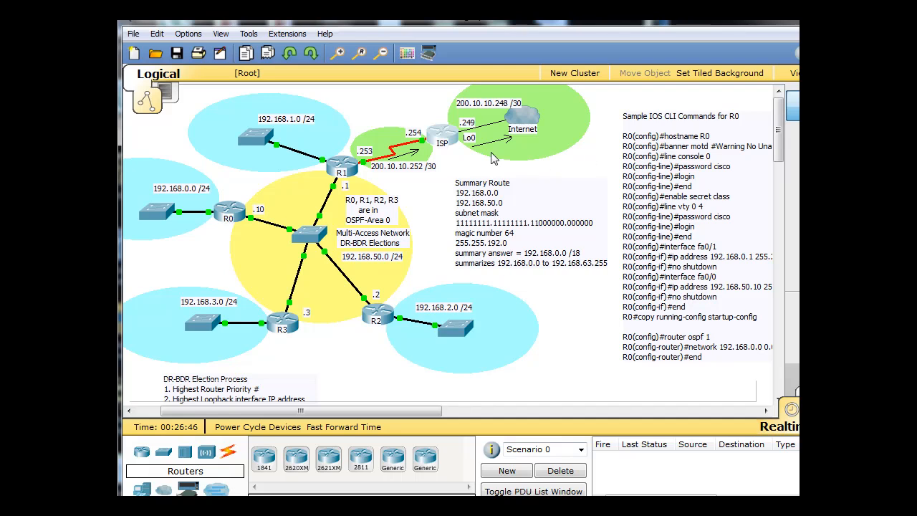